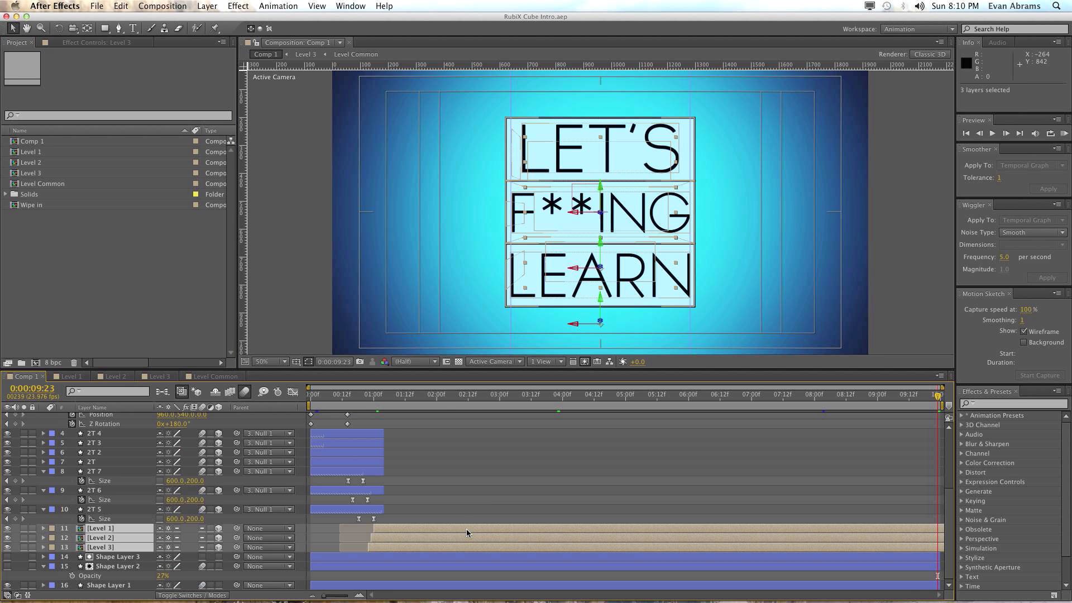
mouse_move(659, 310)
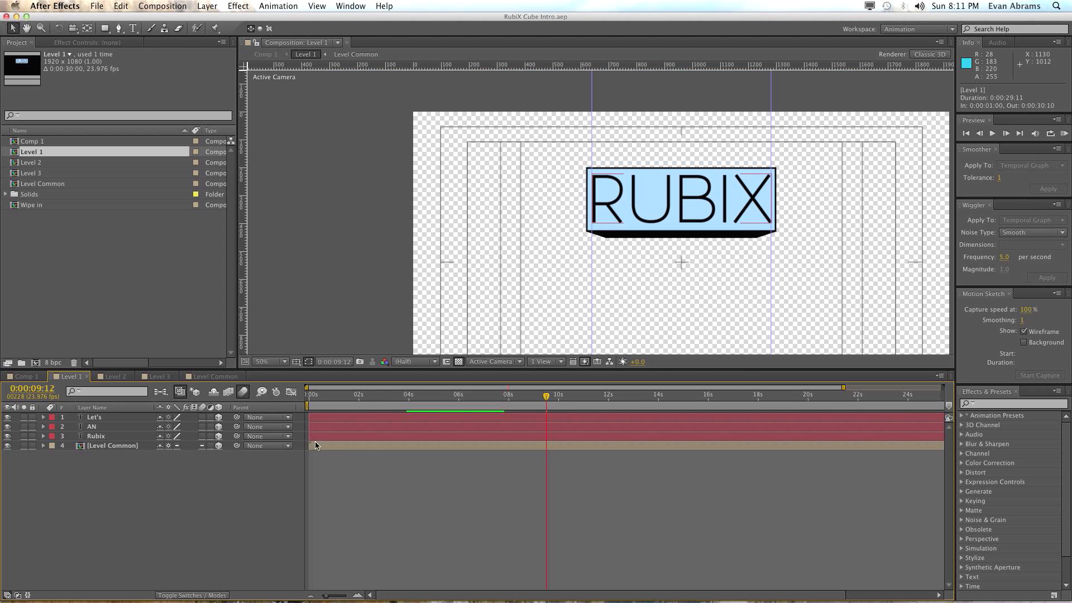
Open the Level Common pre-comp from inside Level 1 to view its tile layers
left_click(114, 445)
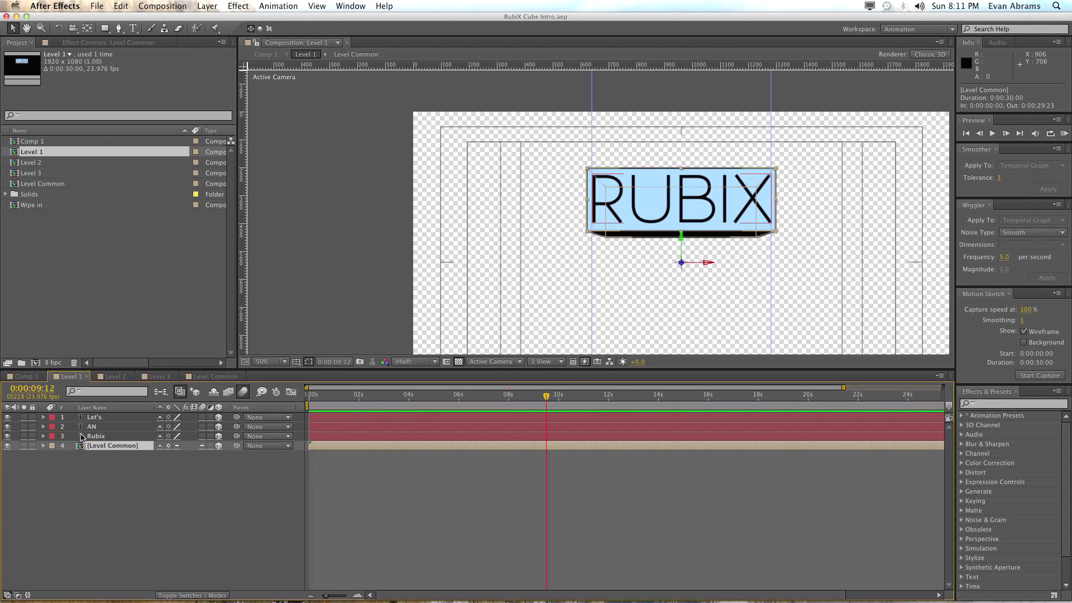
left_click(96, 435)
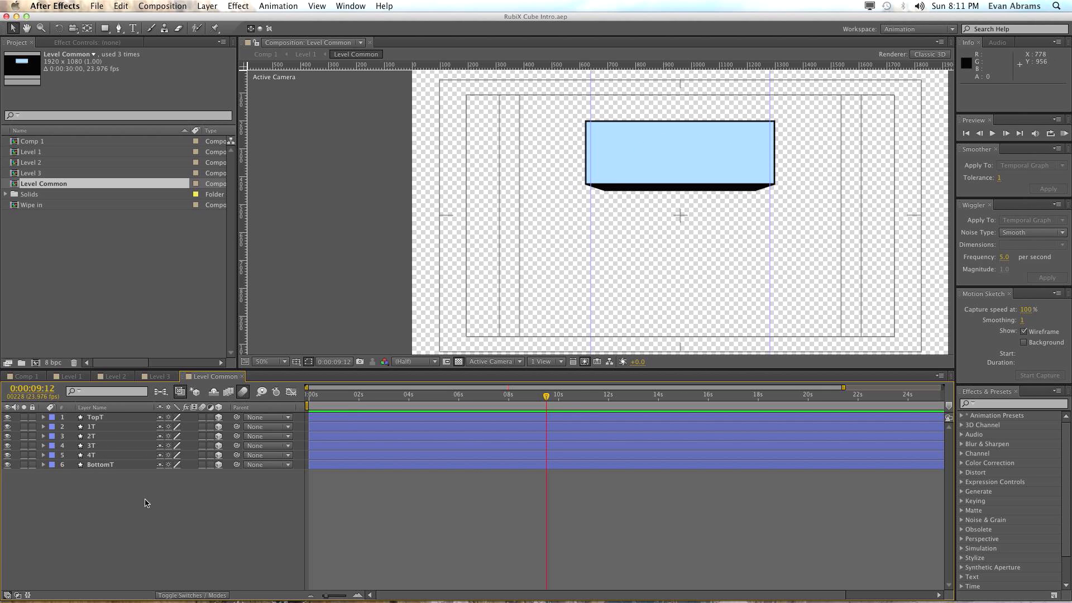
Create the Rubix Cube composition at 1920×1080 and 10 seconds, then adjust the viewer zoom
left_click(57, 261)
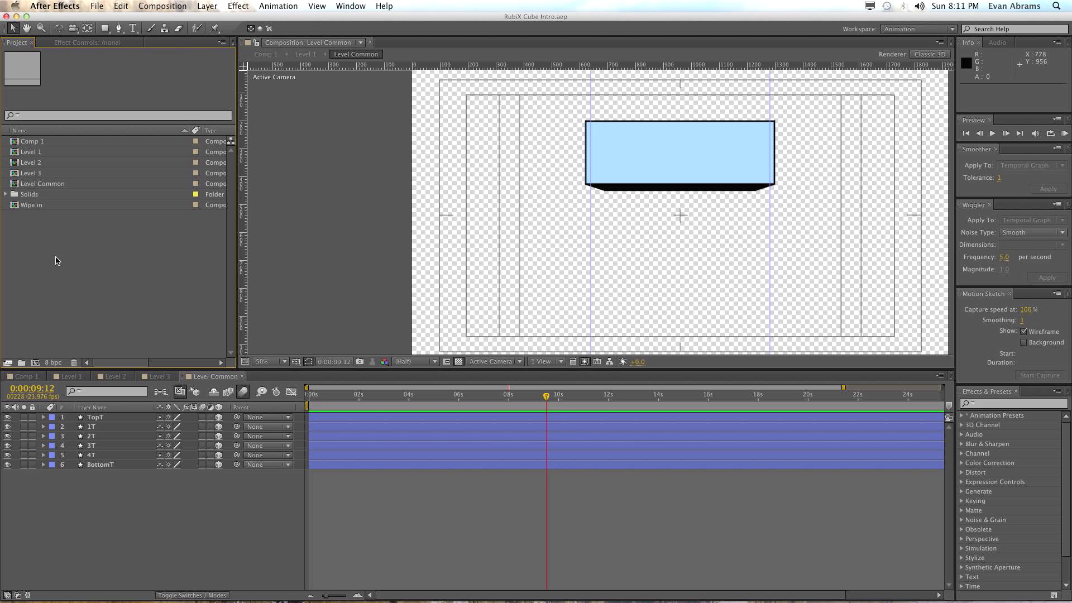
mouse_move(92, 269)
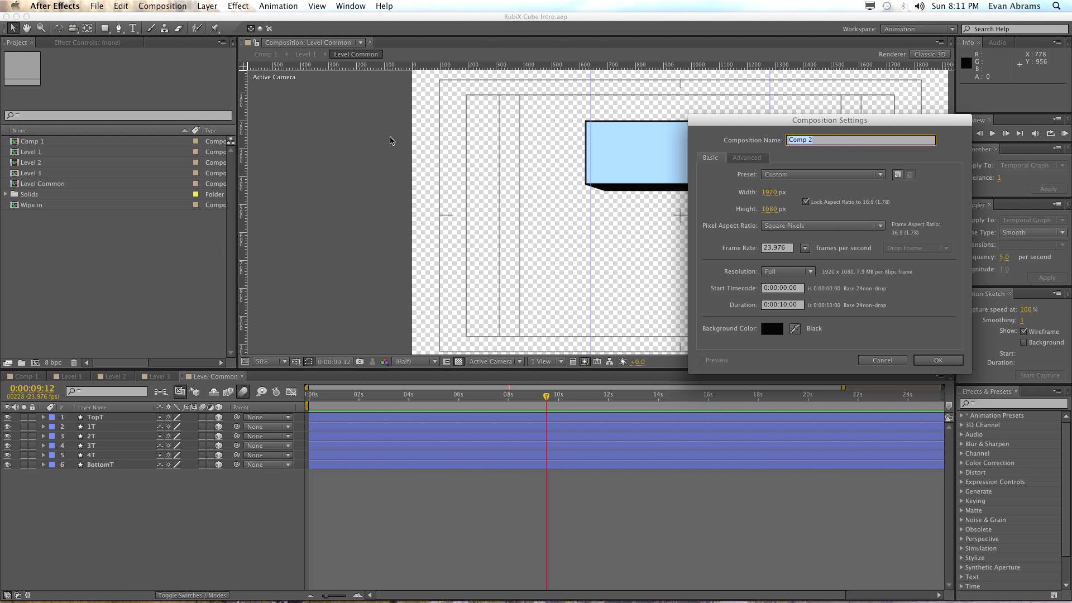
type("Rubix Cu")
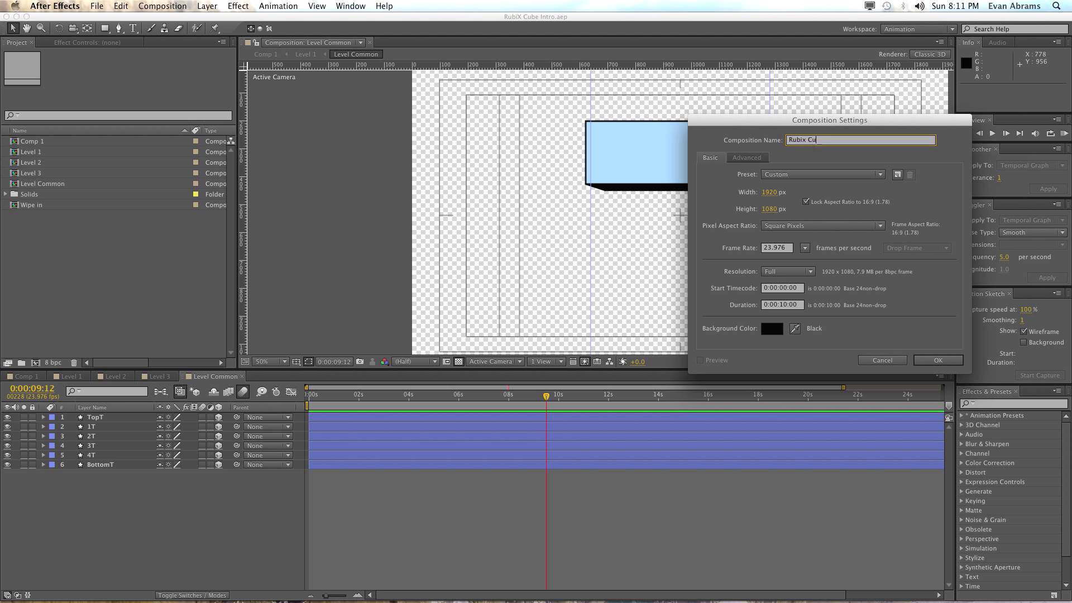
left_click(938, 360)
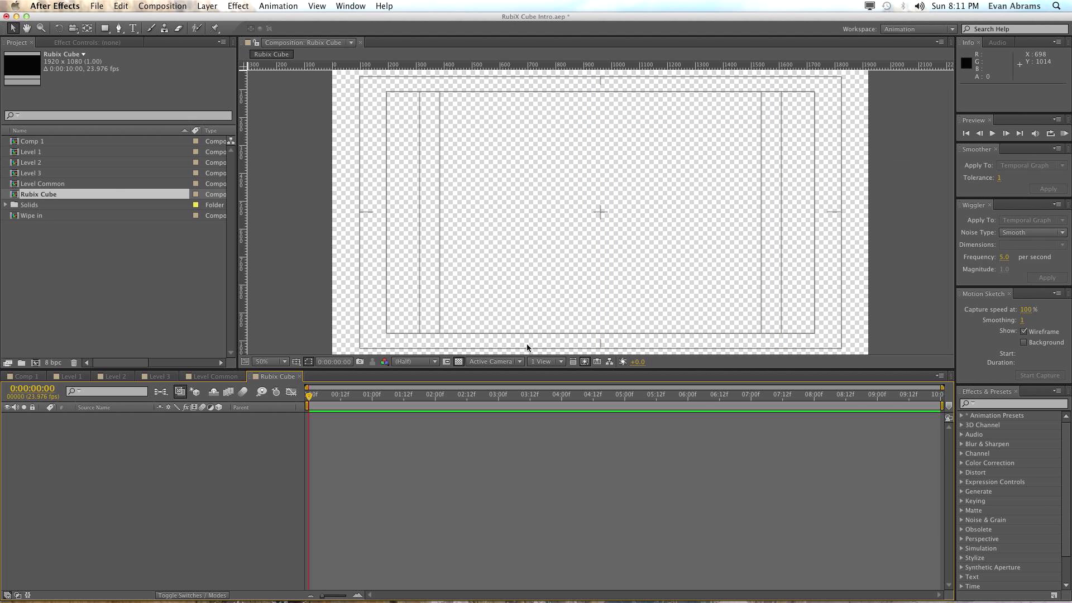
mouse_move(616, 178)
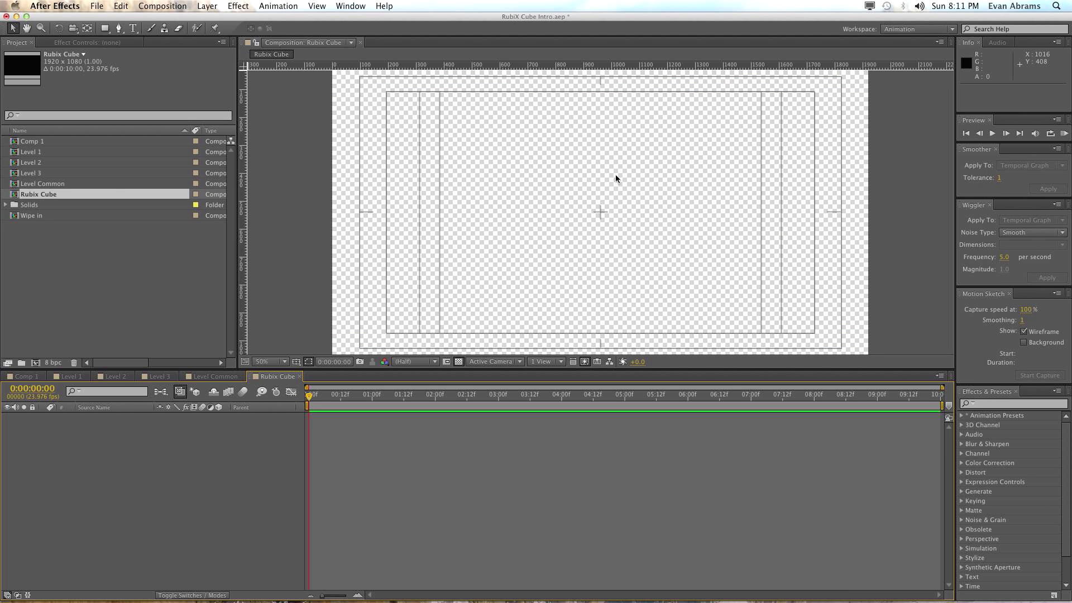
left_click(267, 361)
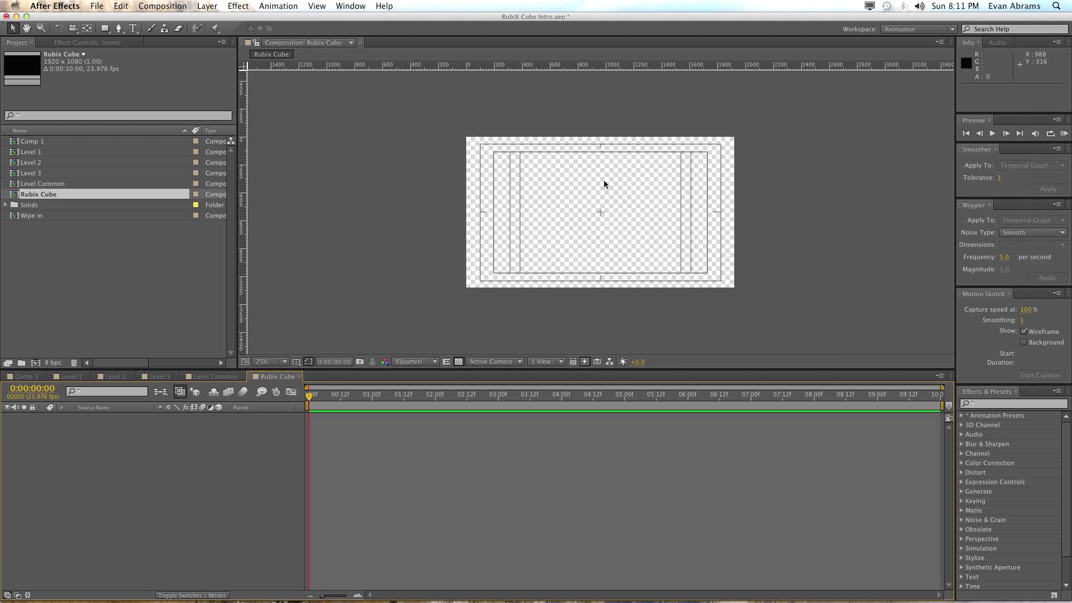
left_click(271, 362)
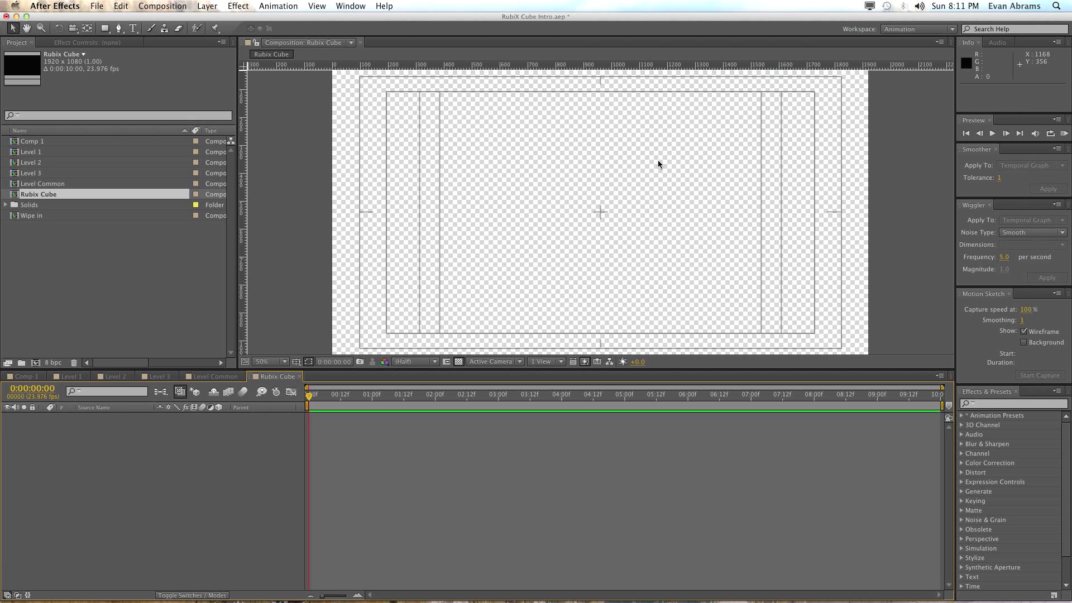
mouse_move(593, 225)
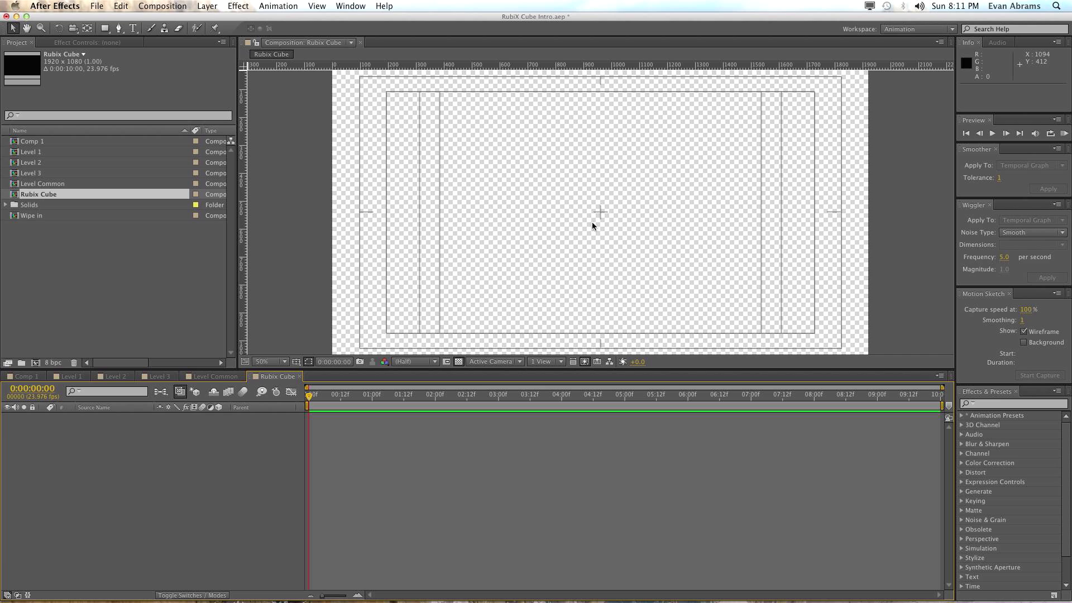
mouse_move(549, 229)
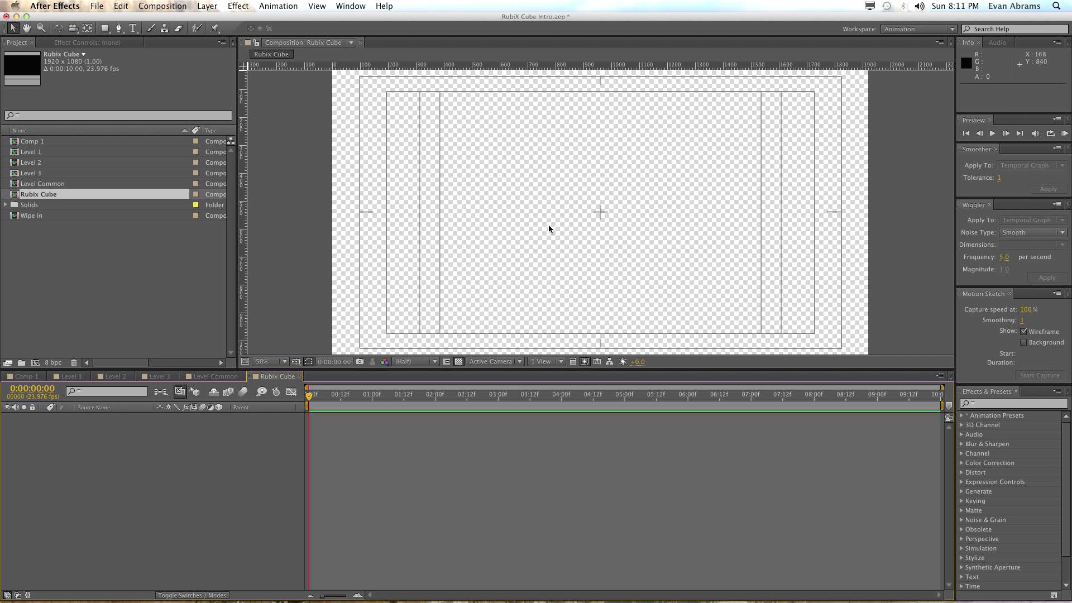
mouse_move(600, 218)
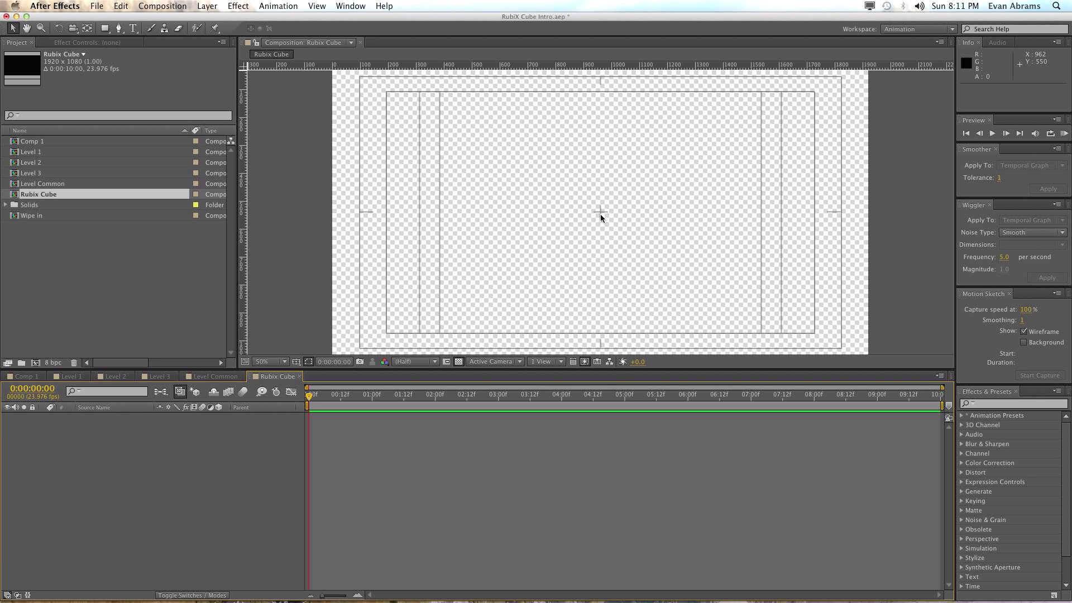
mouse_move(125, 466)
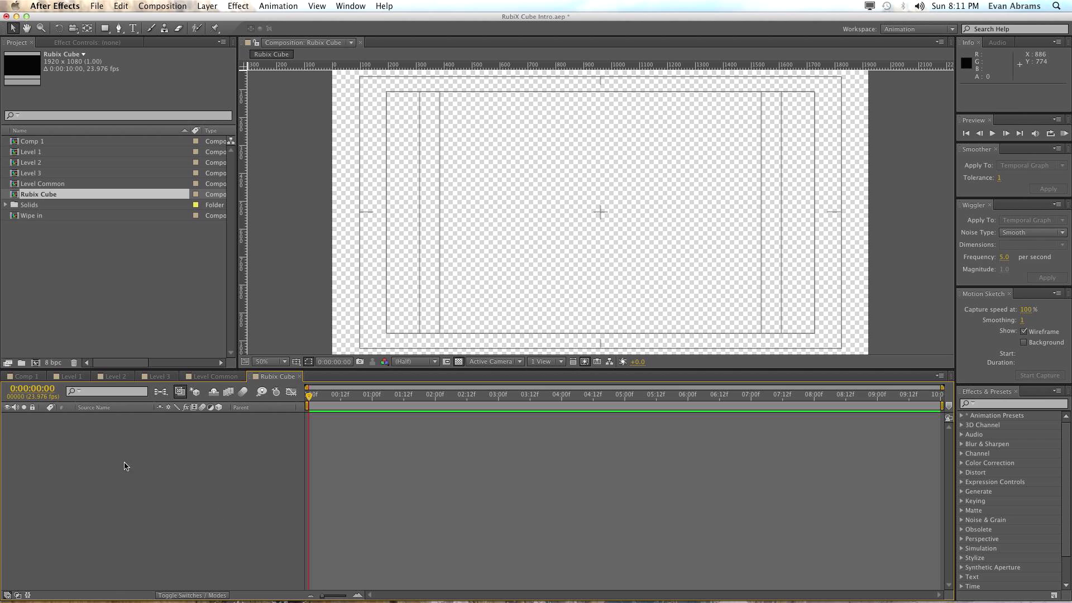
Add a new empty shape layer to the Rubix Cube timeline
right_click(126, 462)
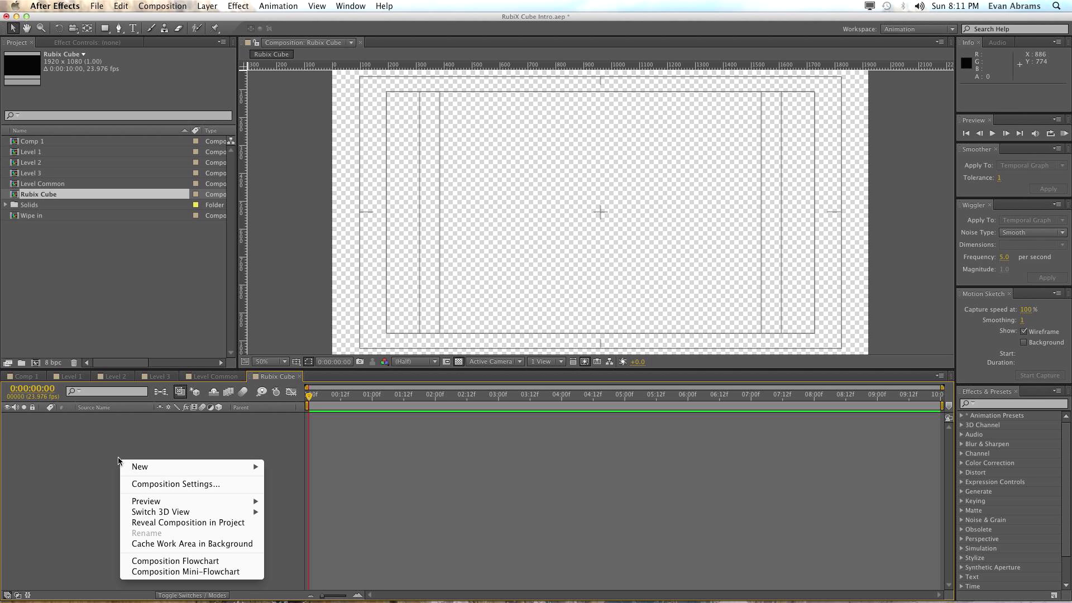
left_click(95, 424)
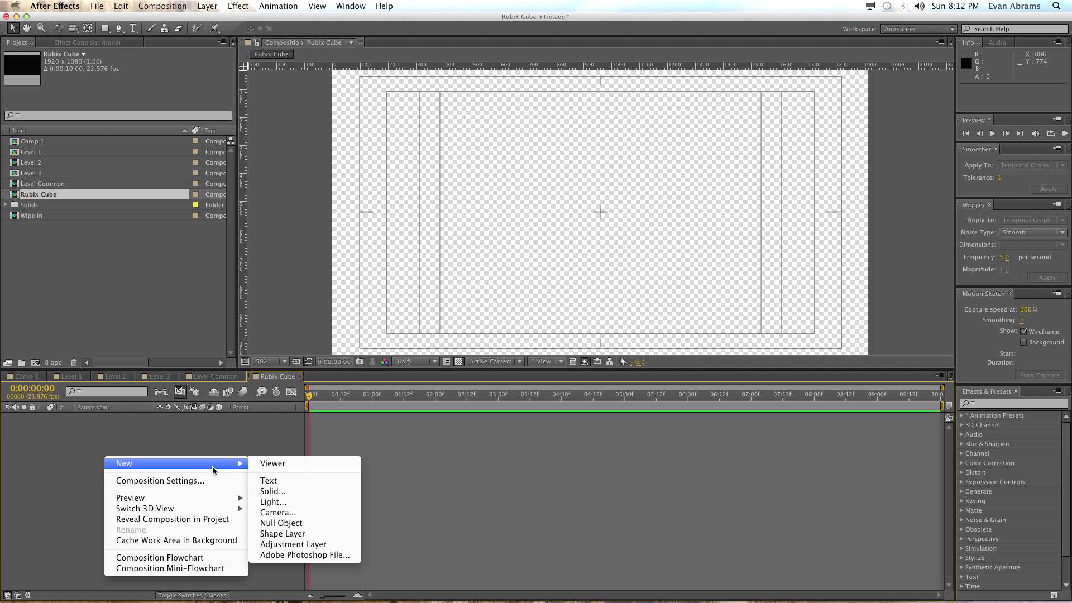
left_click(283, 533)
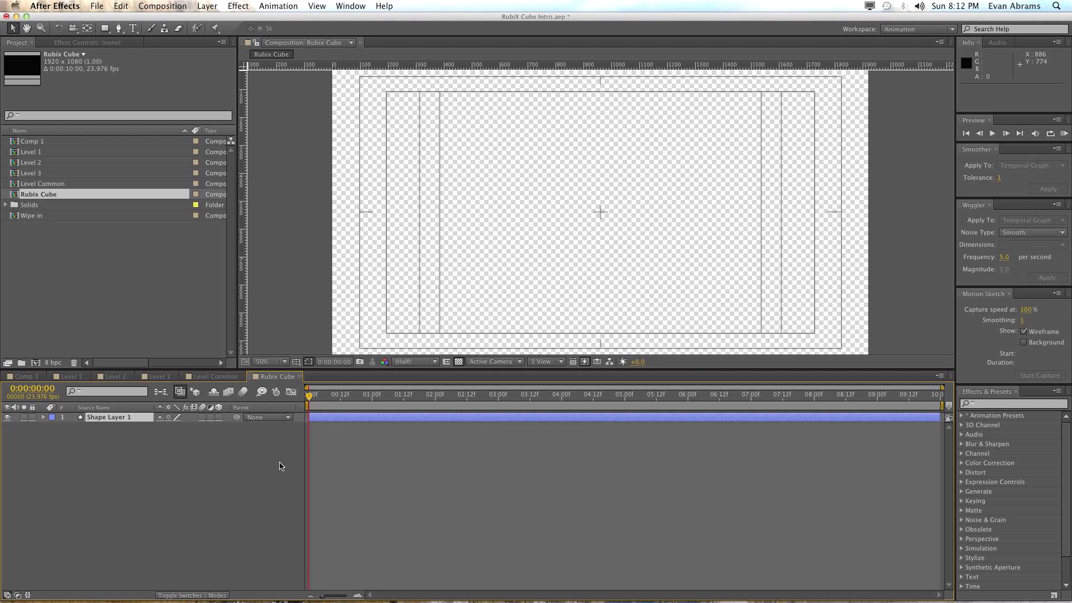
left_click(109, 417)
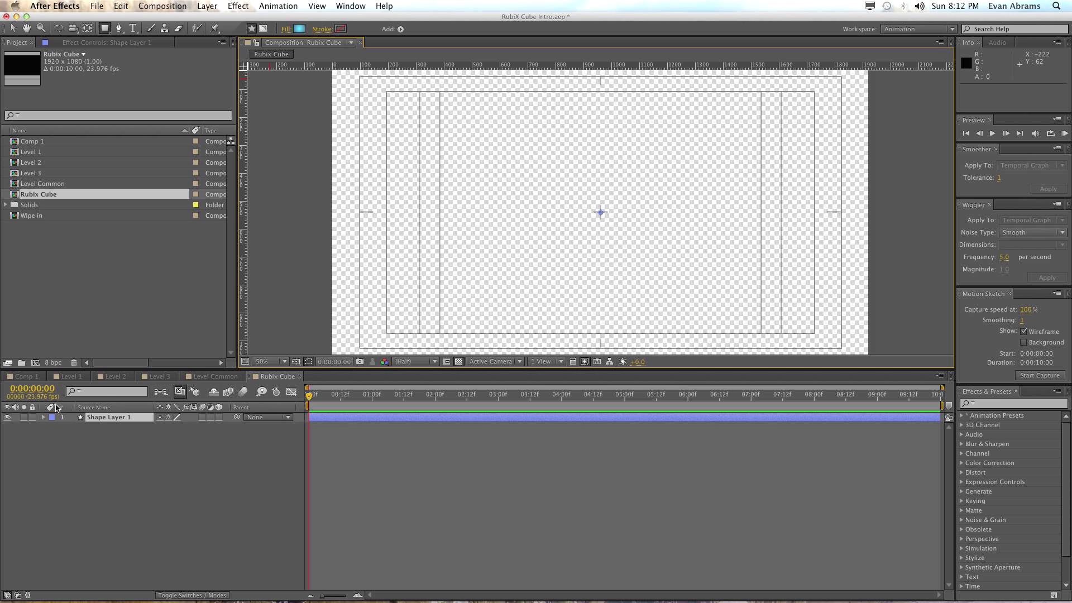
Add a rectangle path to Shape Layer 1 and size it 600 by 200
left_click(53, 417)
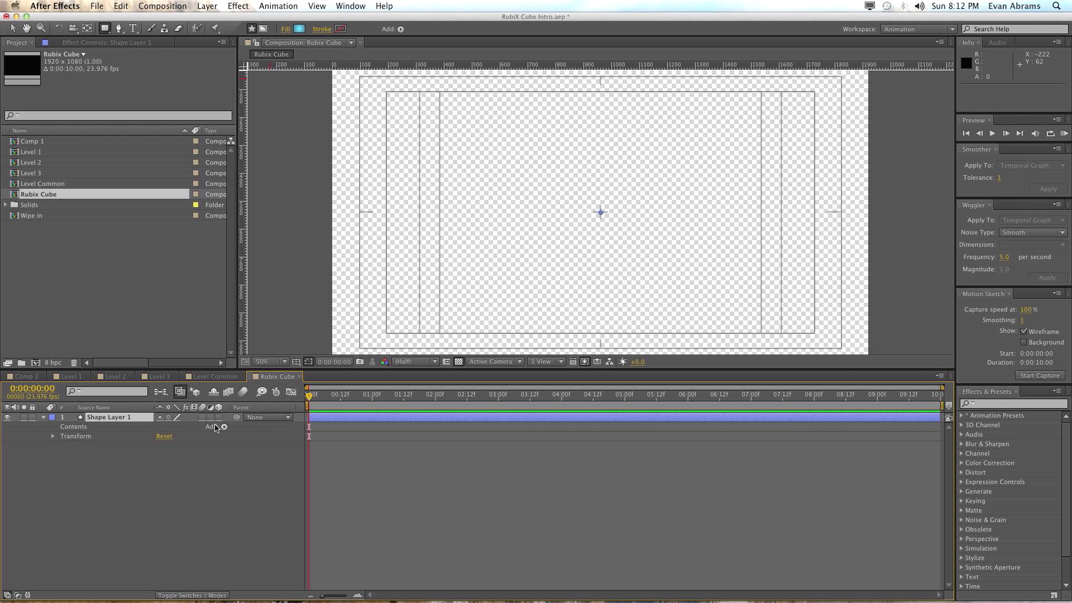
left_click(223, 418)
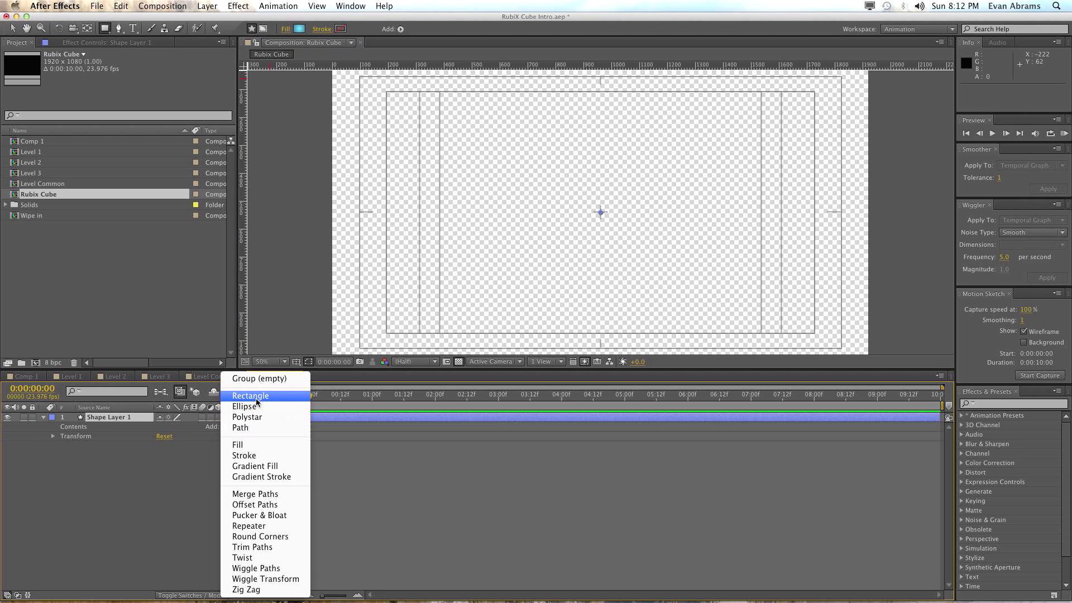
left_click(250, 395)
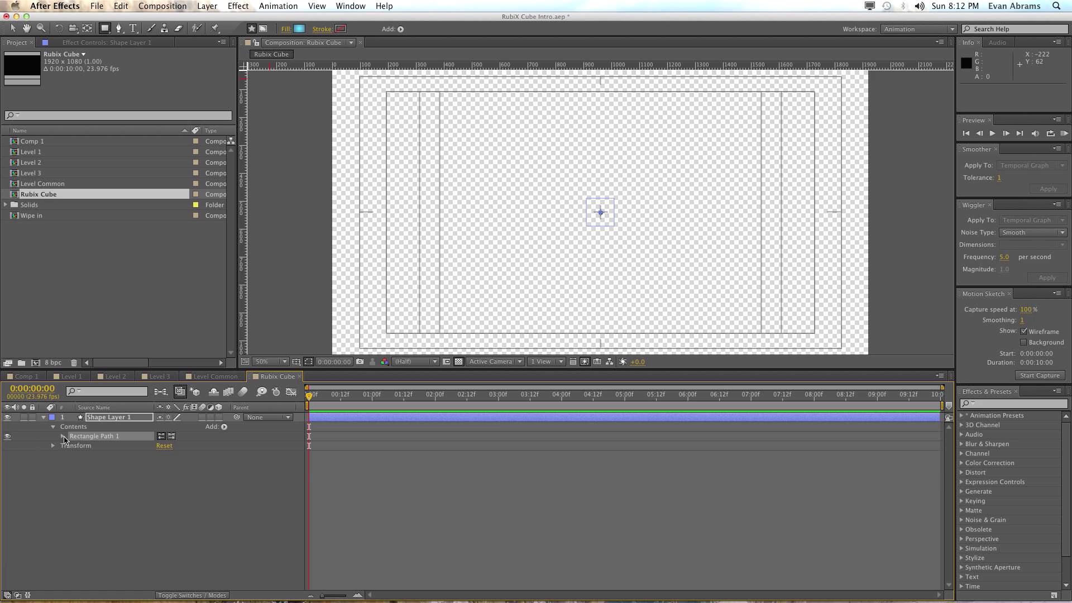
left_click(54, 436)
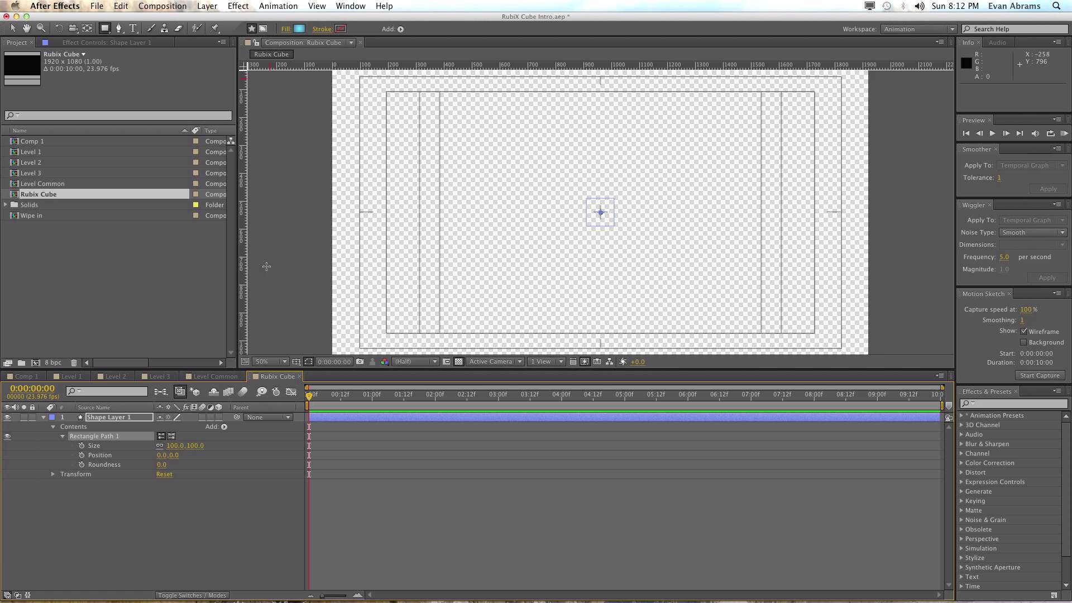
mouse_move(162, 448)
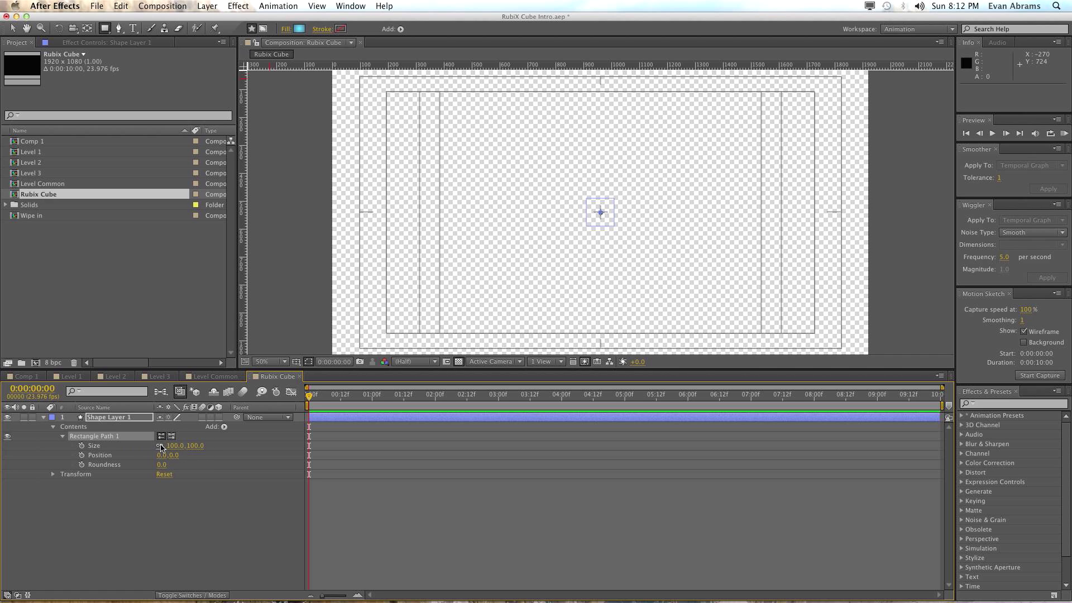
double_click(178, 445)
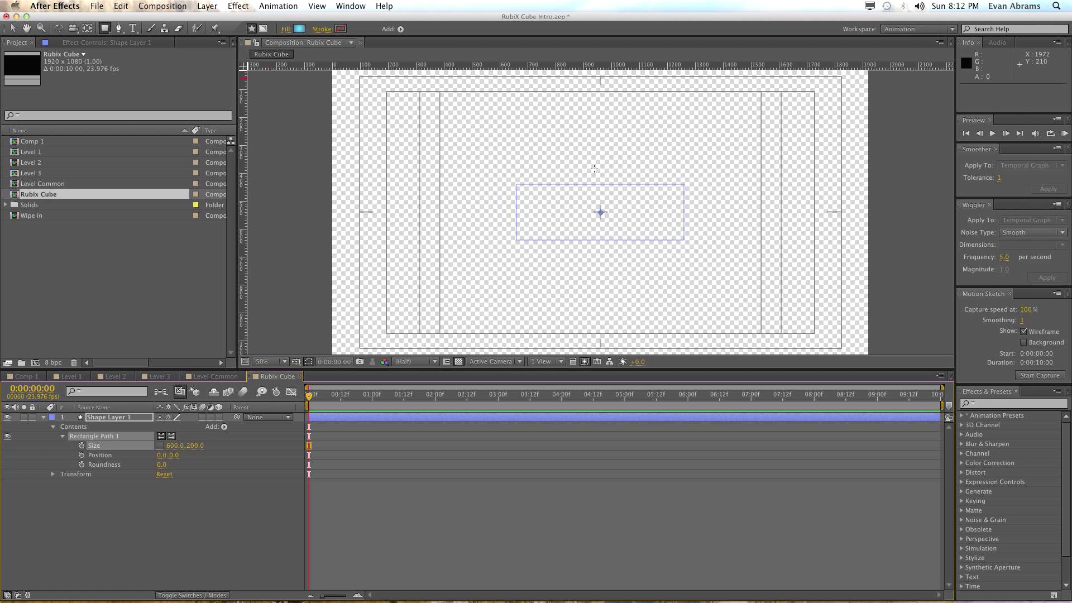
mouse_move(491, 267)
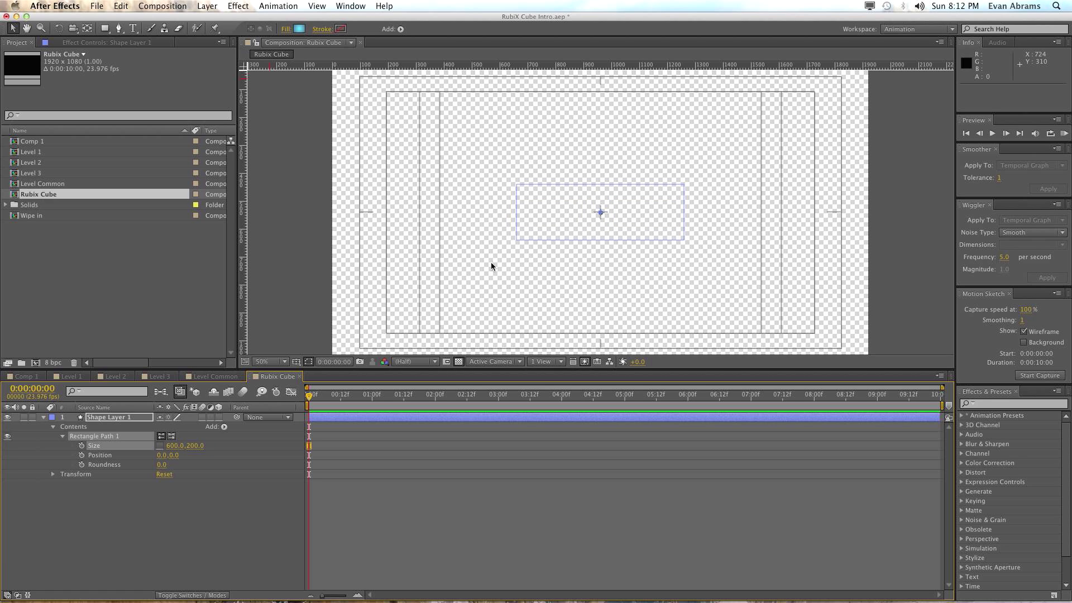
left_click(176, 529)
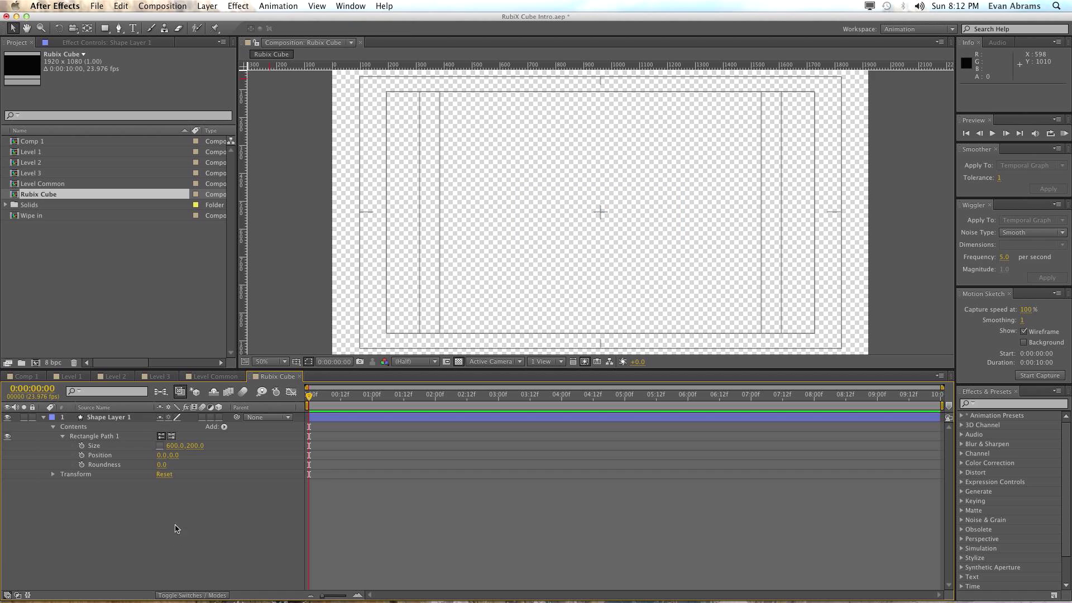
left_click(109, 417)
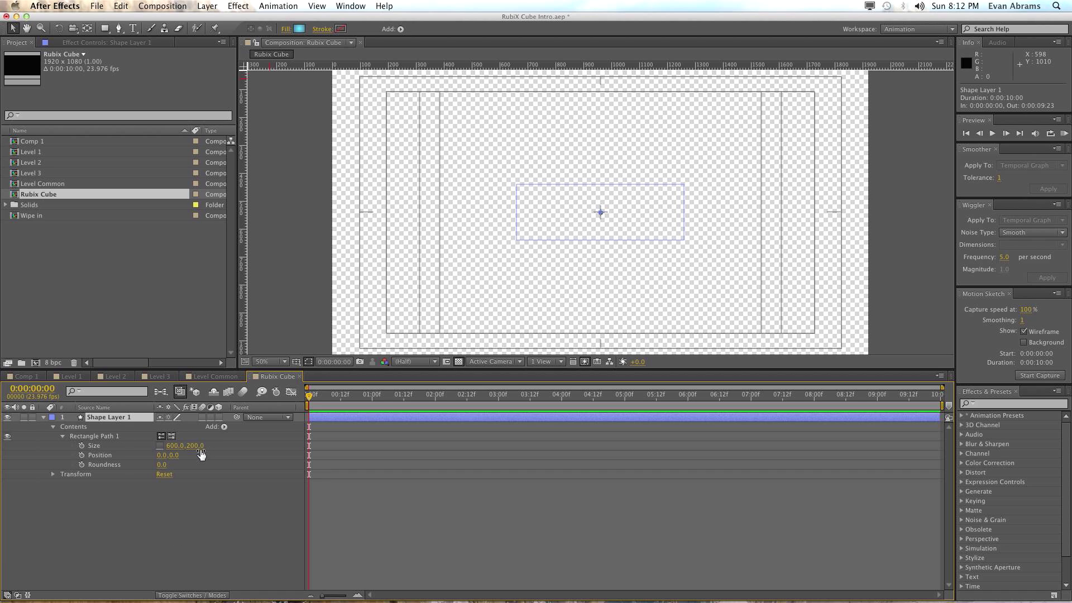
mouse_move(232, 433)
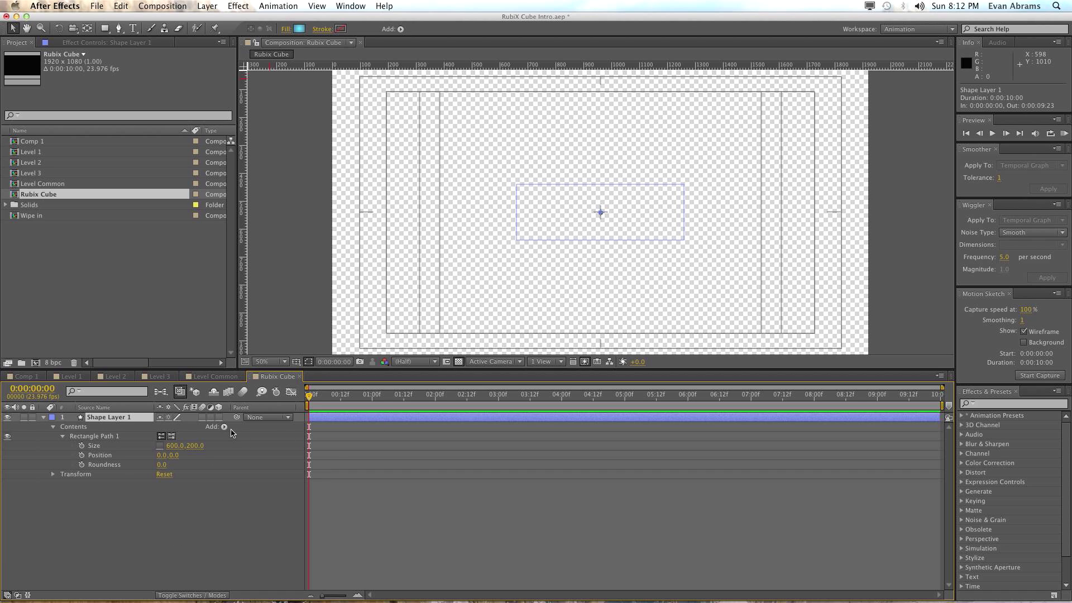
Add a Fill and a Stroke to Shape Layer 1's rectangle contents
left_click(223, 426)
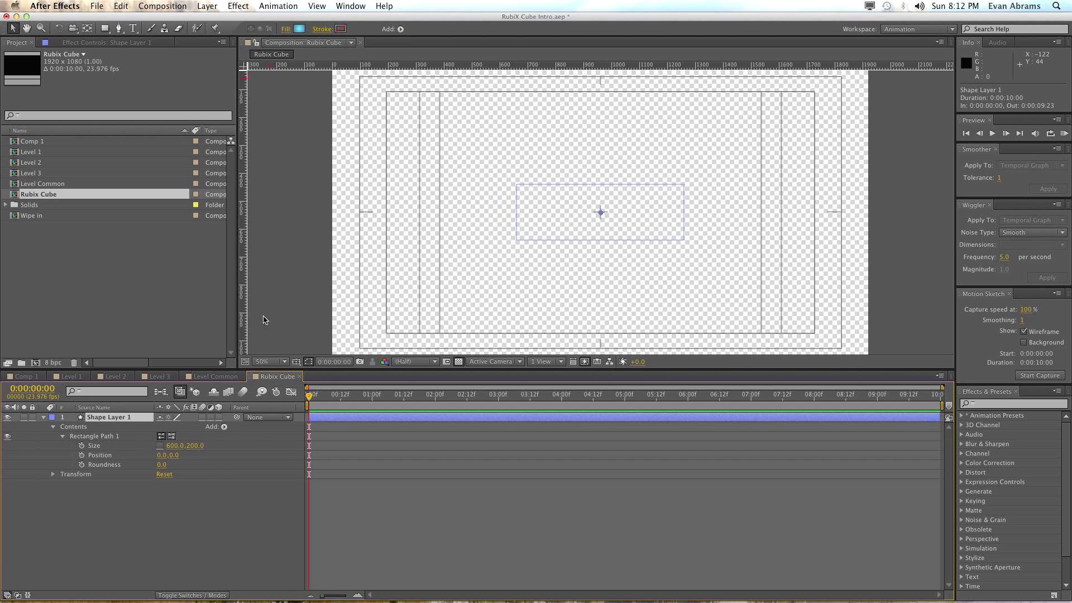
left_click(223, 426)
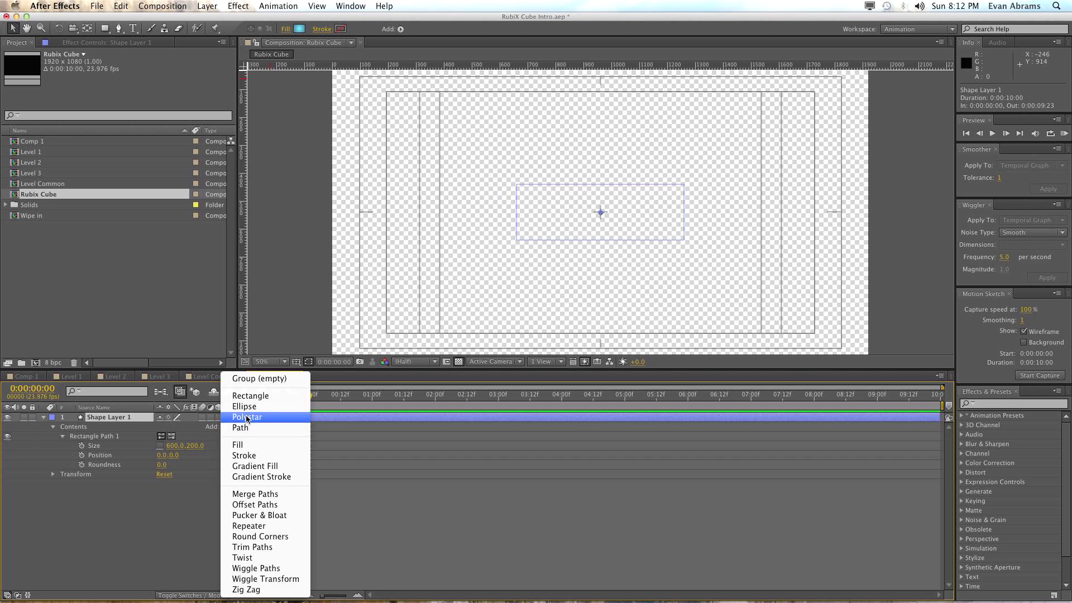
left_click(238, 445)
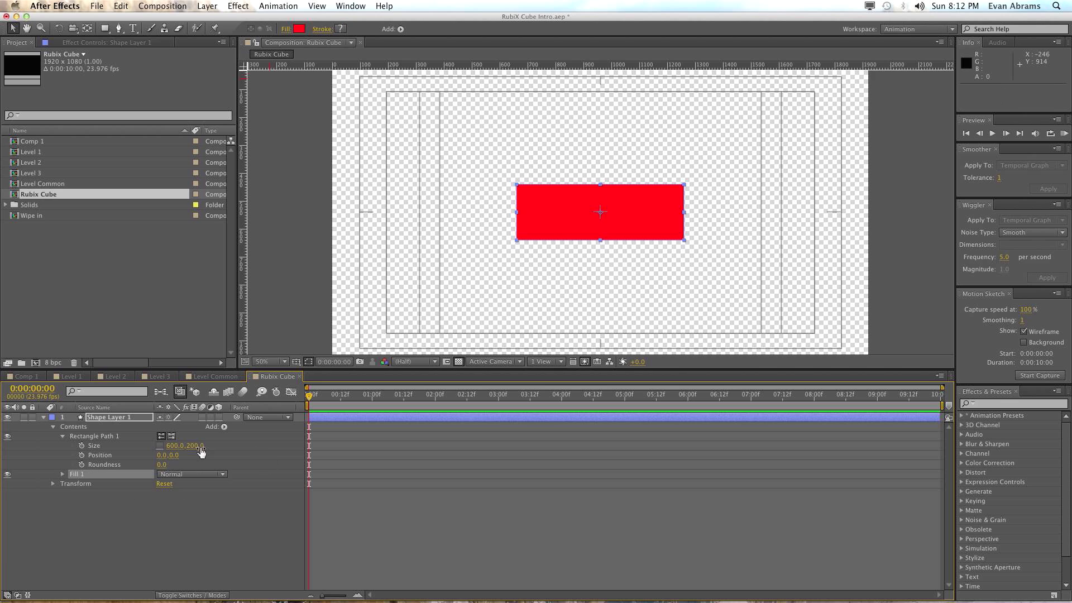
left_click(223, 426)
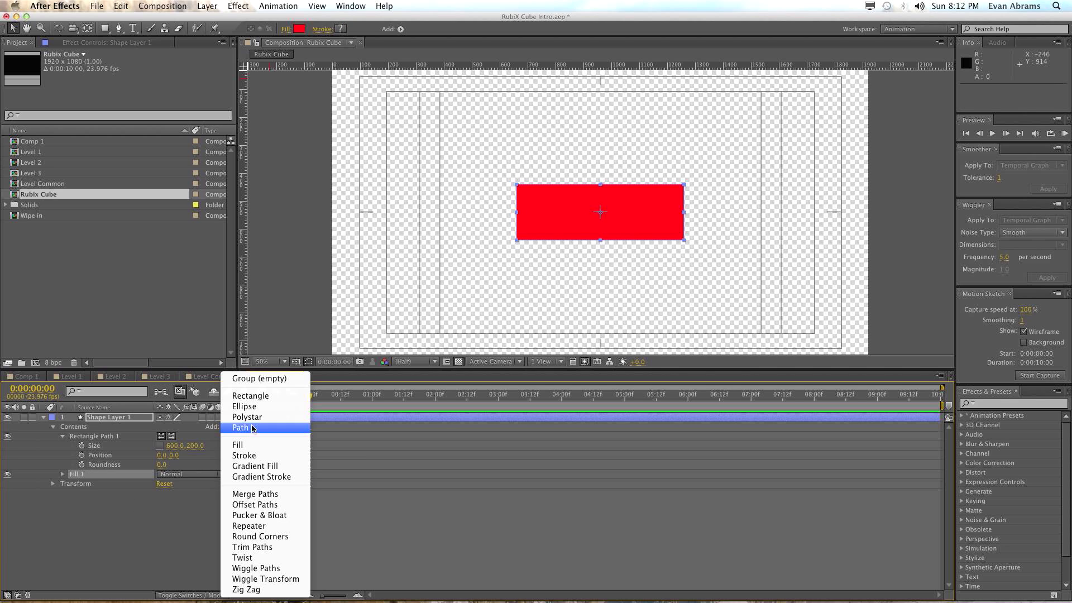
left_click(244, 456)
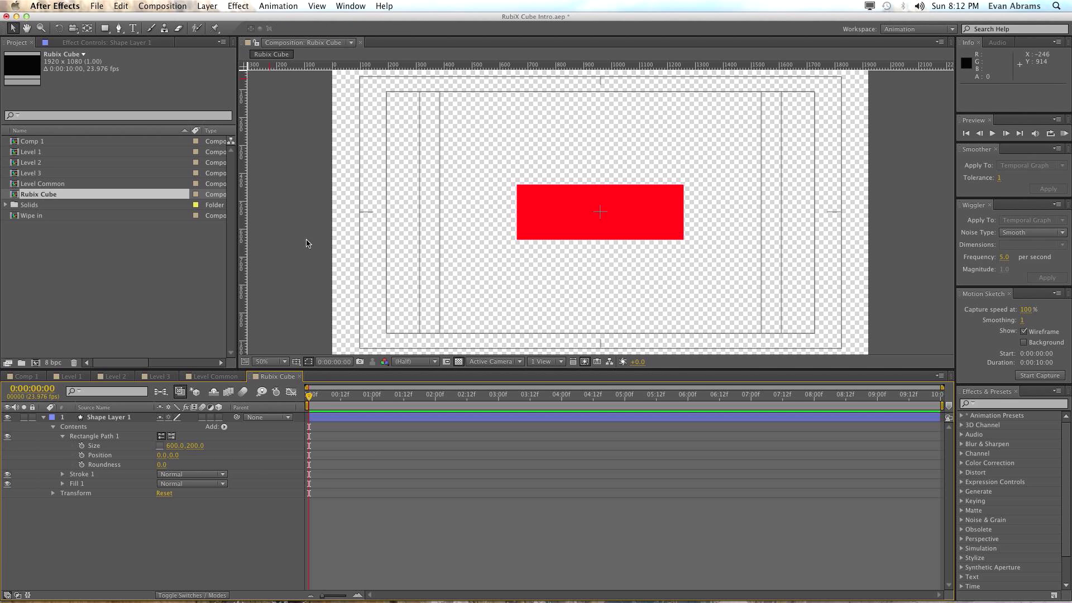
mouse_move(576, 135)
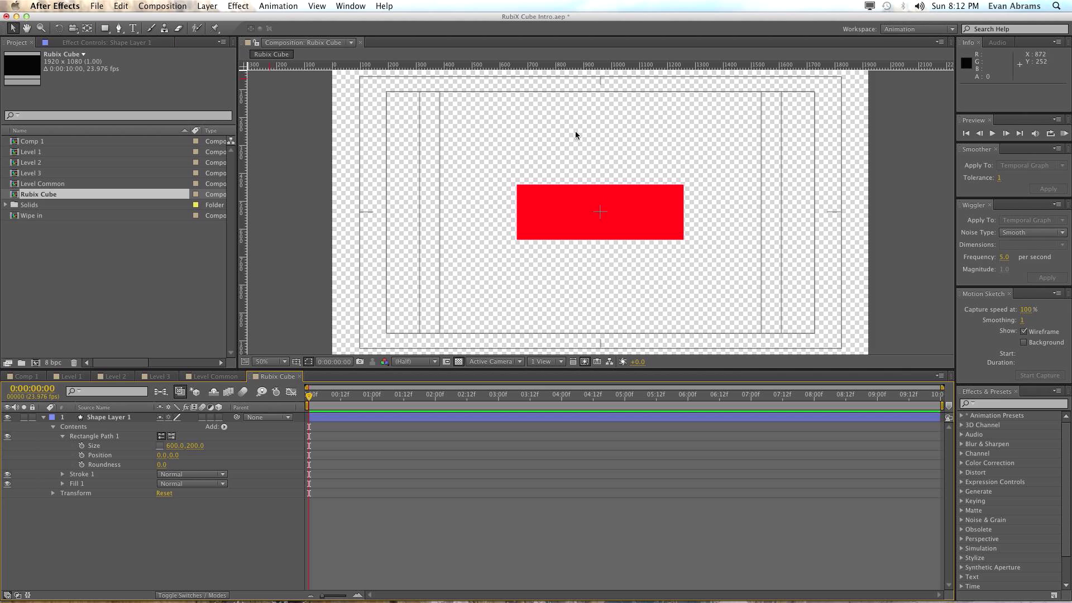
mouse_move(432, 461)
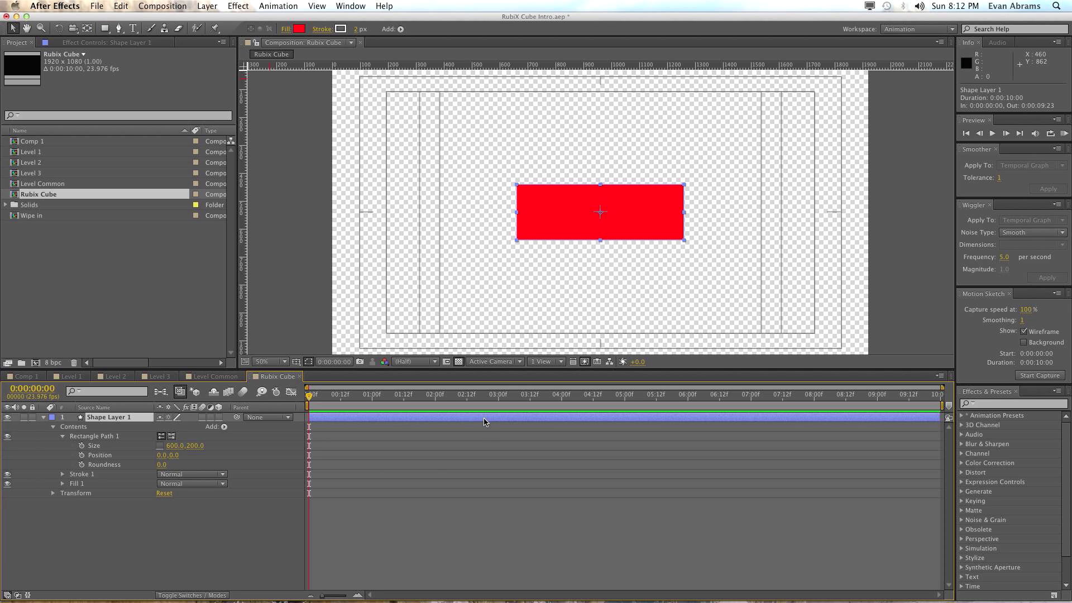
mouse_move(438, 419)
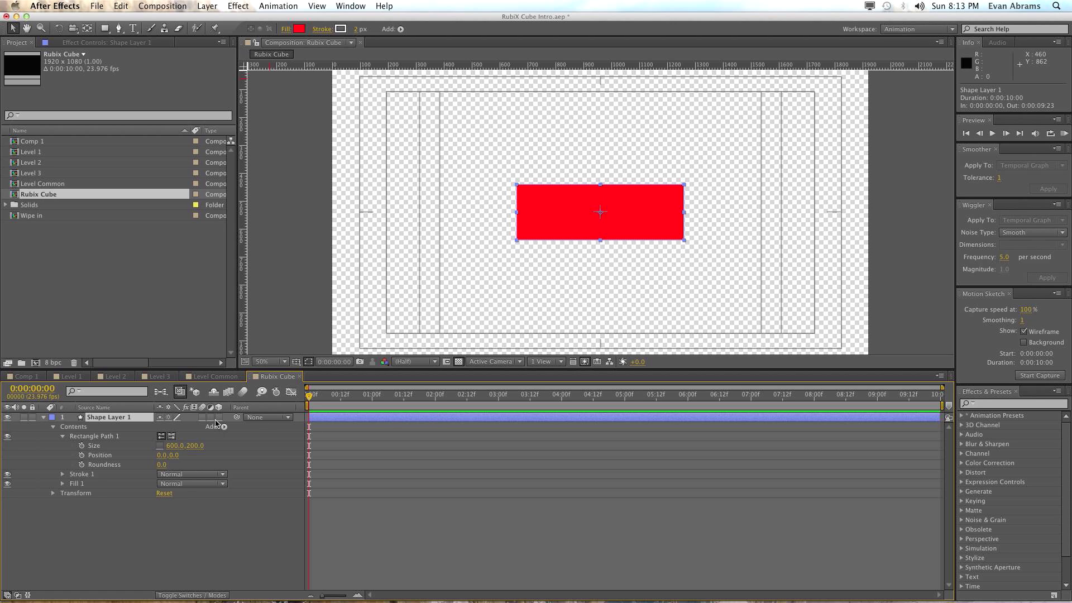
mouse_move(296, 387)
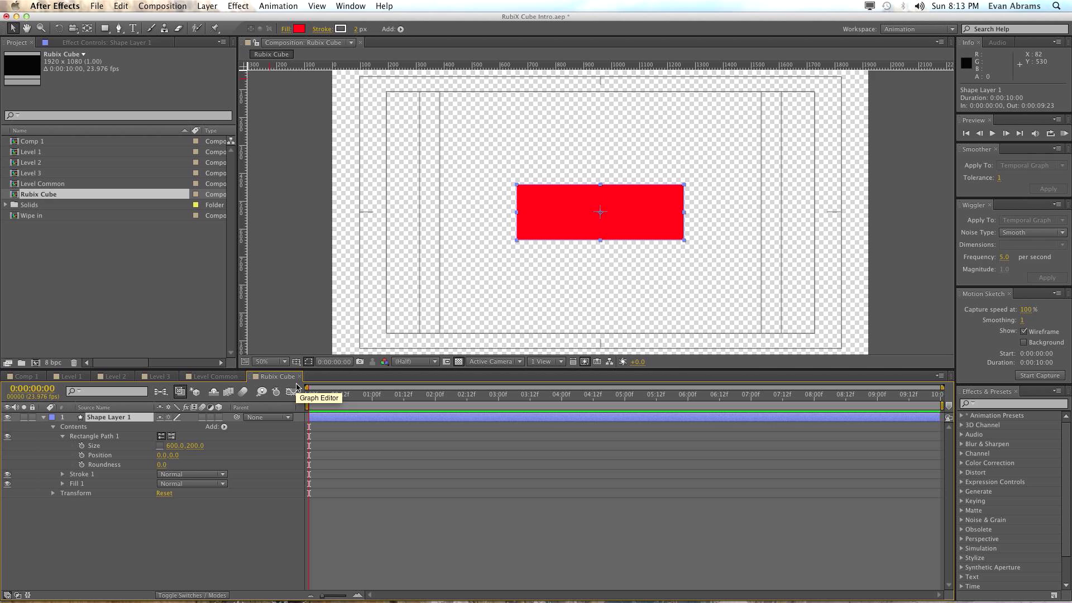
mouse_move(376, 96)
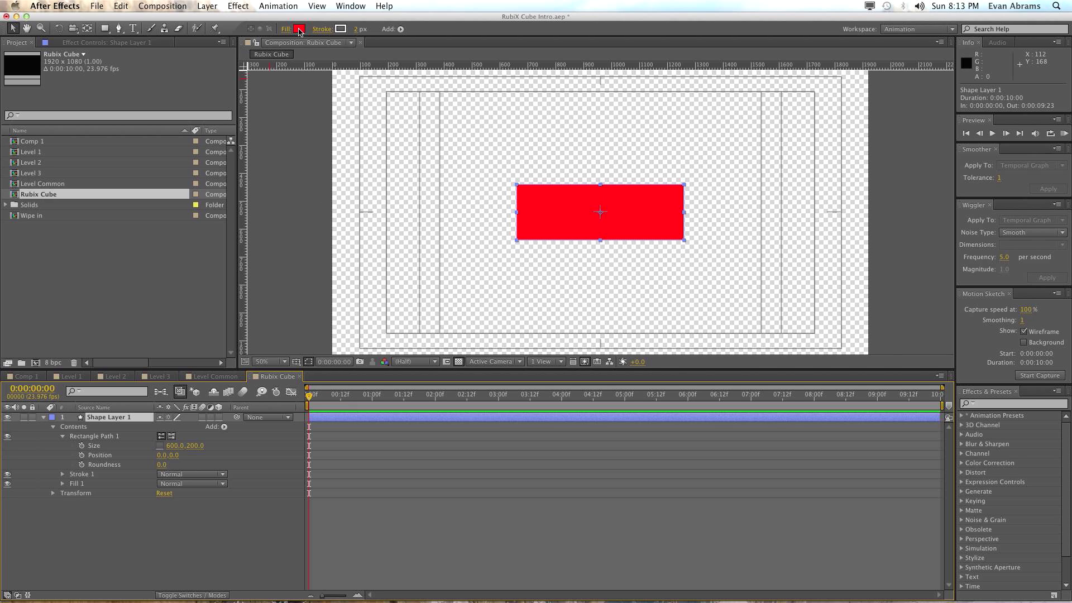
Set the rectangle's fill colour to white and its stroke colour to black
left_click(299, 28)
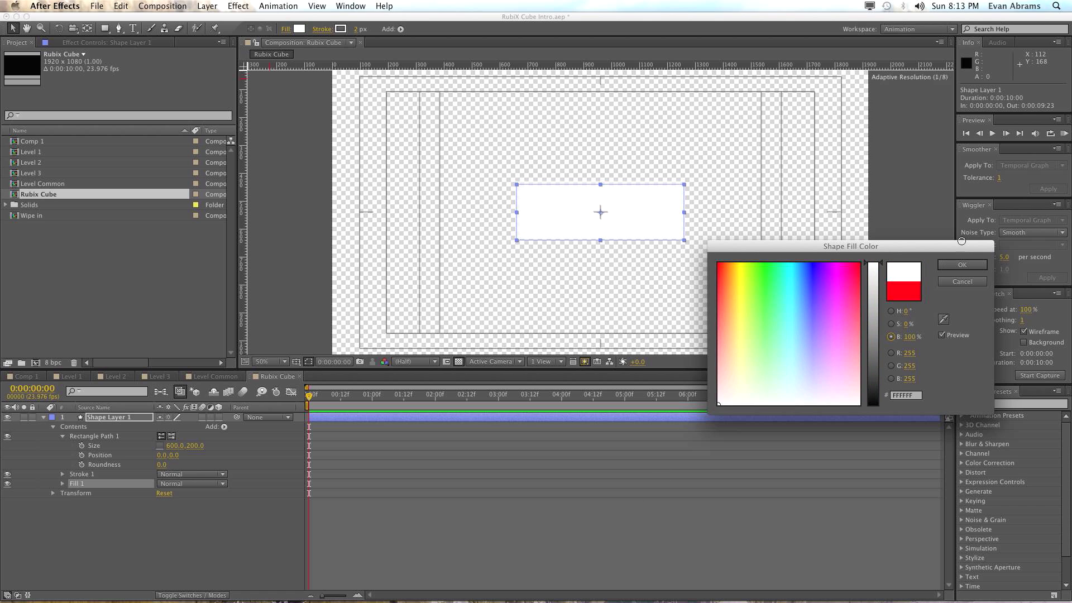
left_click(960, 265)
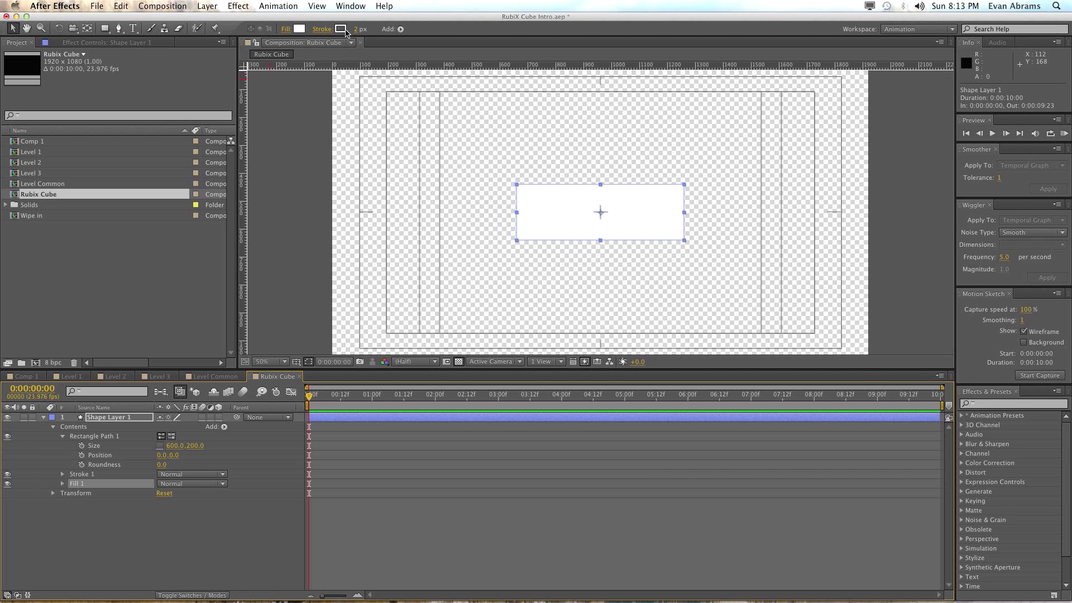
left_click(342, 29)
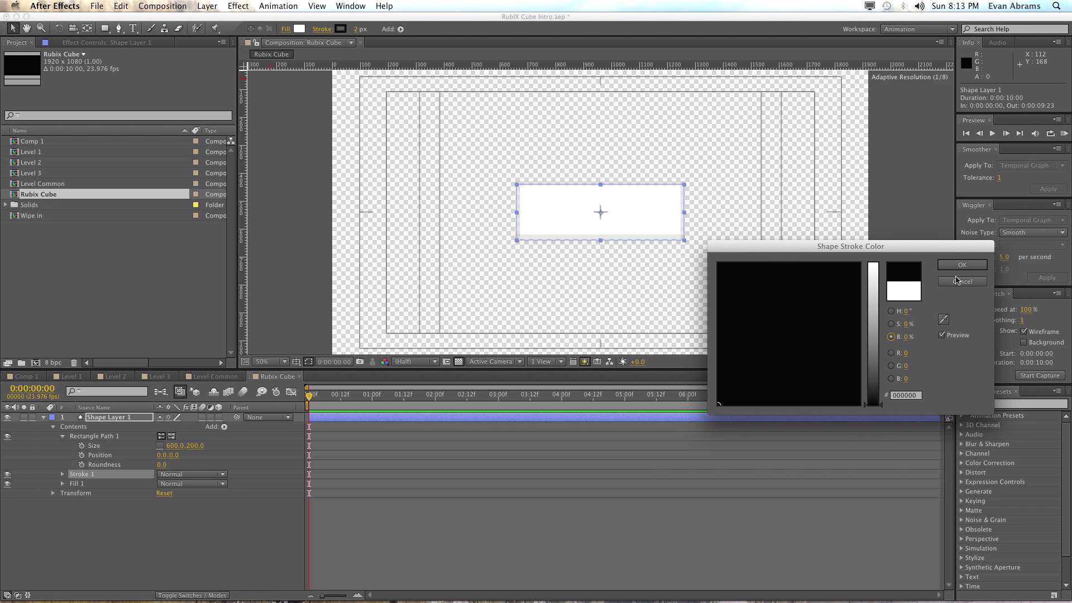
mouse_move(788, 384)
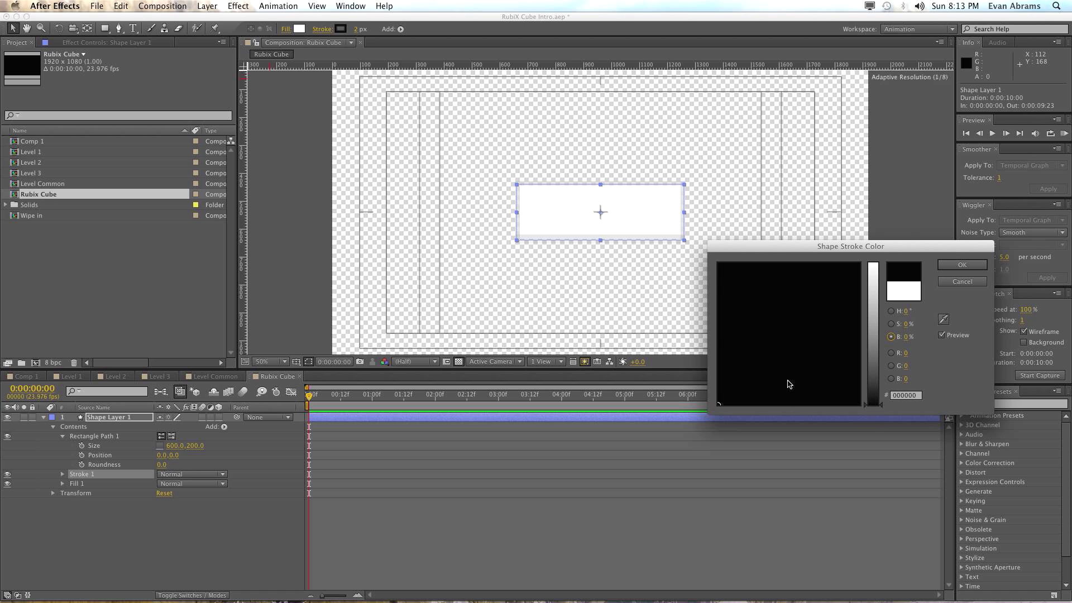
left_click(961, 281)
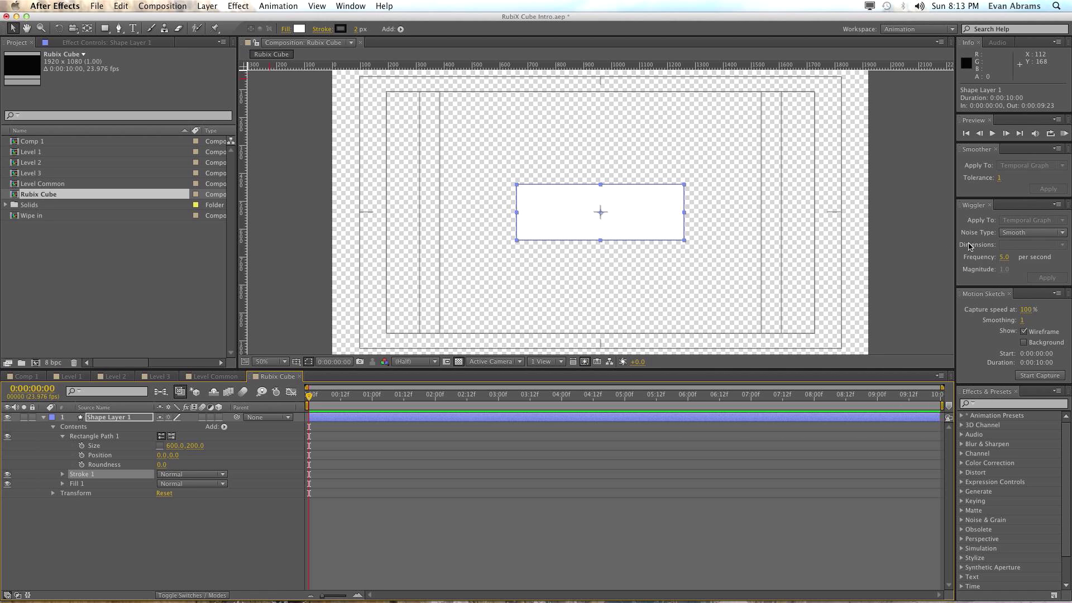
Increase the rectangle's stroke width for a thicker outline
left_click(498, 395)
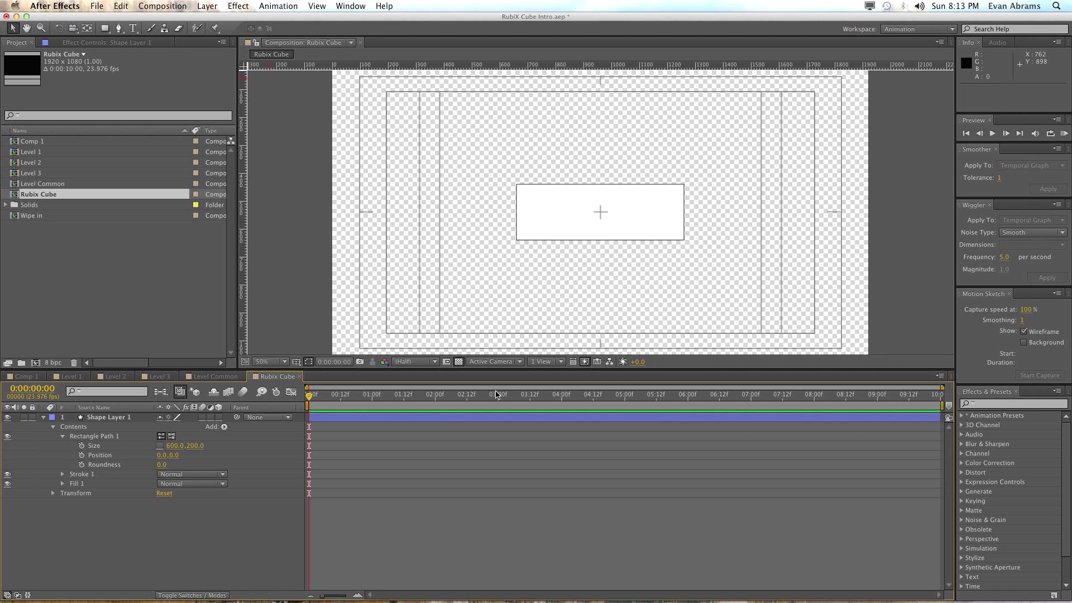
left_click(106, 417)
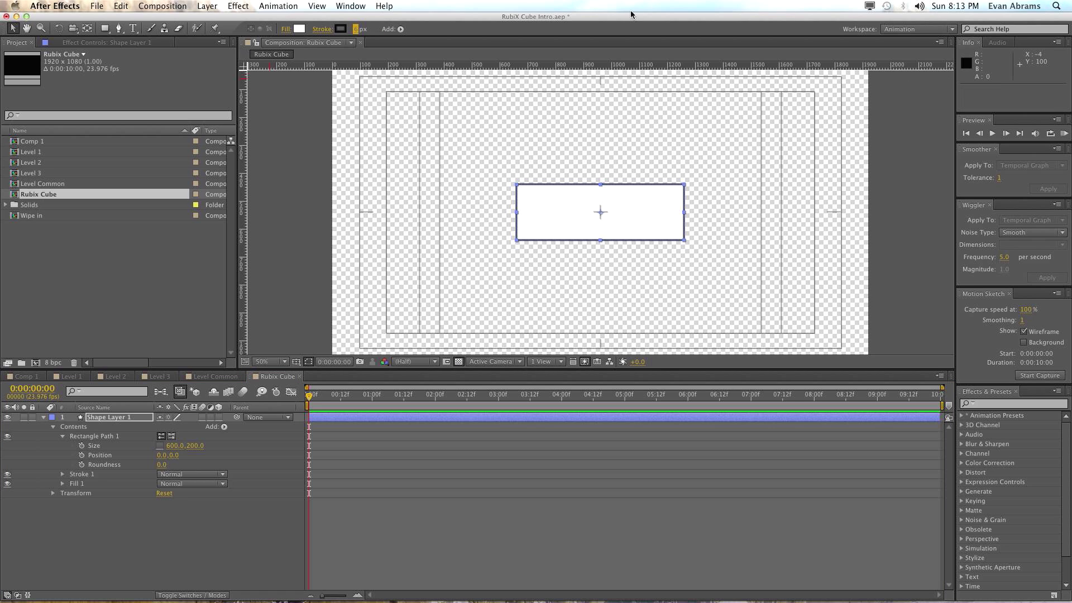
left_click(545, 240)
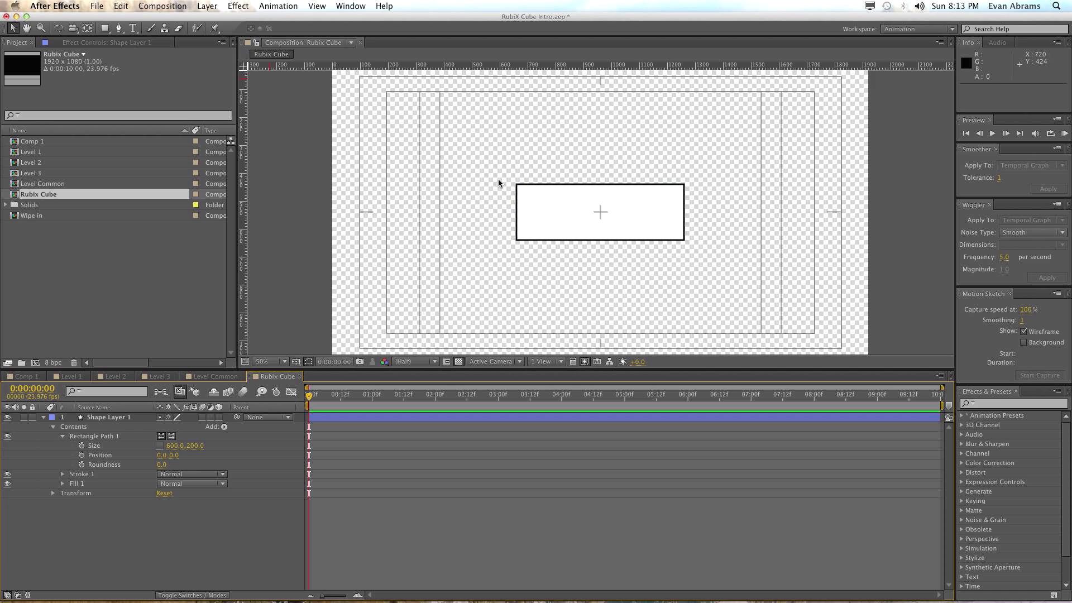
mouse_move(455, 367)
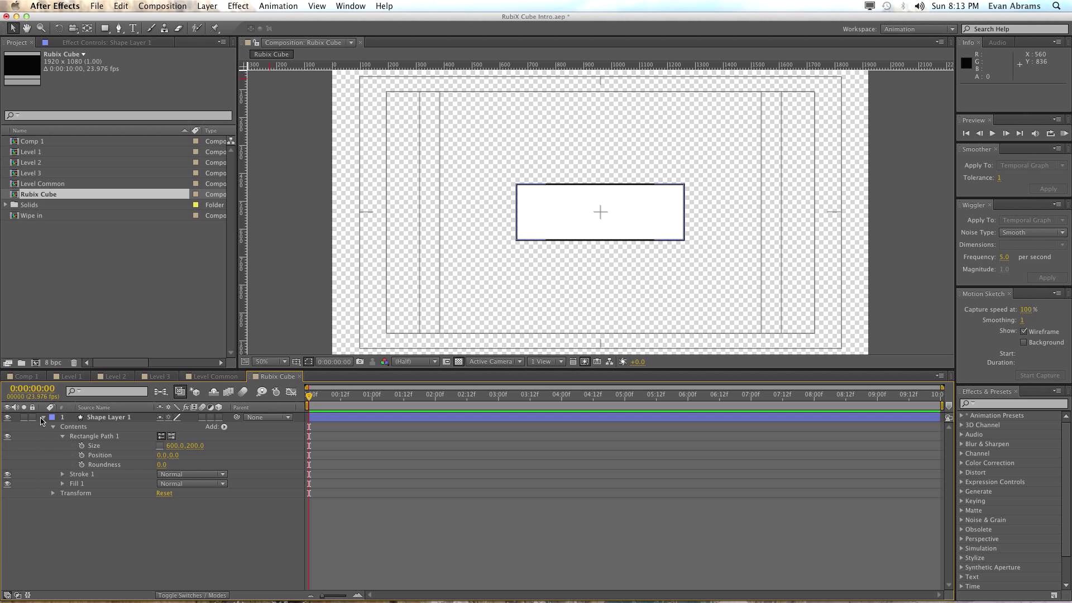
Make Shape Layer 1 a 3D layer and set its anchor point Z to -300
left_click(219, 418)
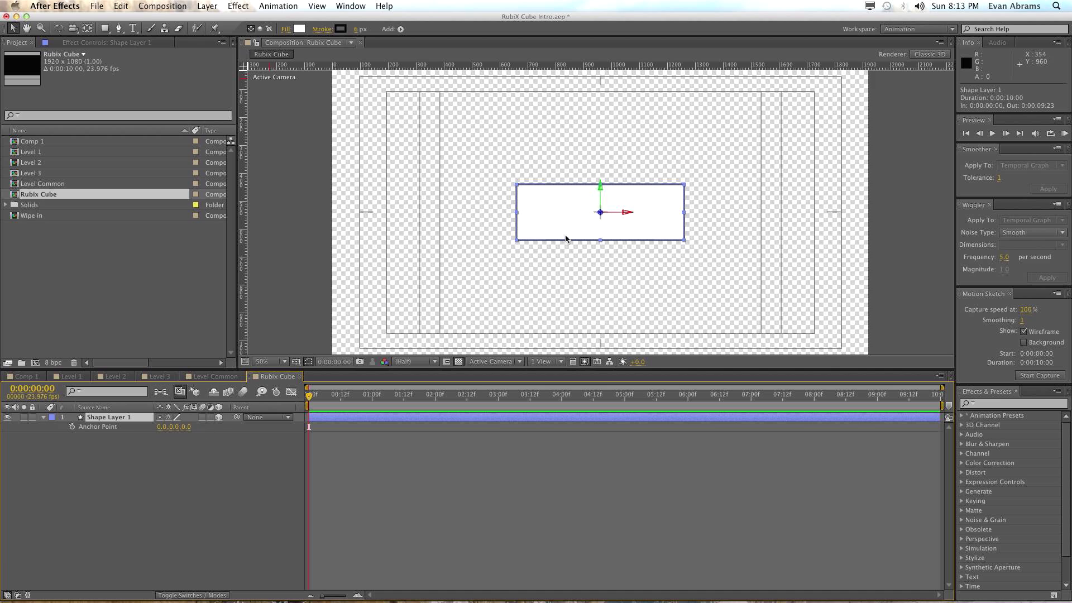
mouse_move(195, 428)
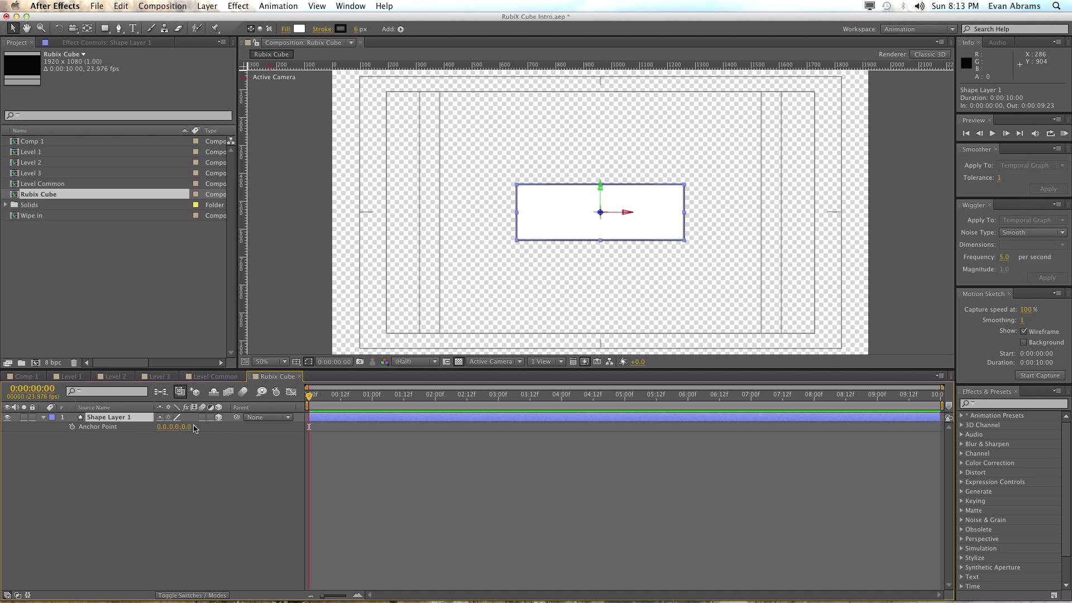
left_click(181, 427)
type("300")
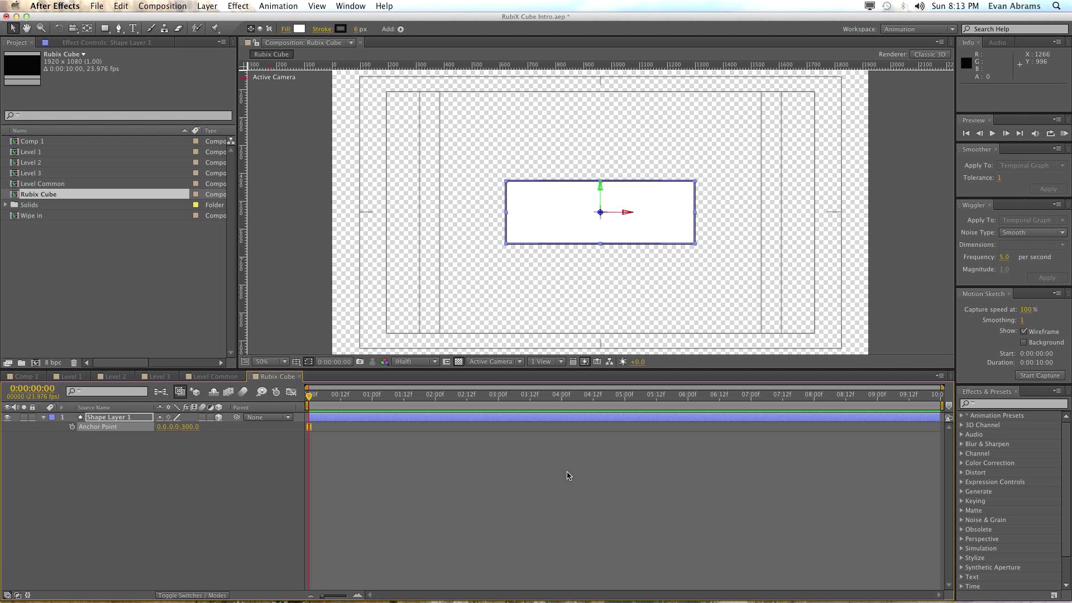
mouse_move(330, 420)
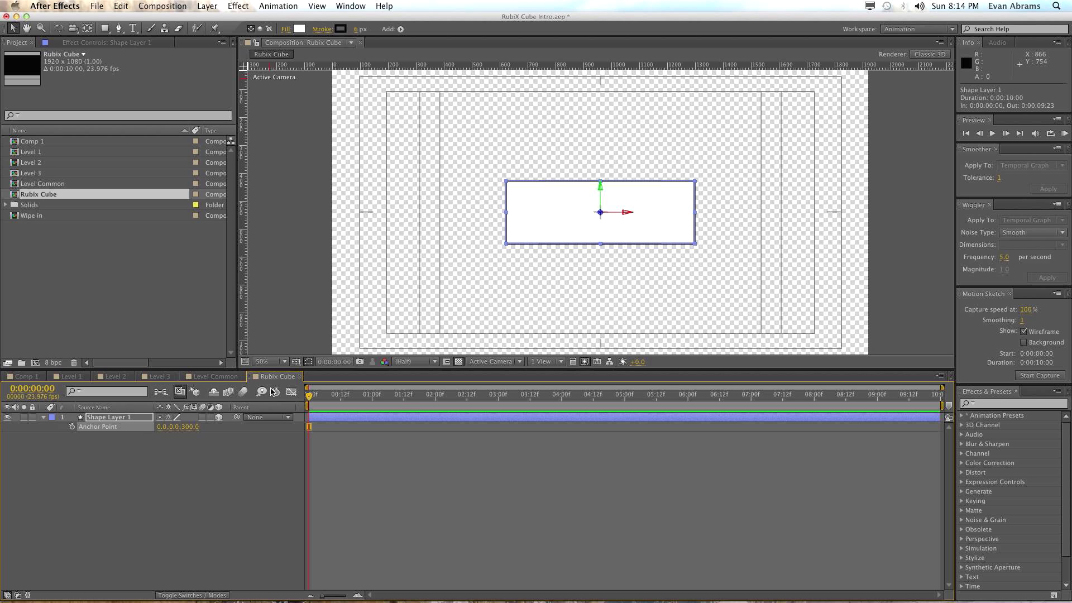
mouse_move(259, 419)
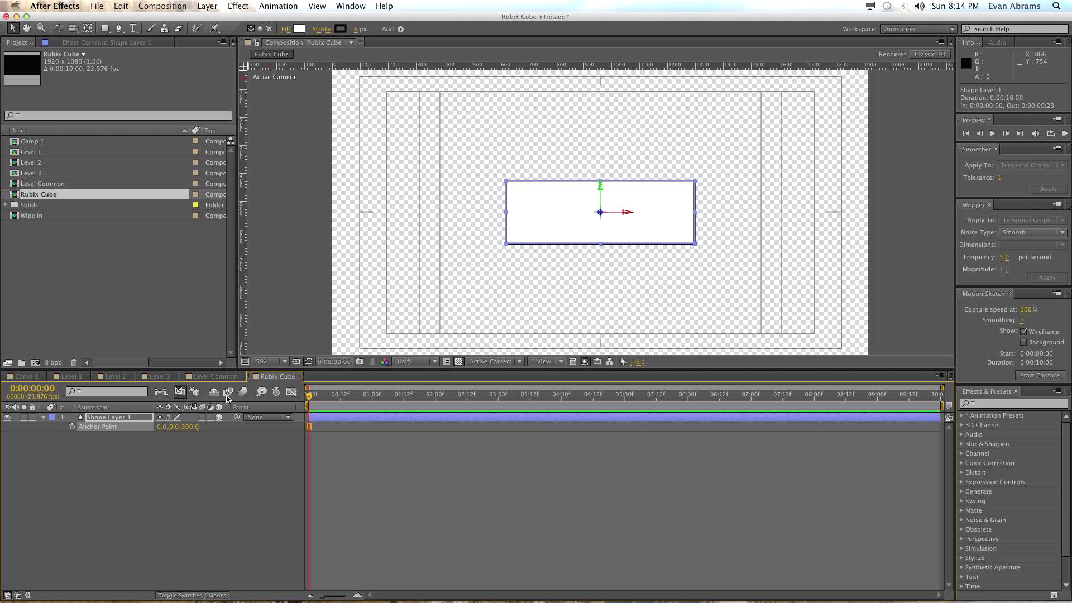
Duplicate the face and orient Right, Back and Left to 270°, 180° and 90° on Y
left_click(492, 361)
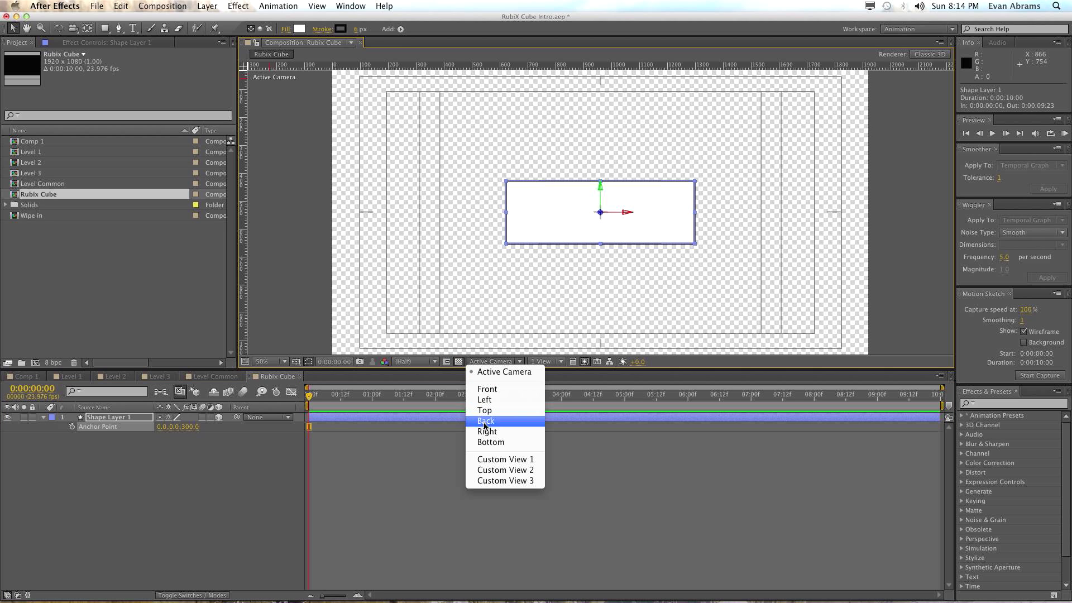
left_click(484, 410)
type("Front")
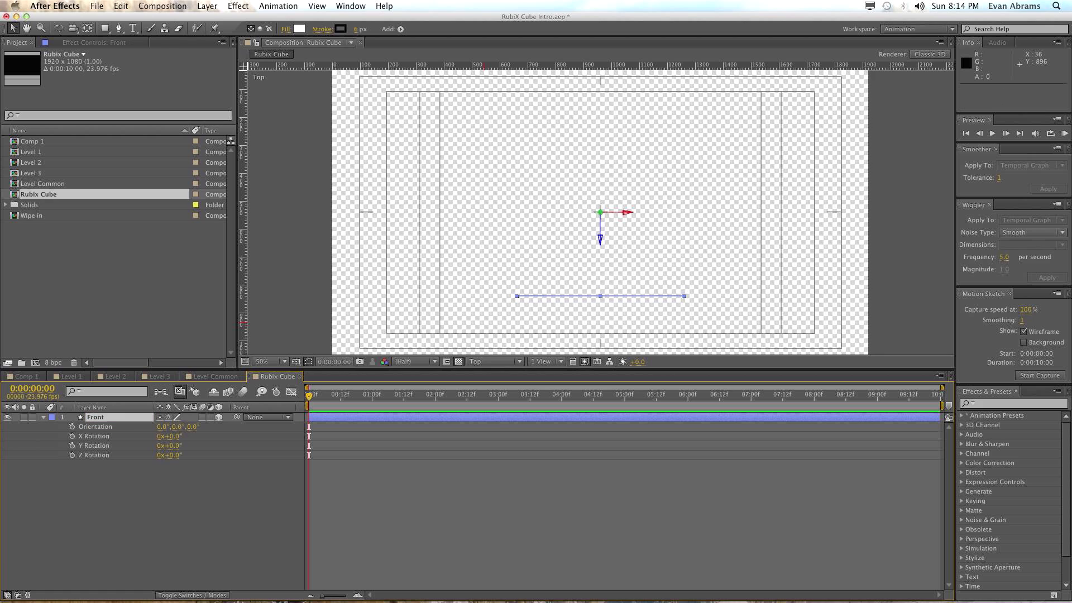
key("cmd+d")
type("Back")
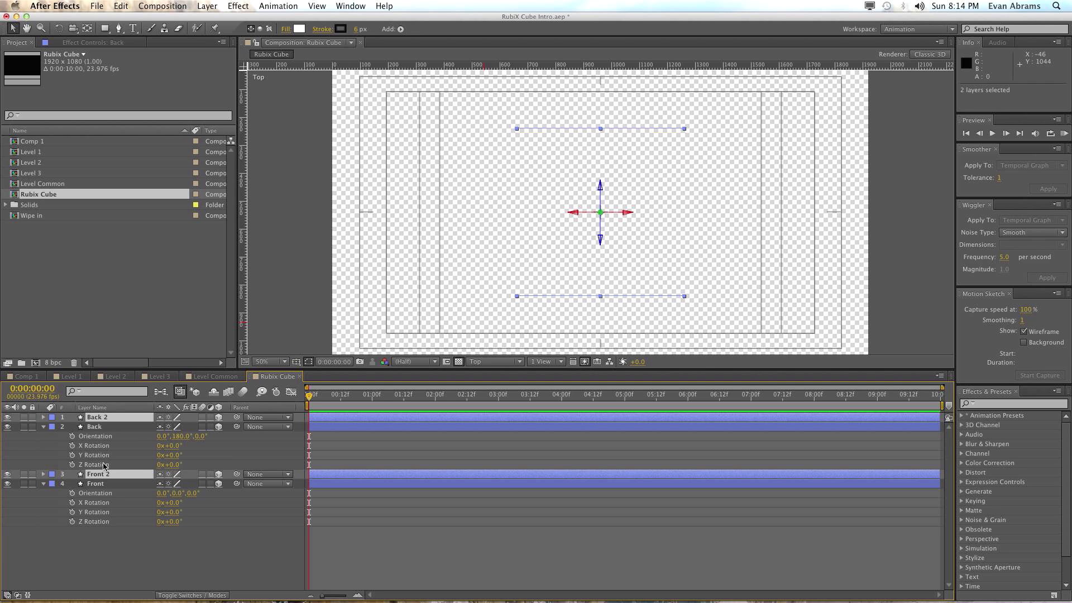
mouse_move(107, 576)
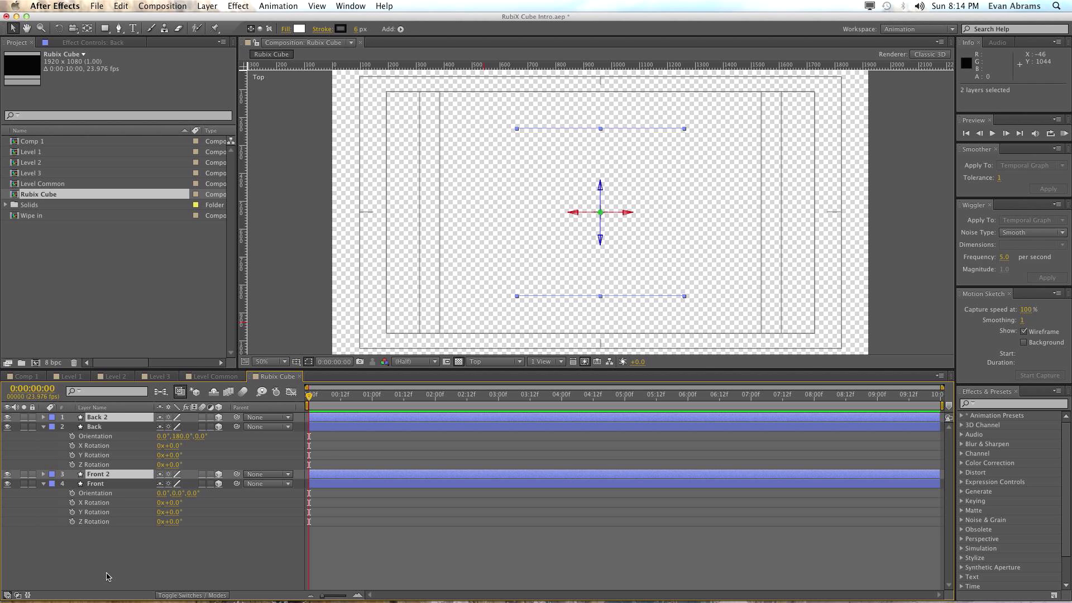
left_click(97, 417)
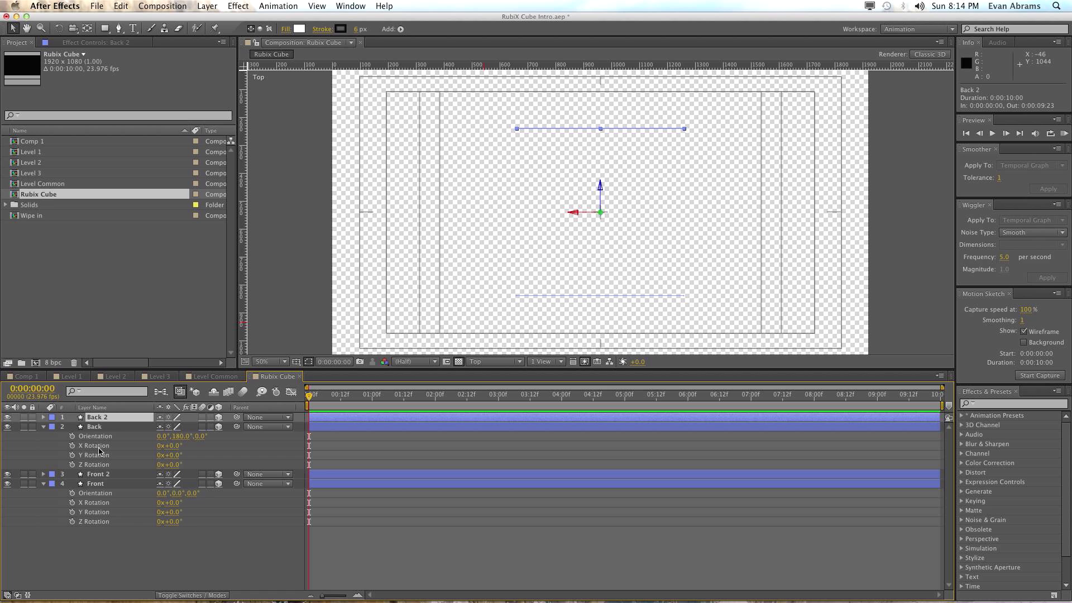
left_click(100, 417)
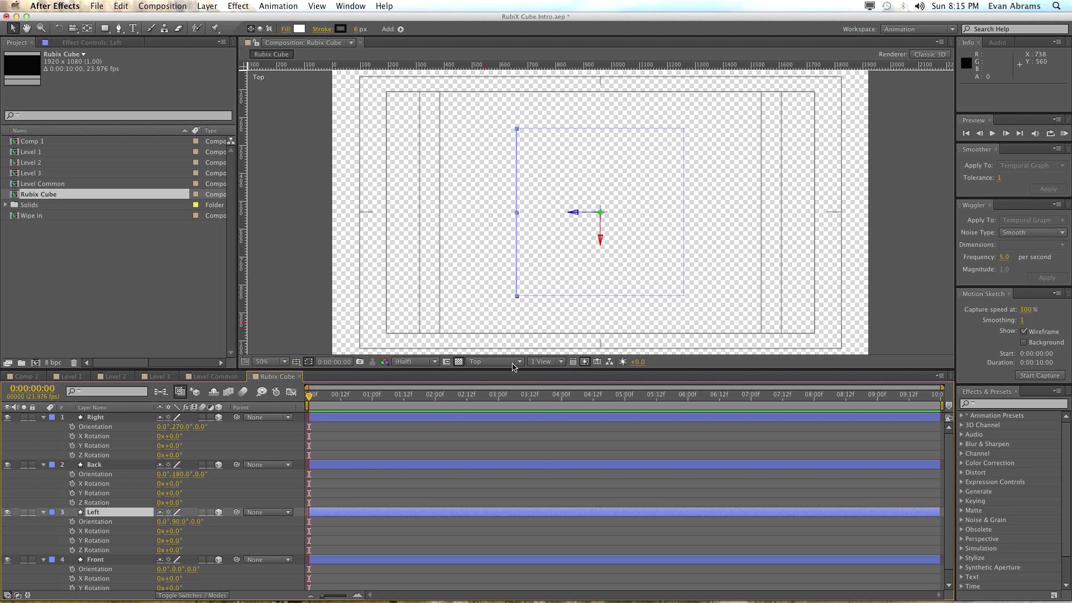
Switch the 3D view from Top to Custom View 1 to see the open box
left_click(494, 361)
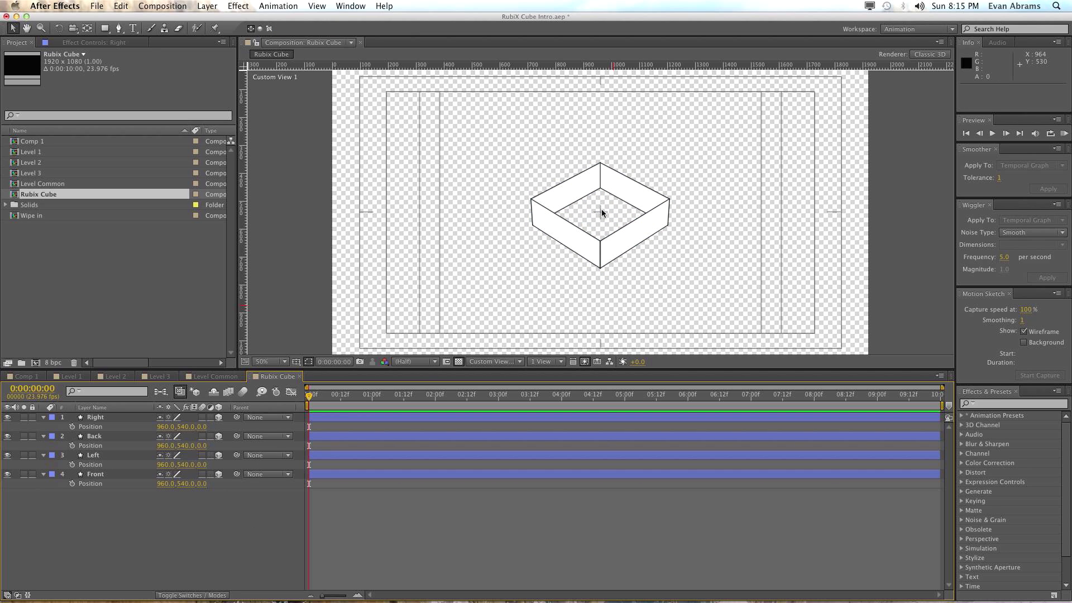
mouse_move(388, 425)
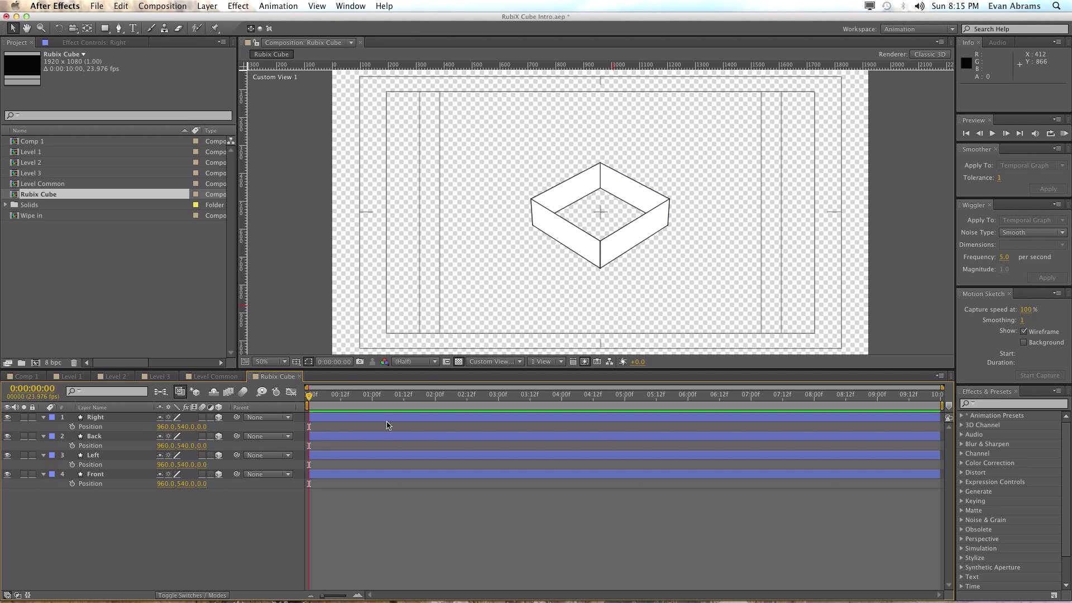
mouse_move(40, 238)
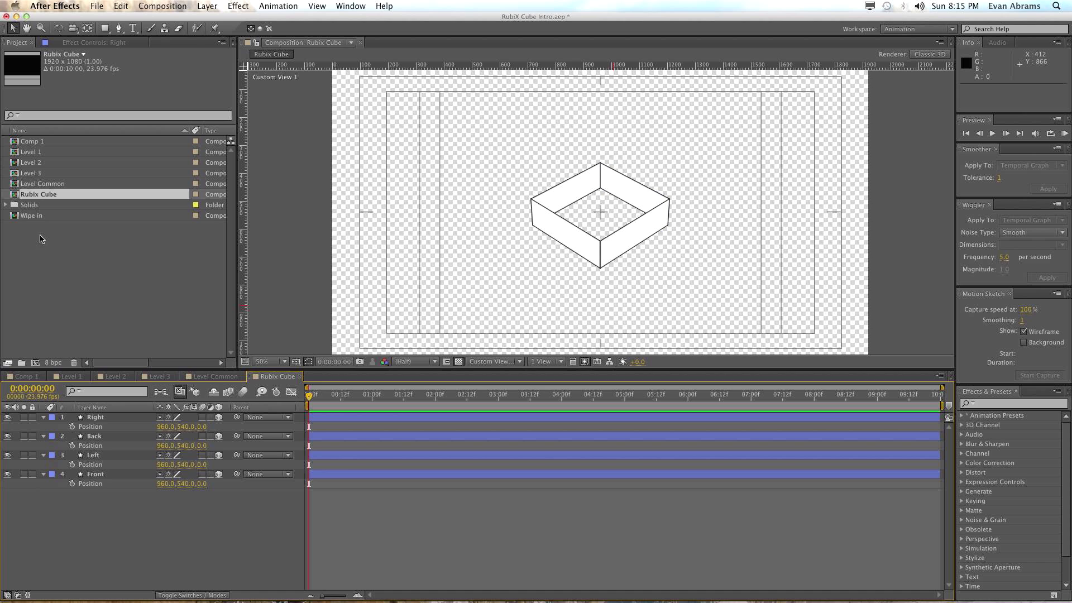
left_click(21, 375)
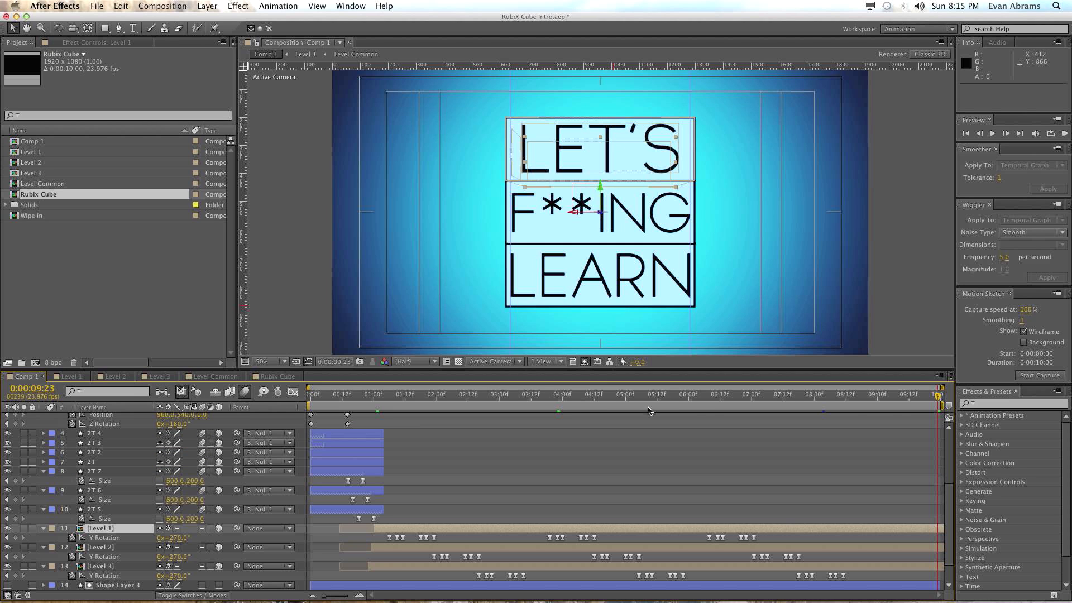
left_click(600, 394)
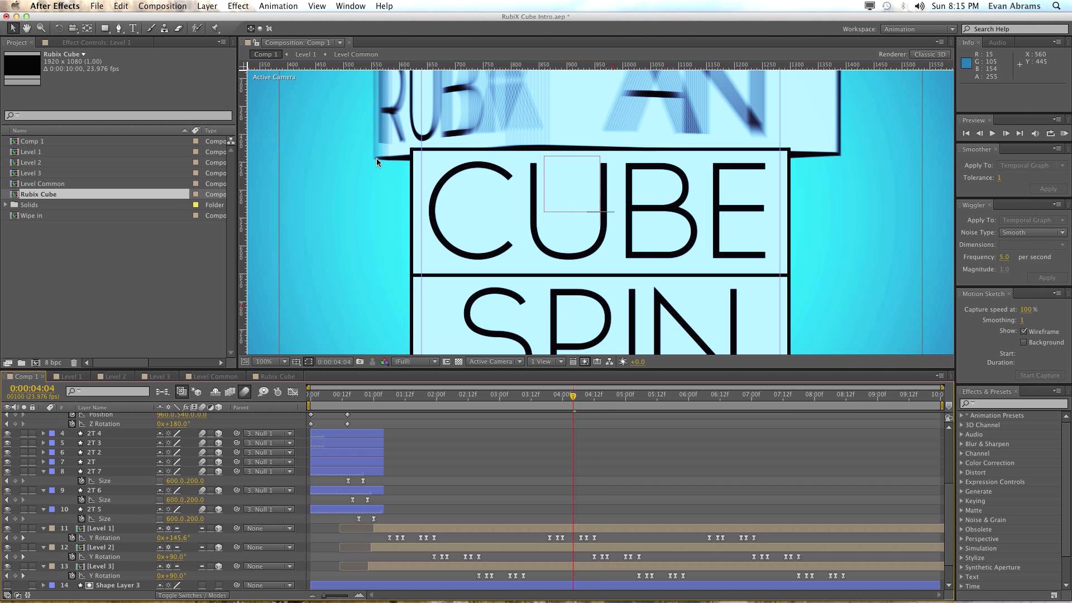
mouse_move(814, 156)
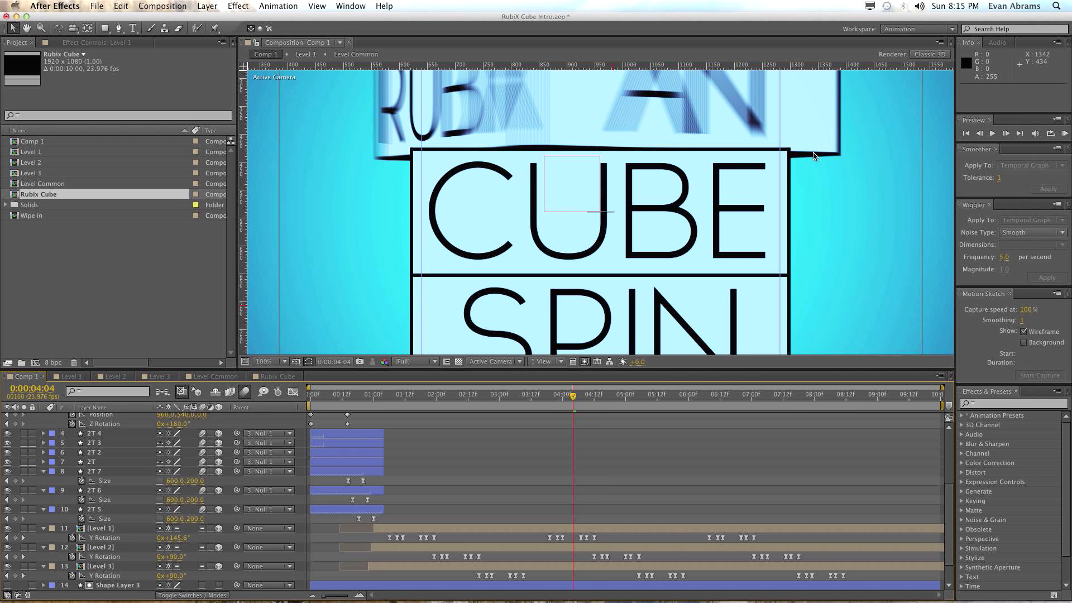
mouse_move(529, 383)
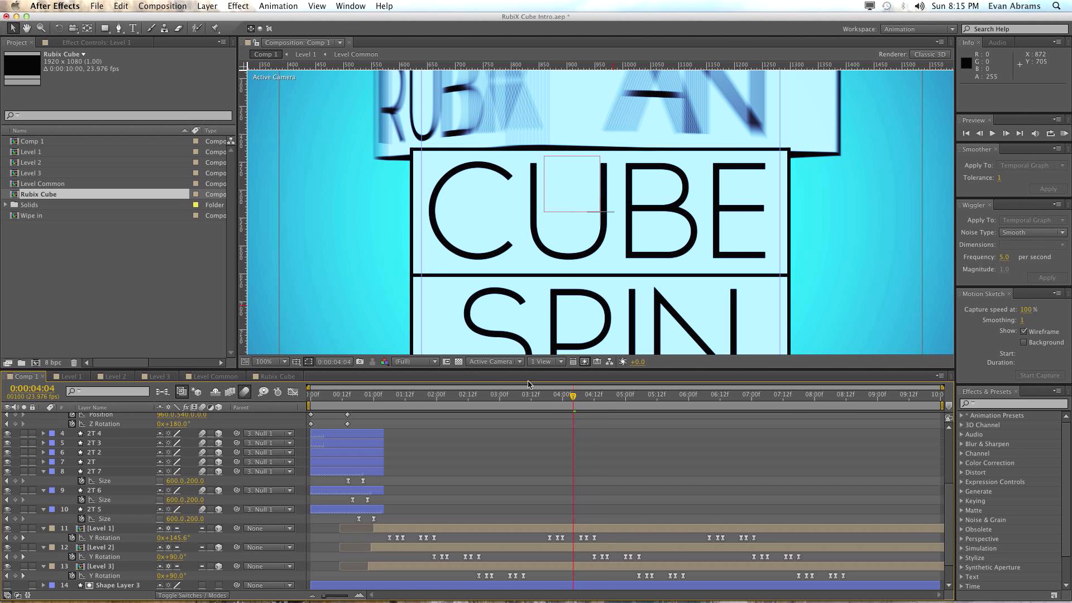
left_click(273, 376)
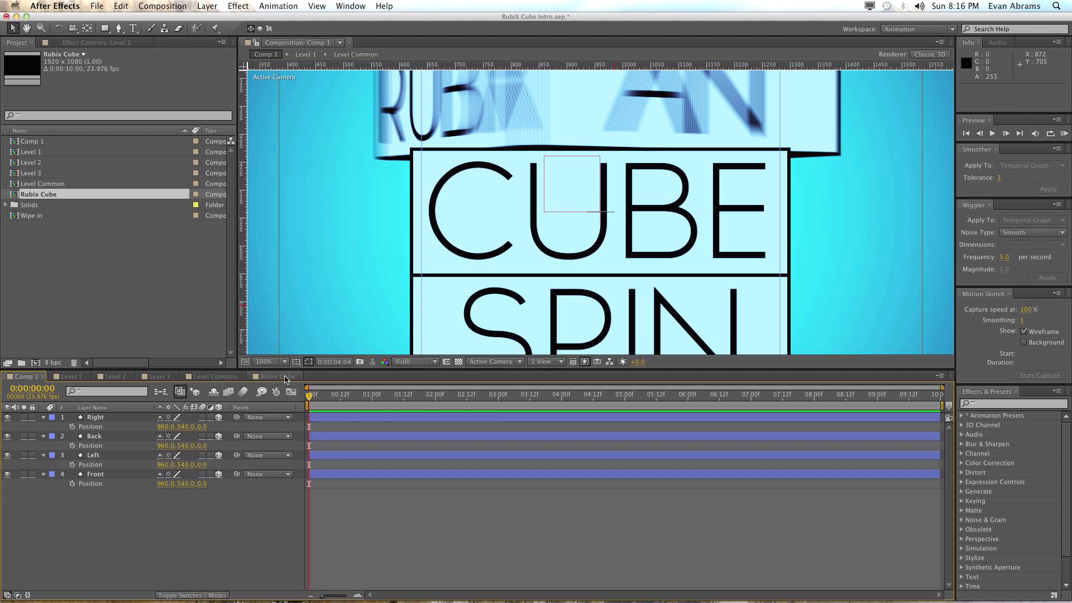
left_click(273, 377)
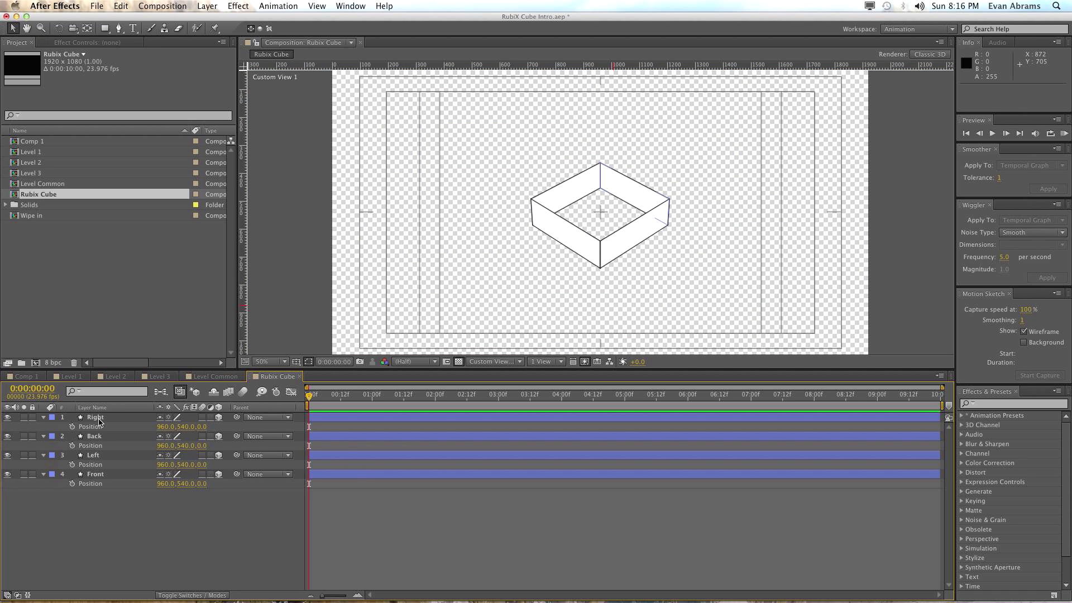
Duplicate the Right face as Right 2 and resize its rectangle to 600 by 600
left_click(94, 417)
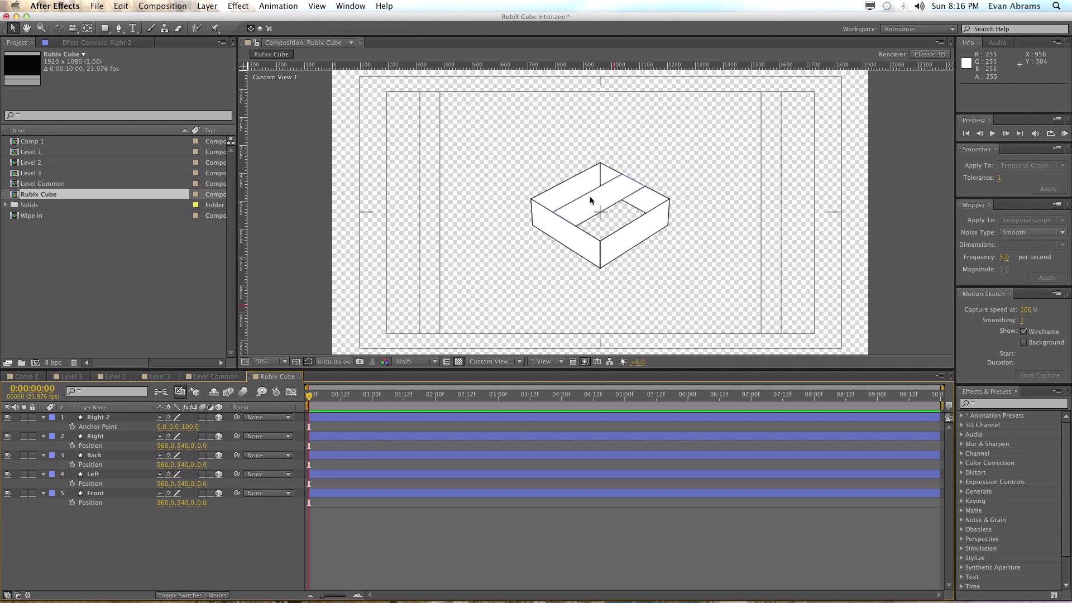
mouse_move(602, 213)
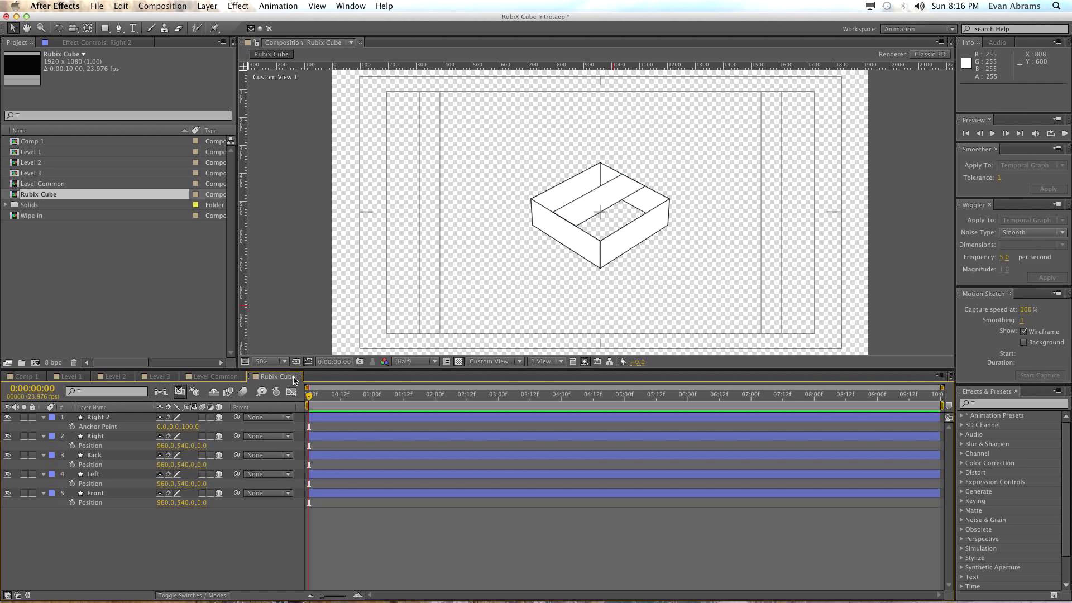
left_click(97, 417)
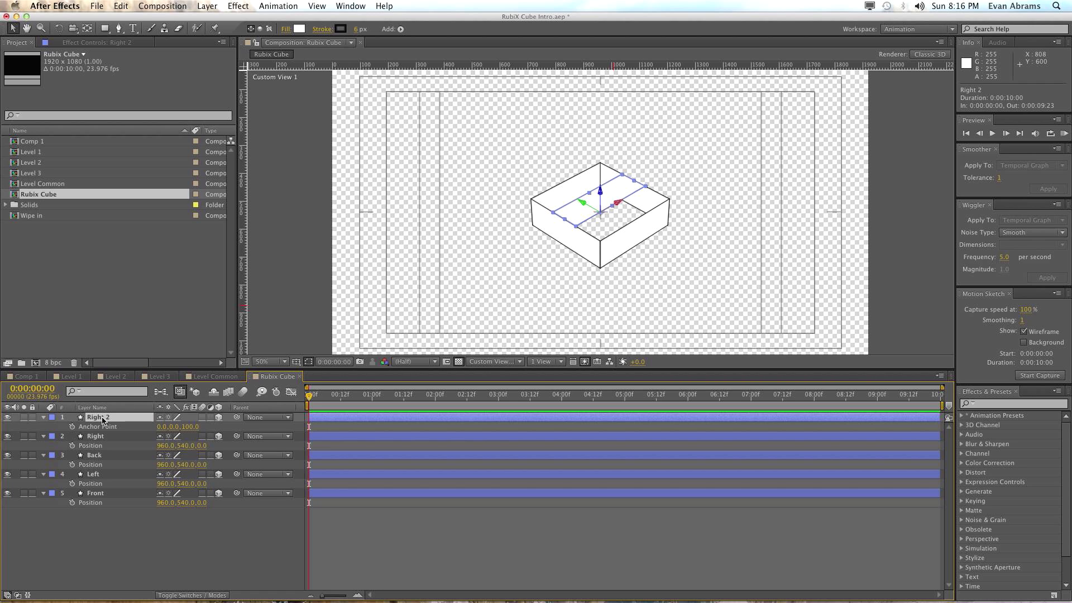
left_click(43, 418)
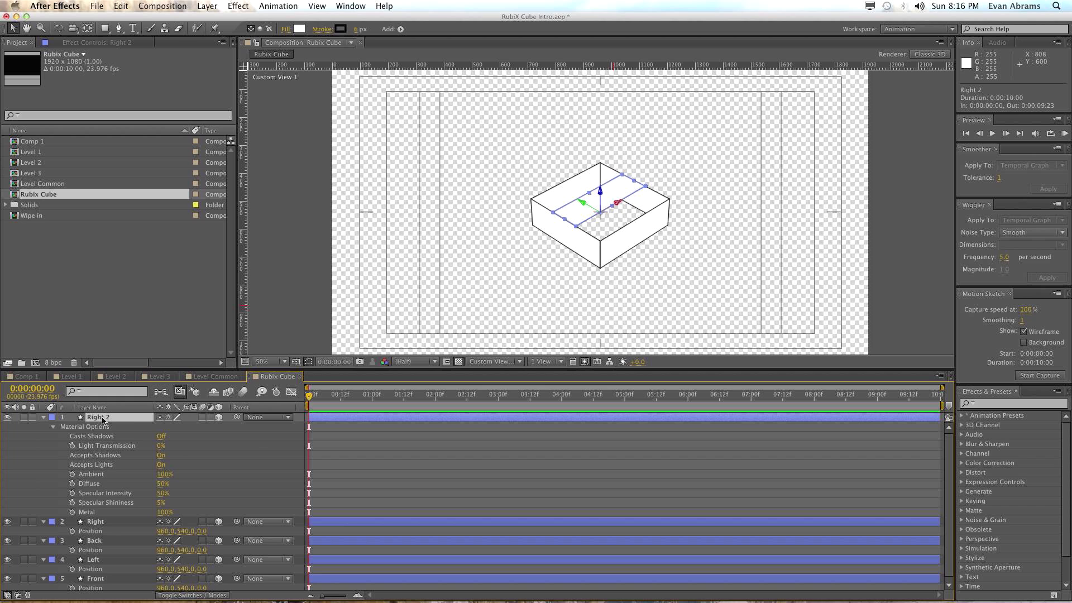
left_click(43, 417)
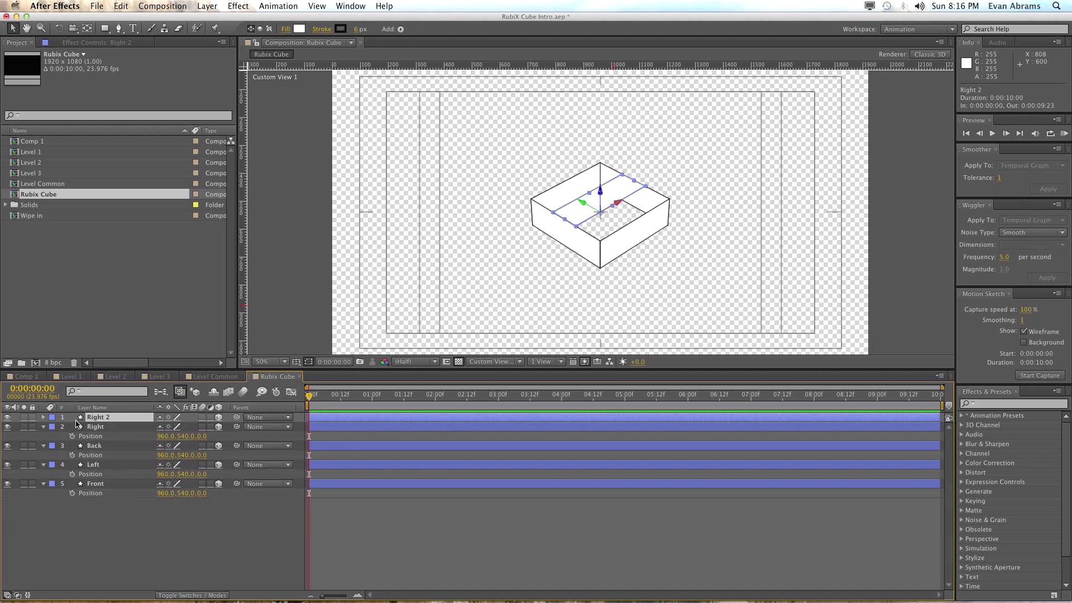
left_click(43, 417)
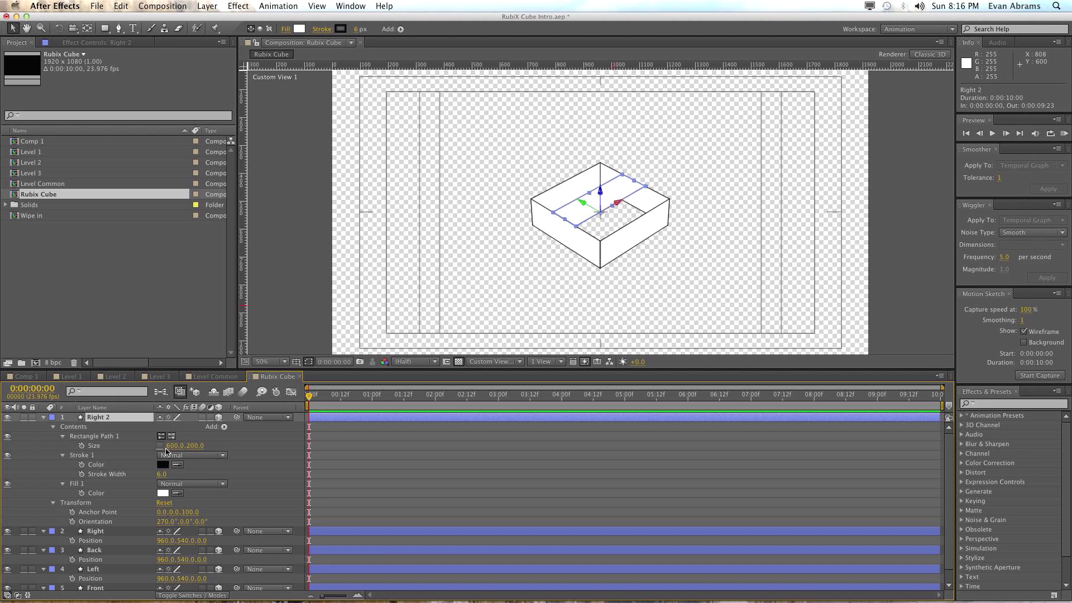
double_click(190, 445)
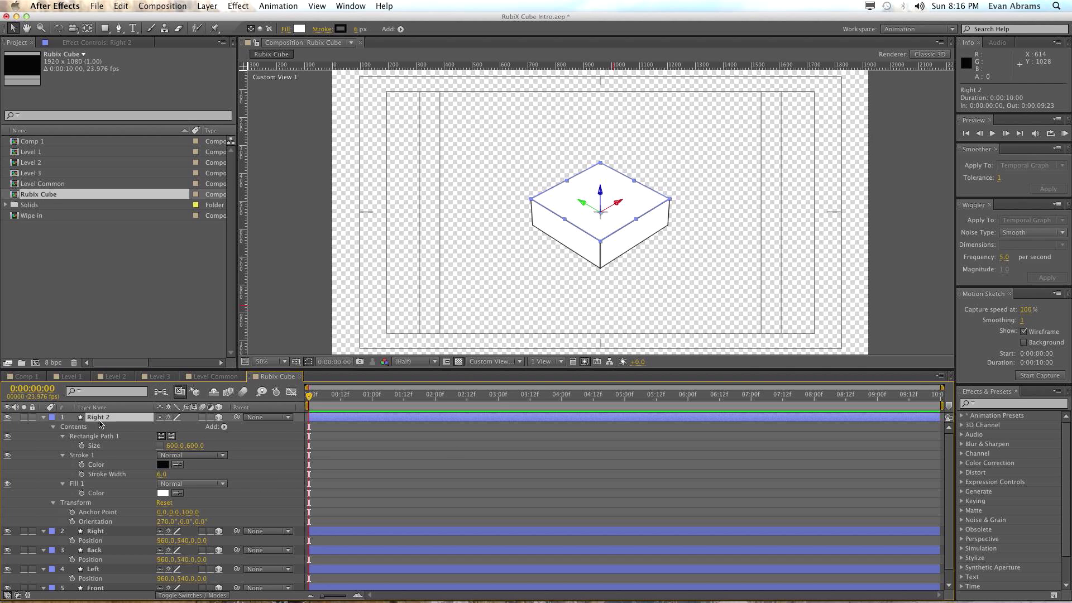
Set Right 2's Fill 1 colour to black (000000)
left_click(163, 493)
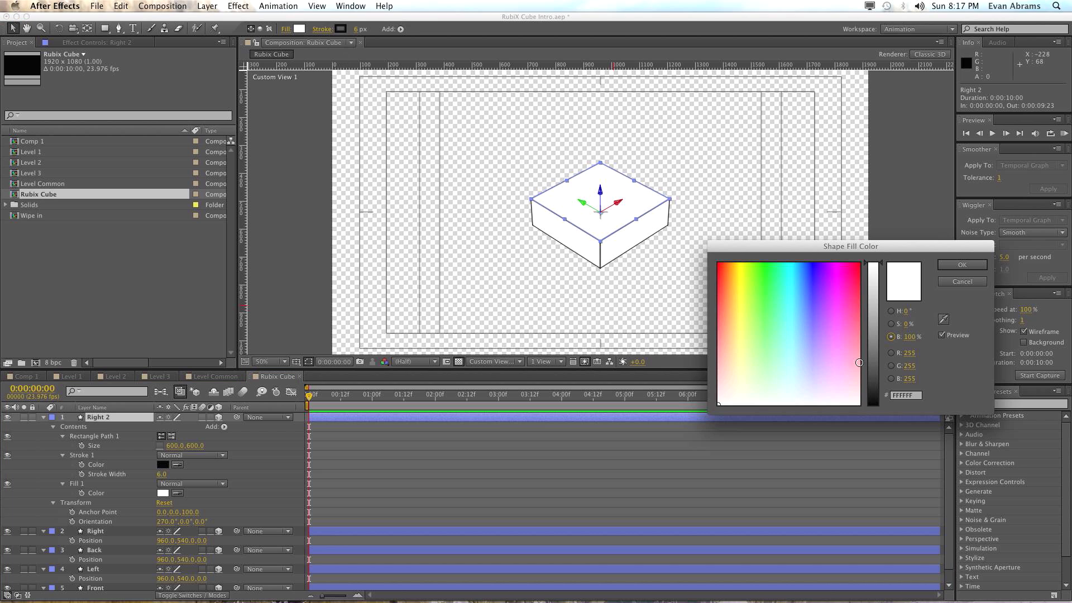
left_click(725, 396)
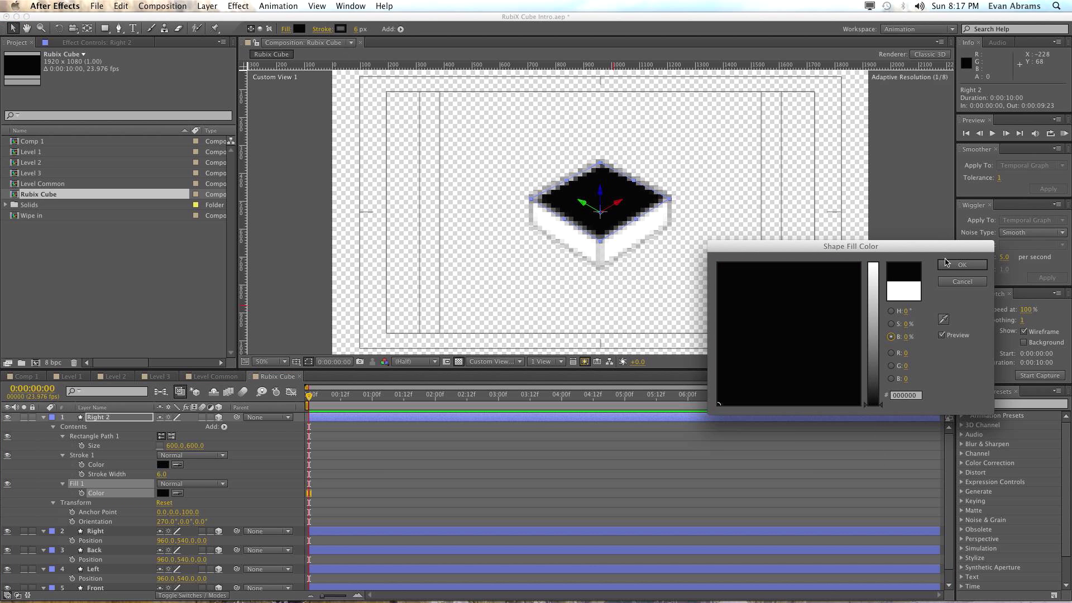
left_click(963, 265)
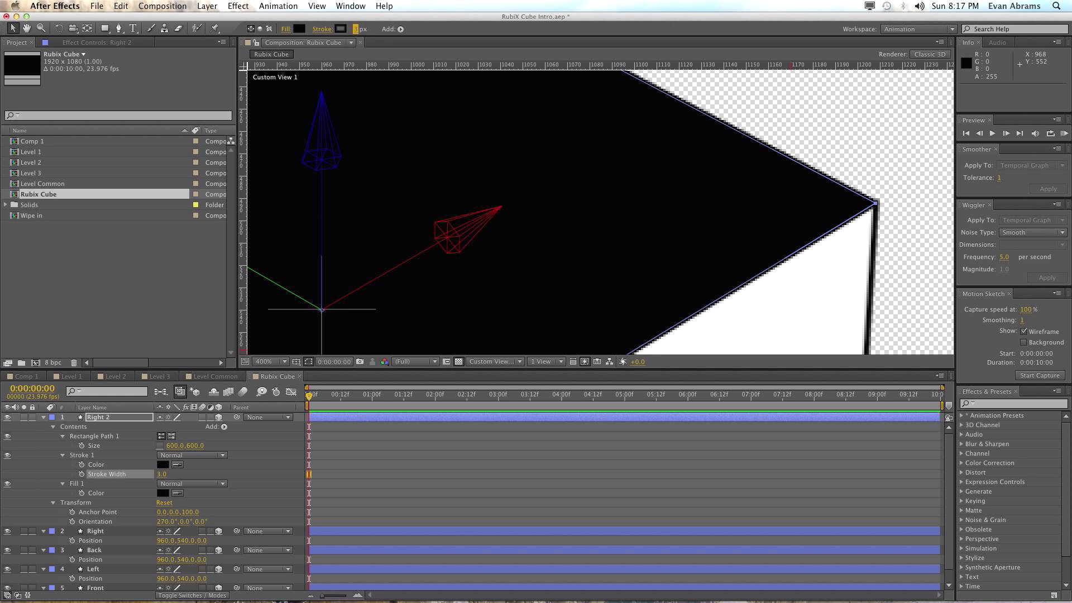
mouse_move(877, 219)
type("Bottom")
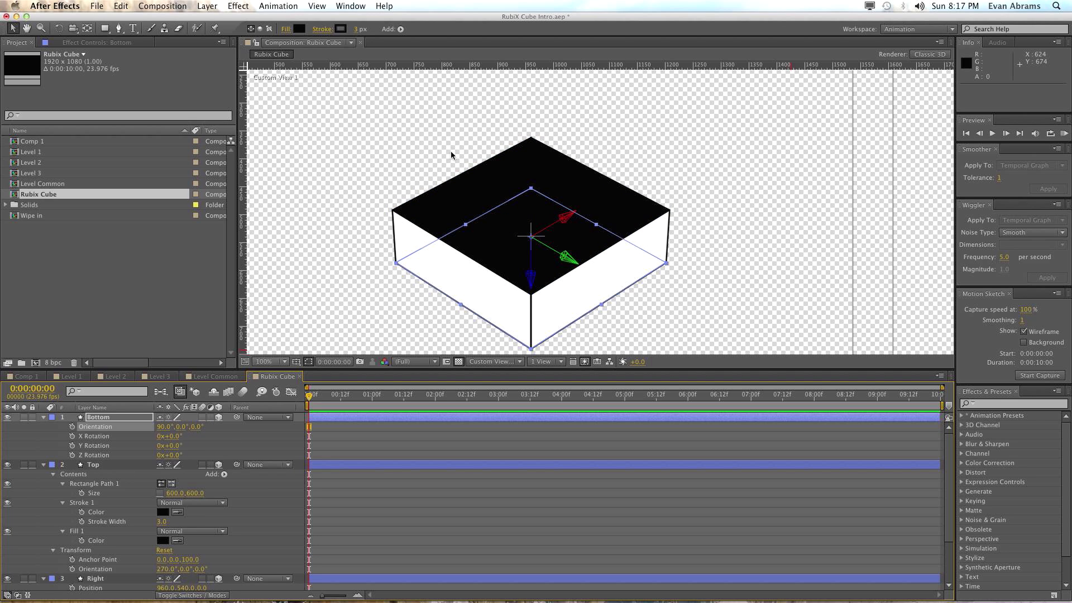
mouse_move(51, 424)
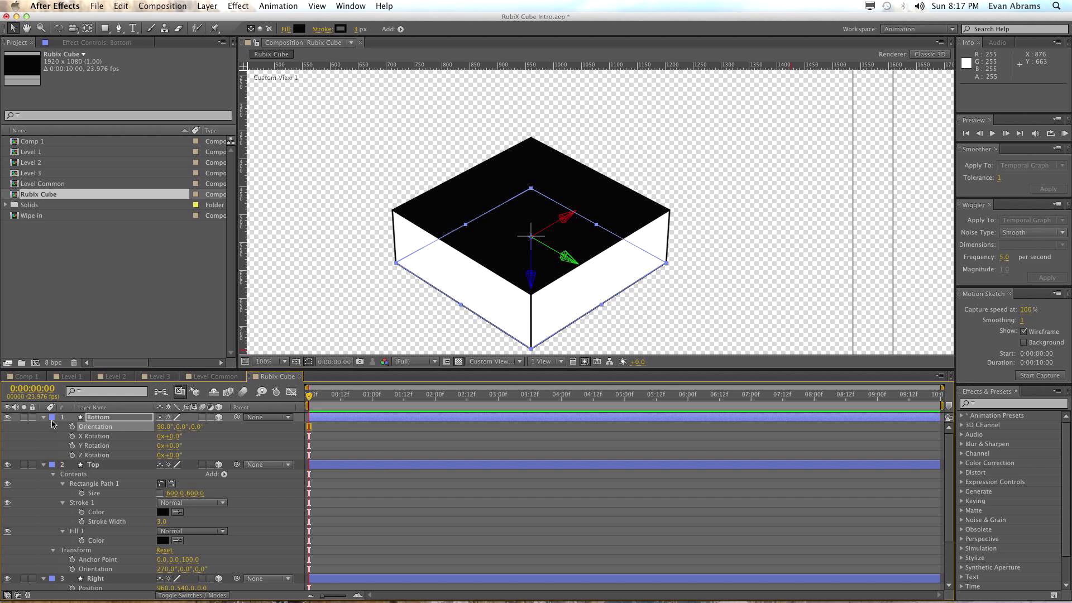
Collapse the face layers, drag Bottom below the other faces, and select all six
left_click(43, 417)
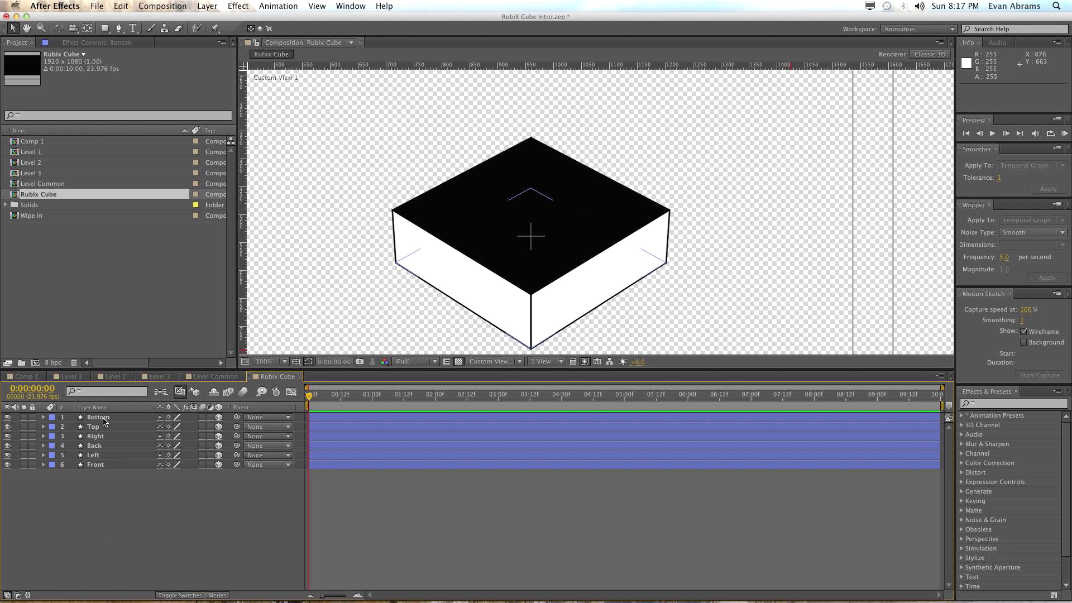
left_click(97, 417)
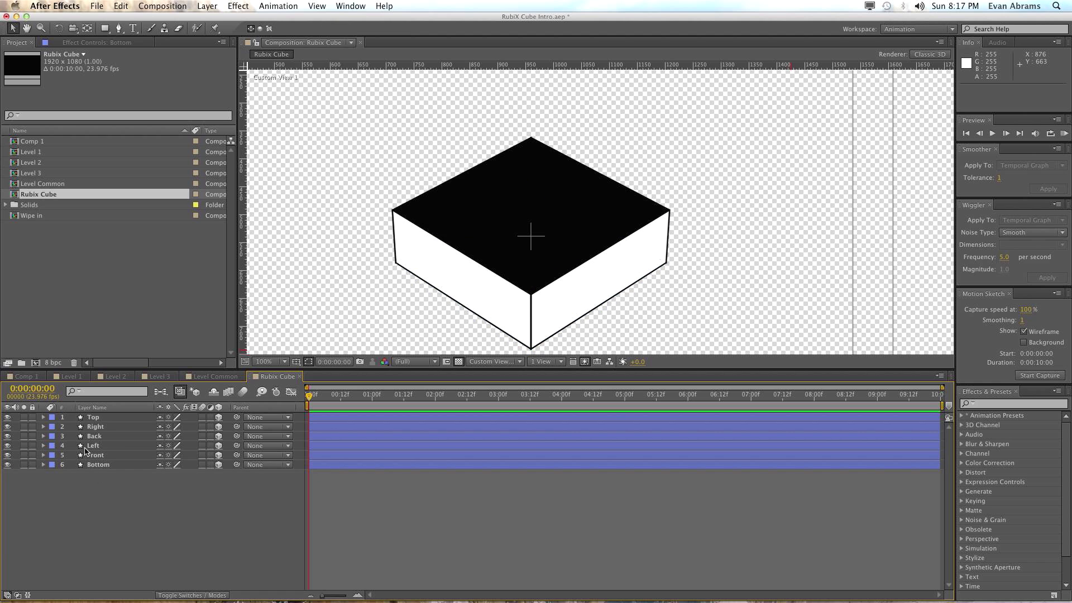
left_click(494, 361)
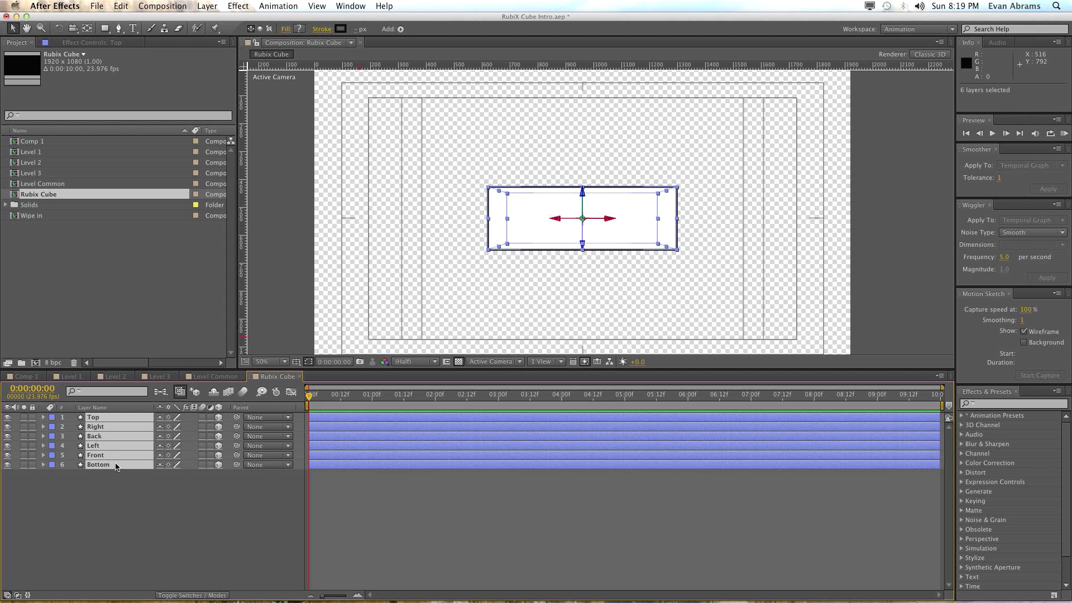
Pre-compose the six face layers into a new composition named 'Common Level'
left_click(207, 6)
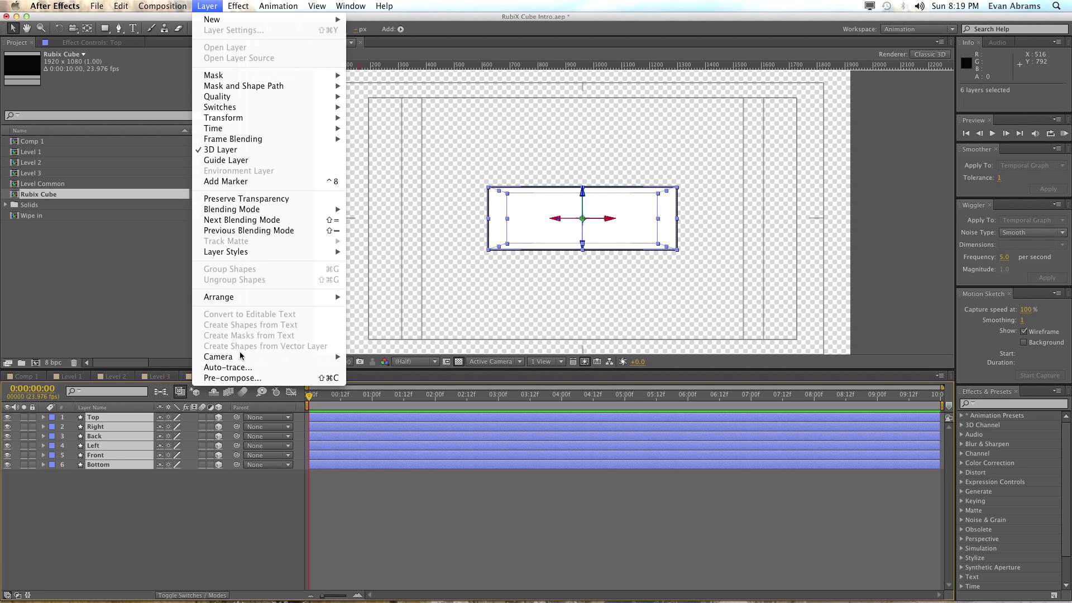
mouse_move(232, 378)
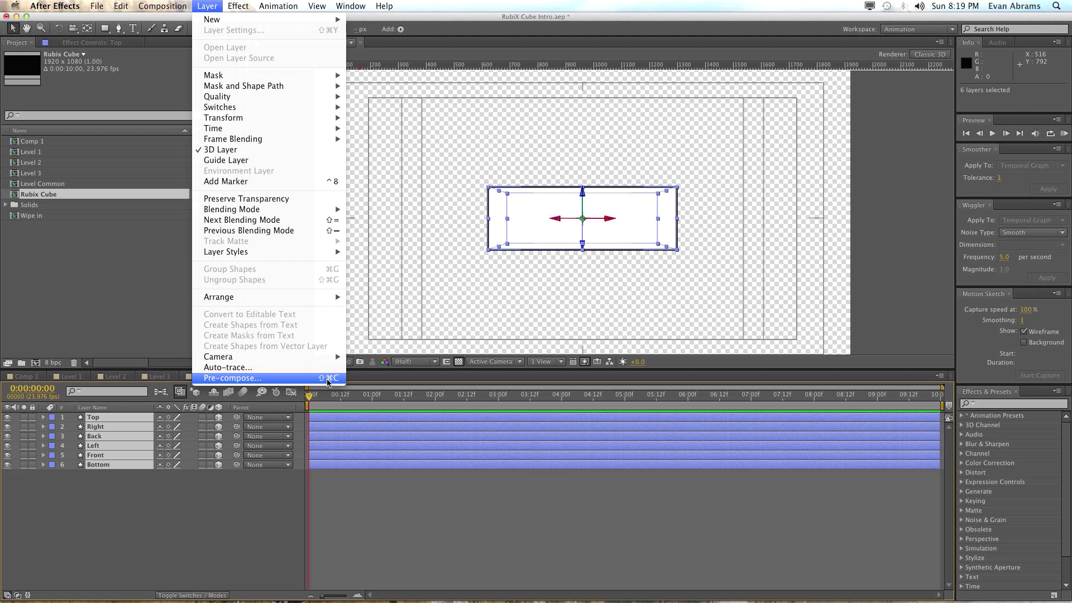
left_click(231, 378)
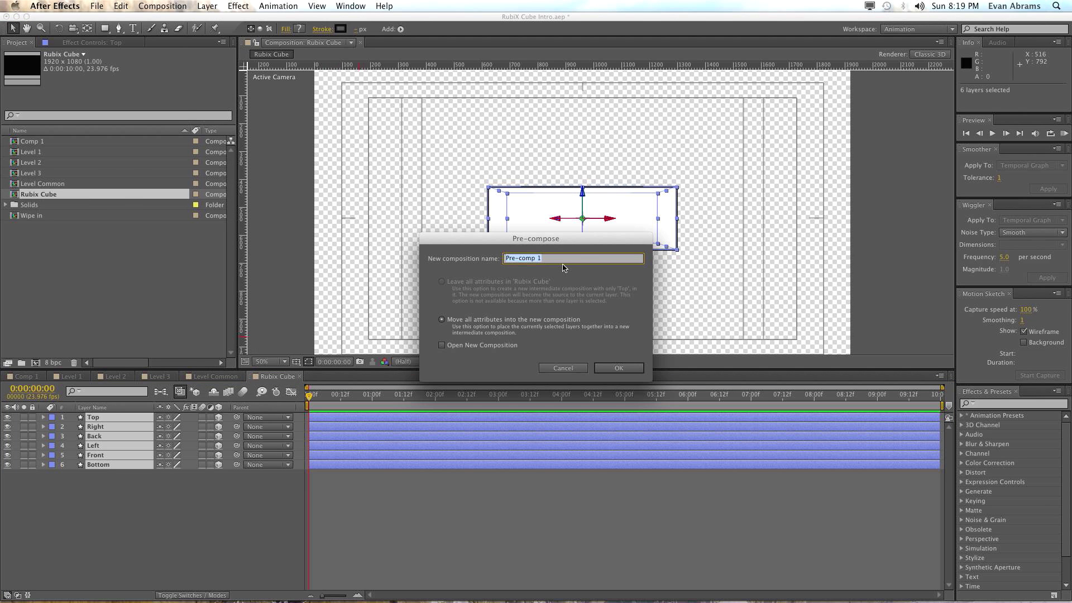
type("Common")
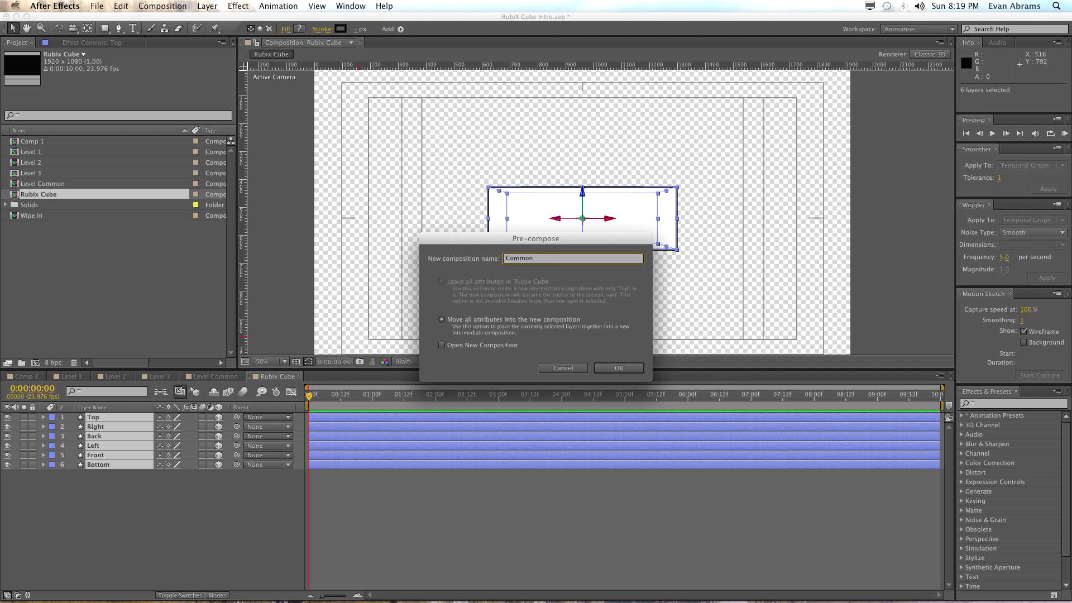
type("Level")
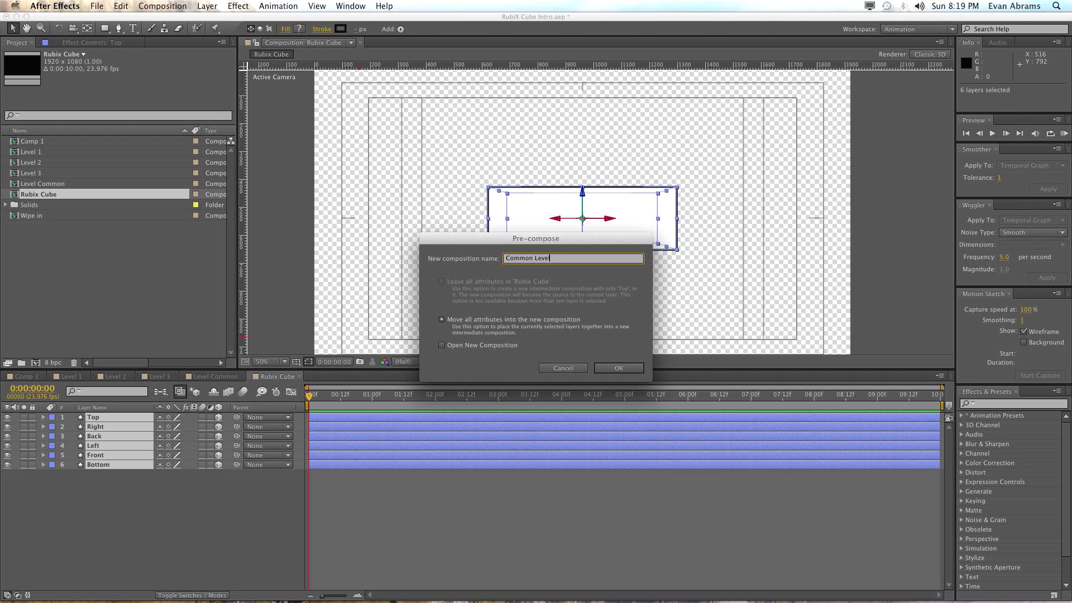
left_click(618, 368)
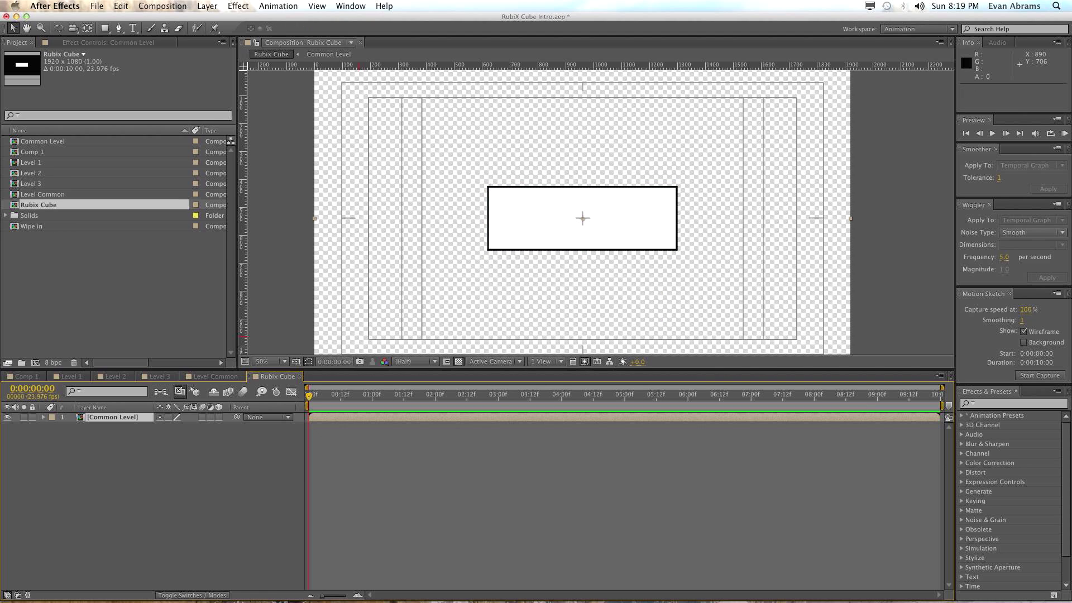
mouse_move(220, 420)
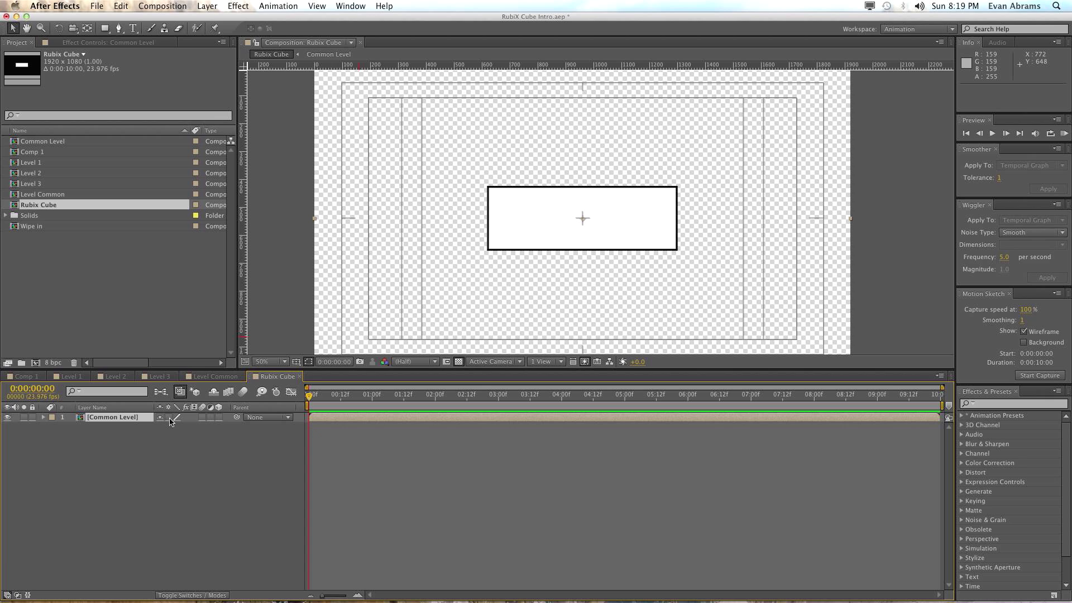
Enable Collapse Transformations on Common Level and inspect the nested composition
left_click(169, 418)
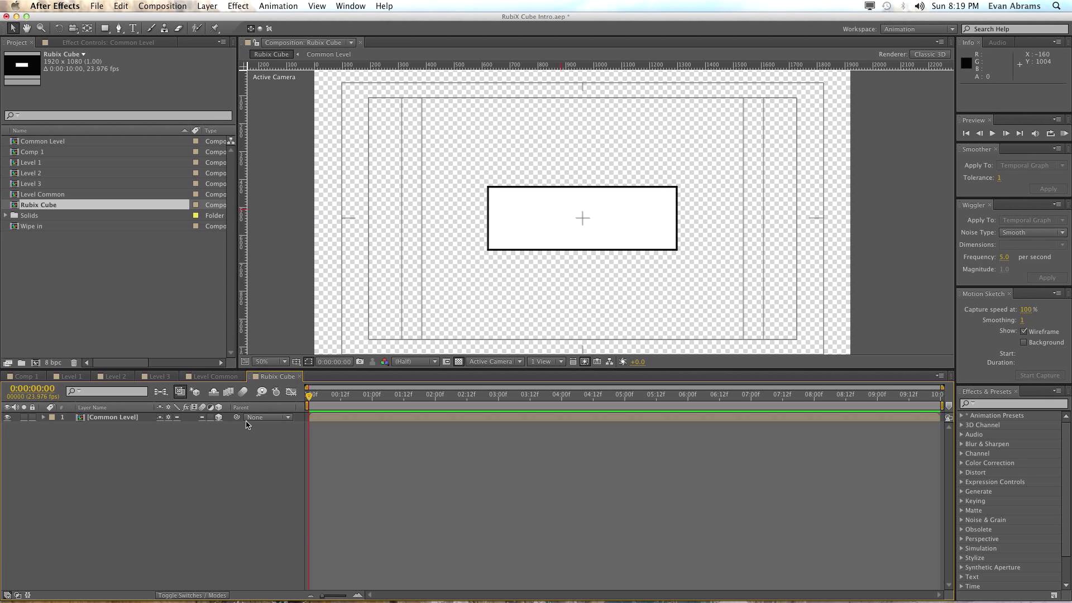
left_click(112, 417)
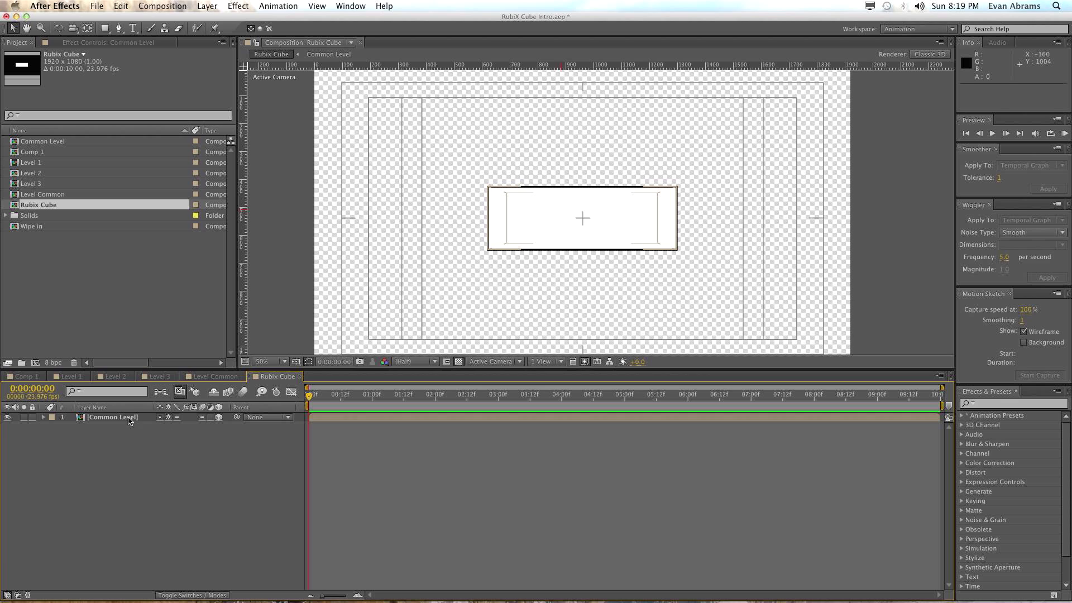
left_click(112, 417)
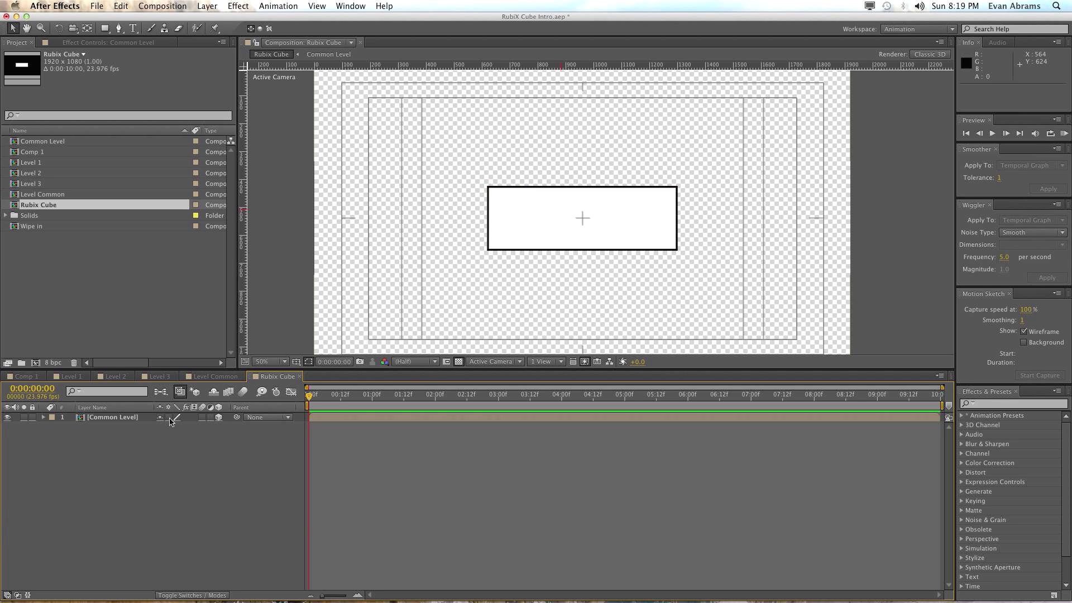
mouse_move(218, 426)
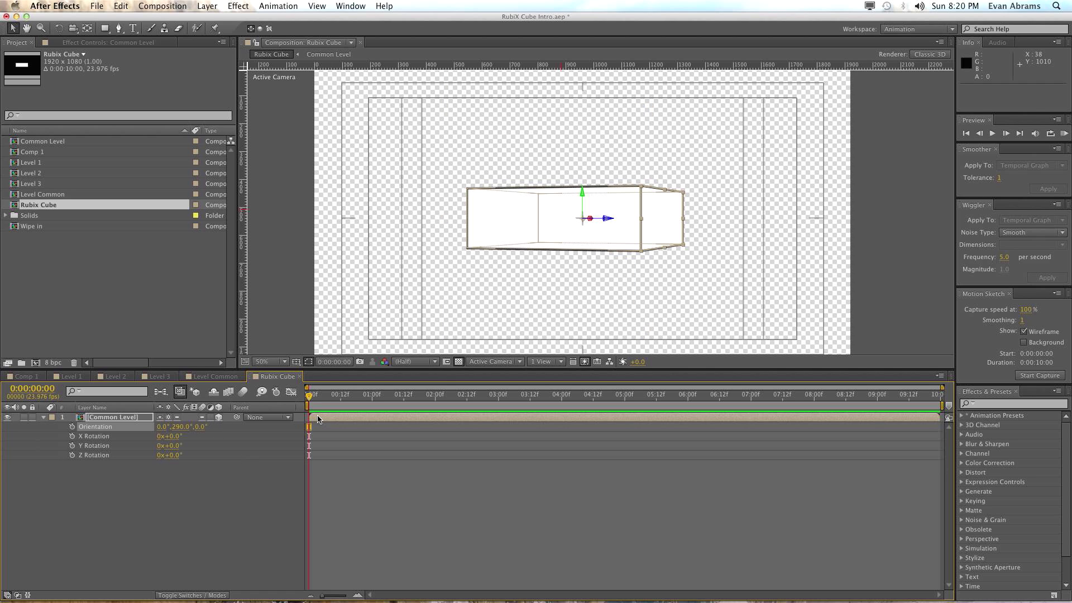
double_click(43, 140)
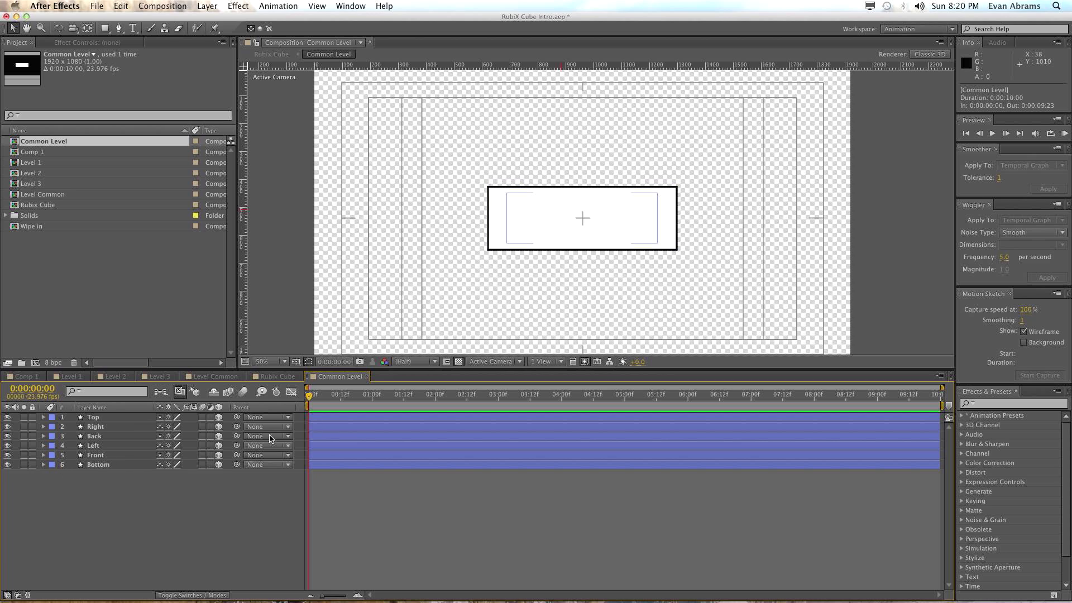
left_click(271, 376)
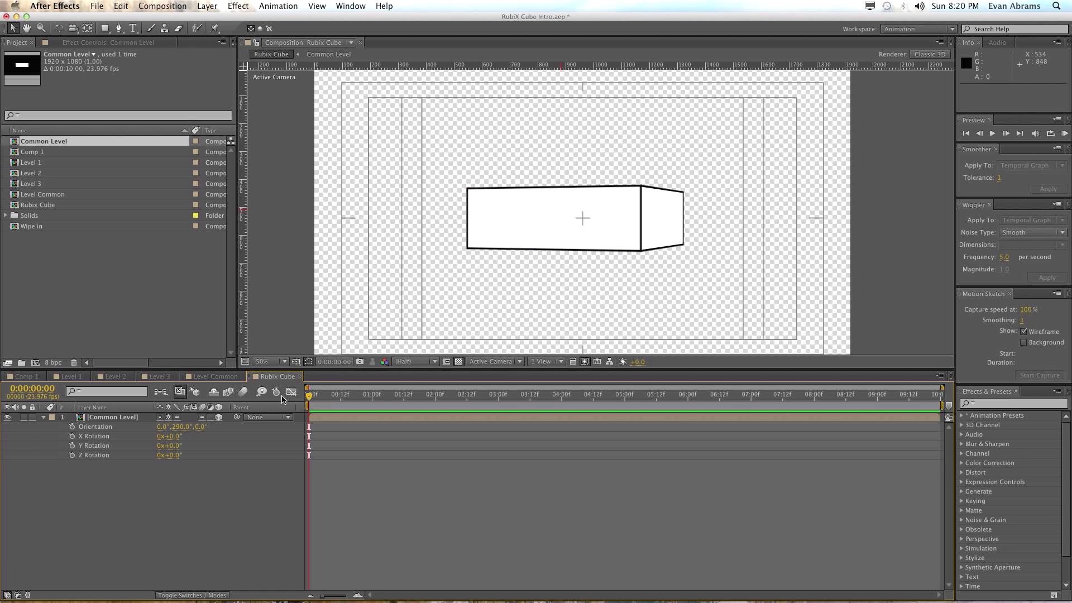
Reset the Common Level layer's Orientation back to 0,0,0
left_click(113, 417)
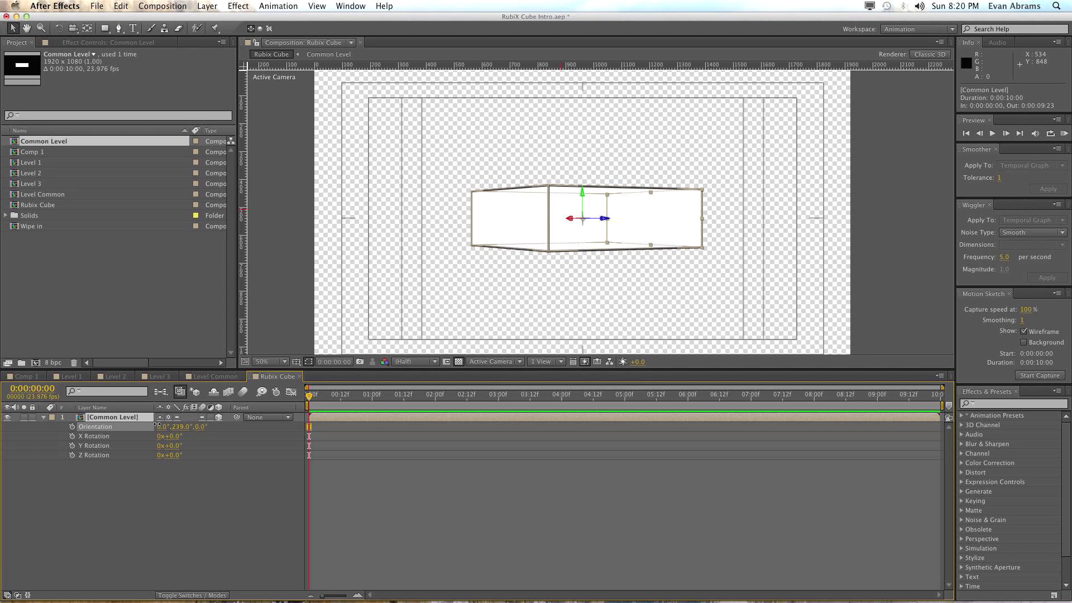
double_click(182, 426)
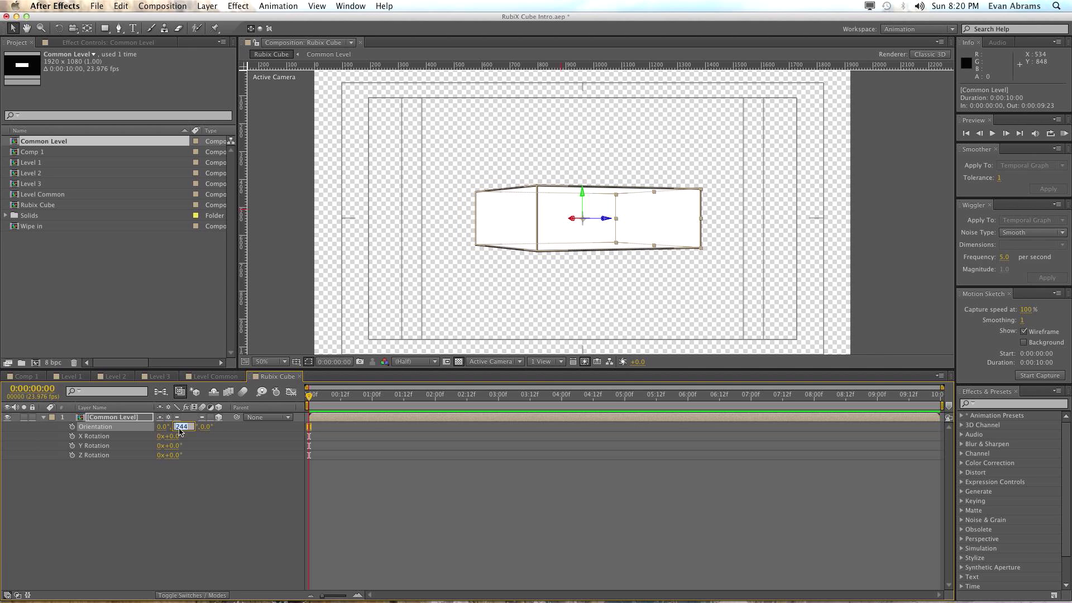
right_click(182, 426)
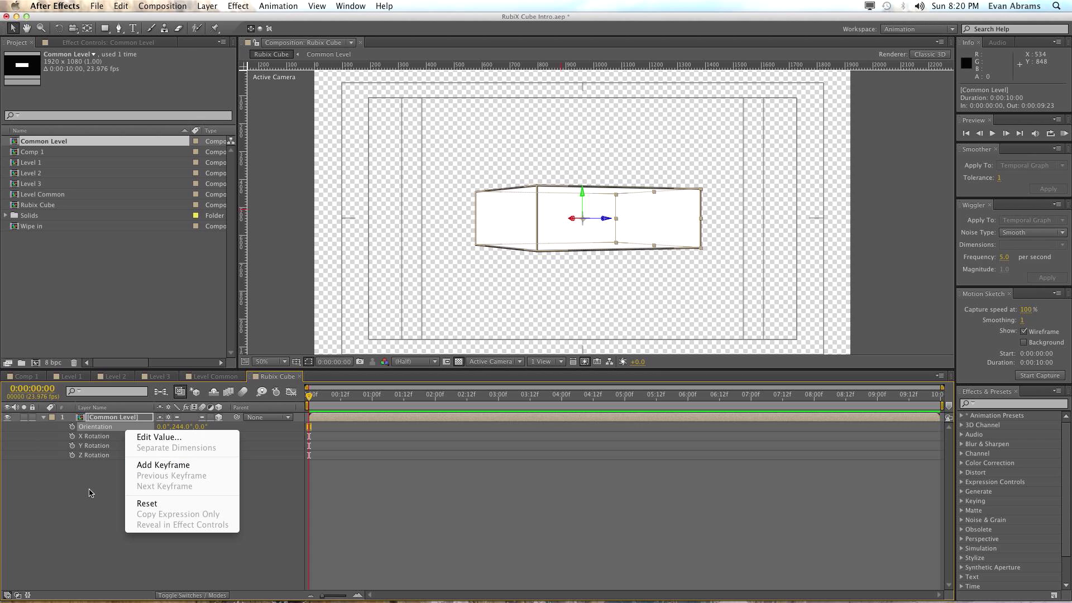
left_click(147, 503)
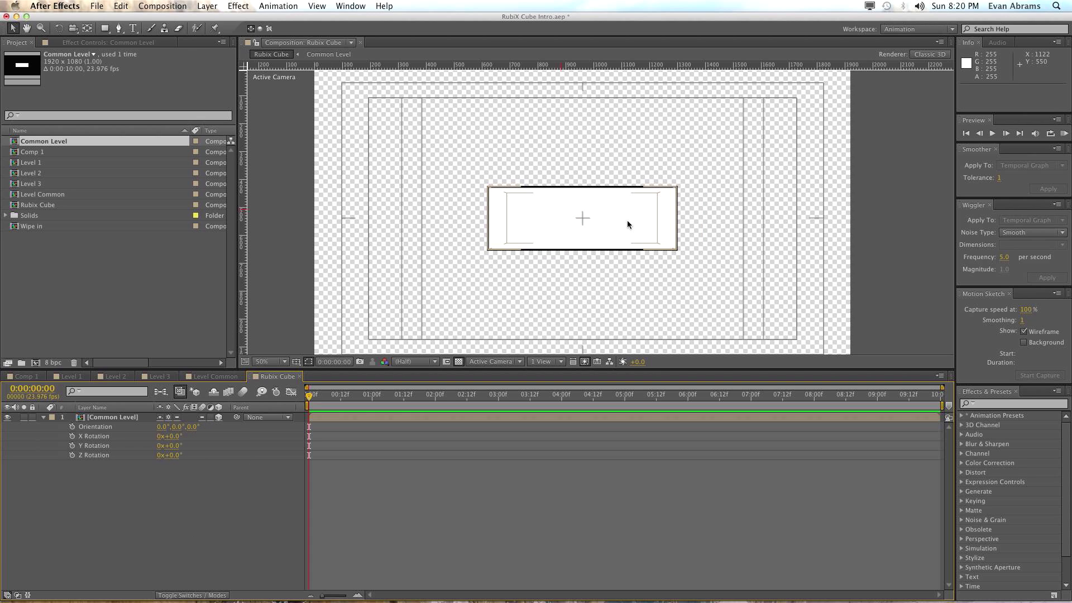
Add a text layer reading WHOOP and bring up the 3D View dropdown
left_click(133, 28)
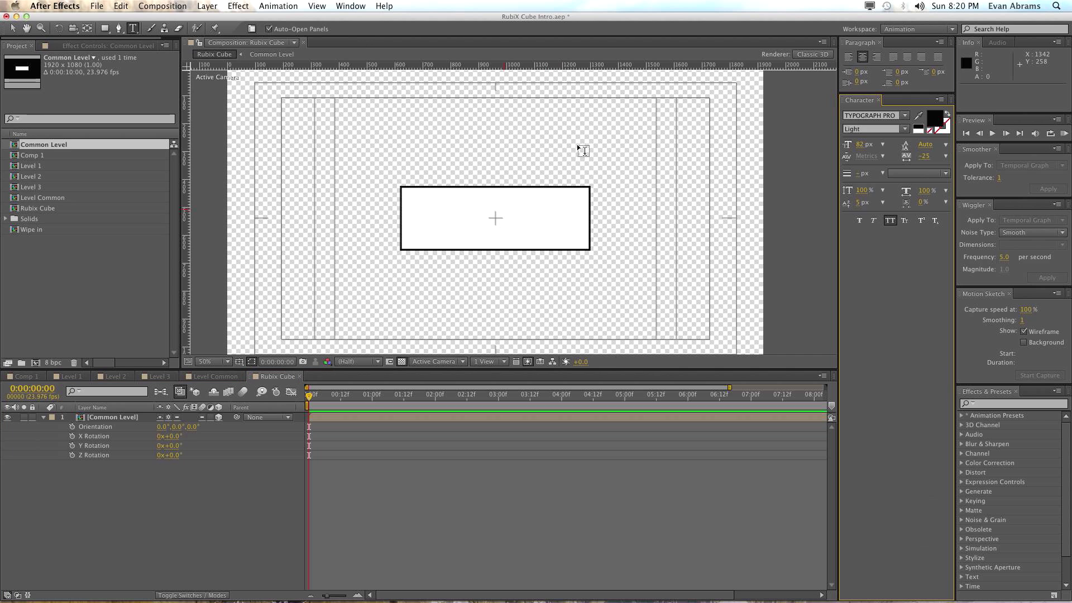
left_click(479, 136)
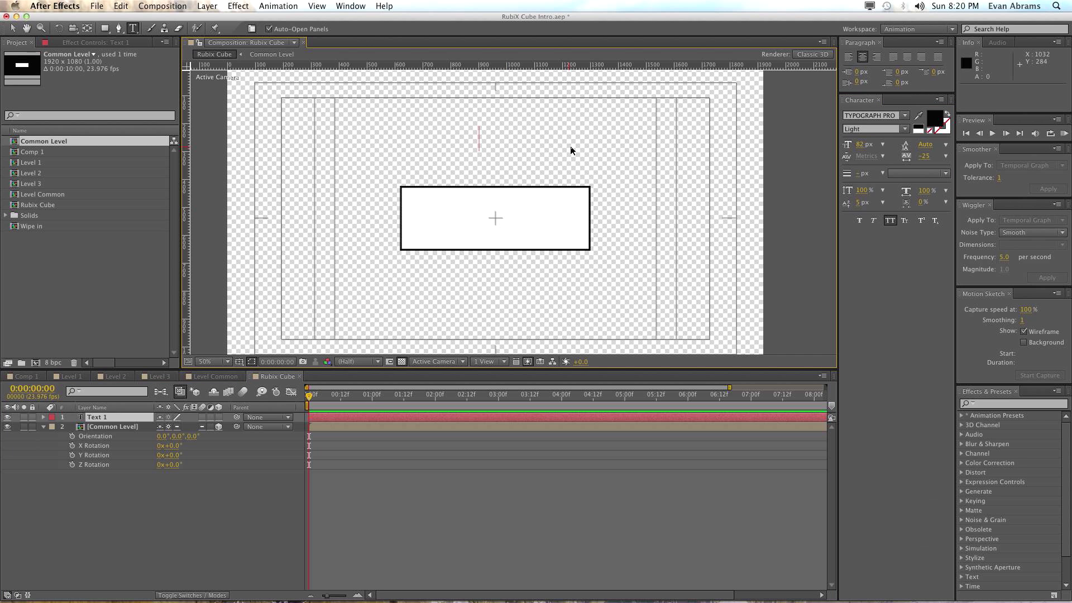
type("WHOOP")
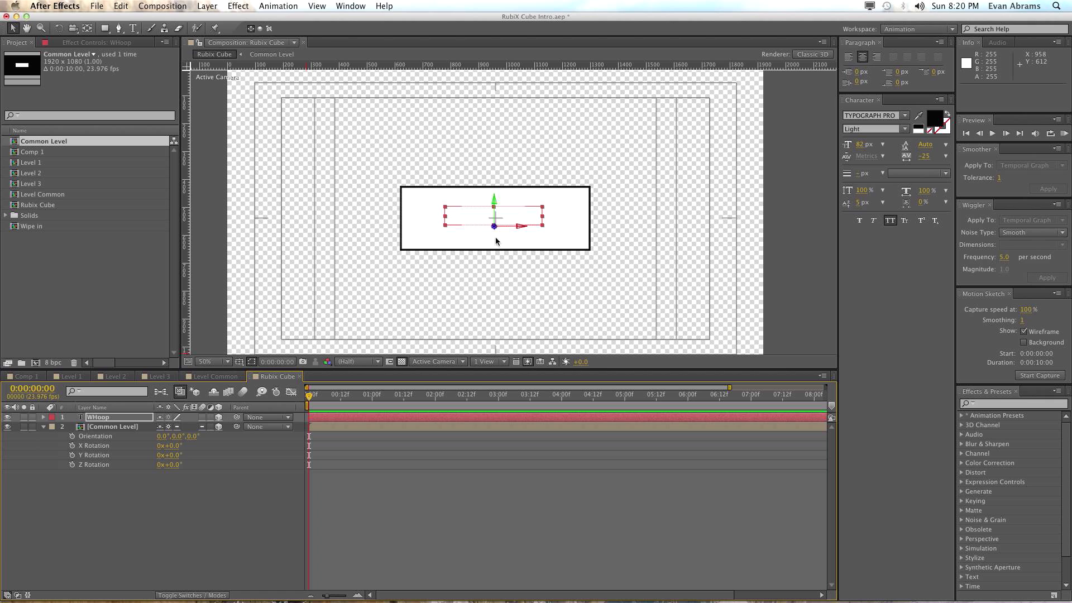
mouse_move(494, 218)
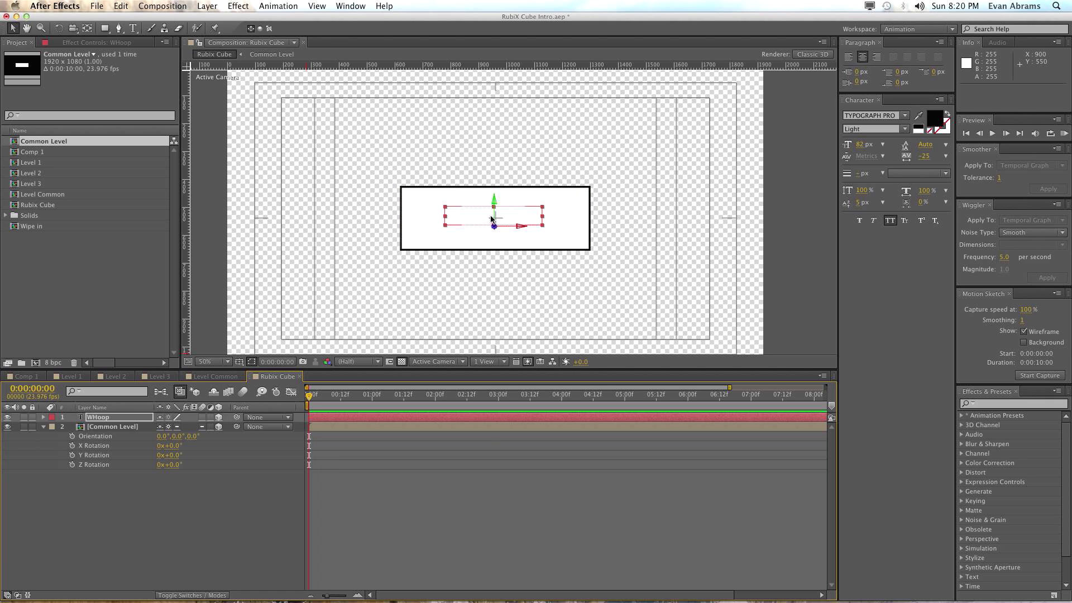
left_click(434, 362)
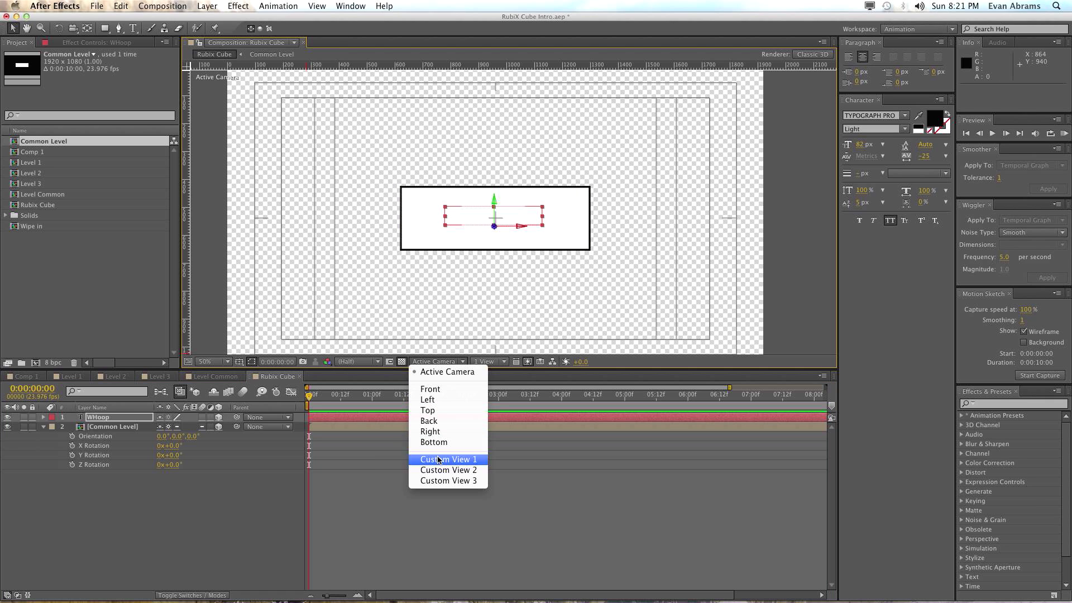
In Custom View 1, parent WHOOP to Common Level and set anchor Z to 300
left_click(447, 459)
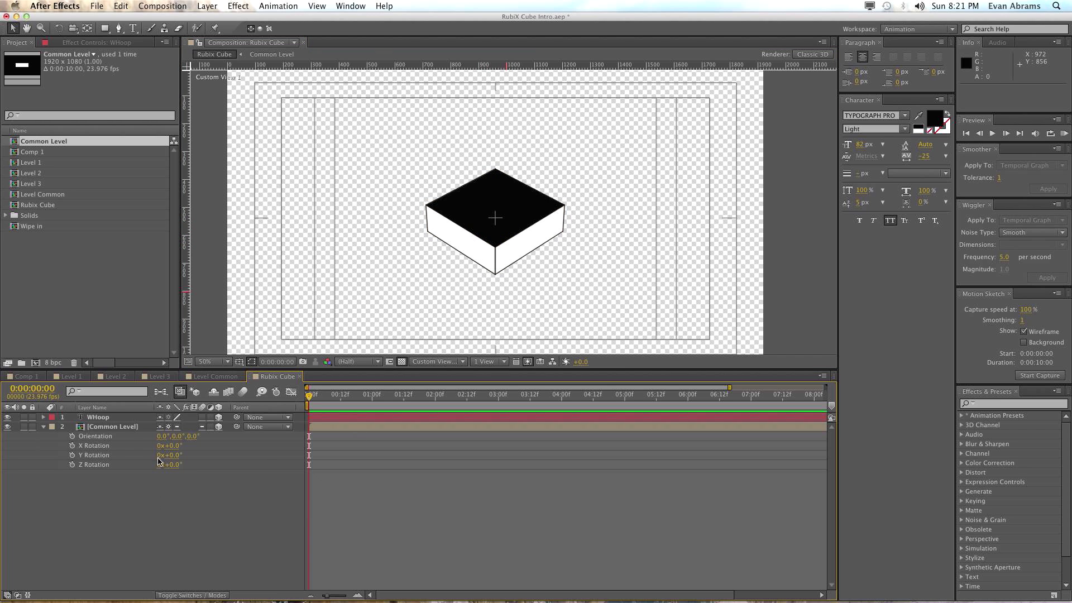
left_click(98, 417)
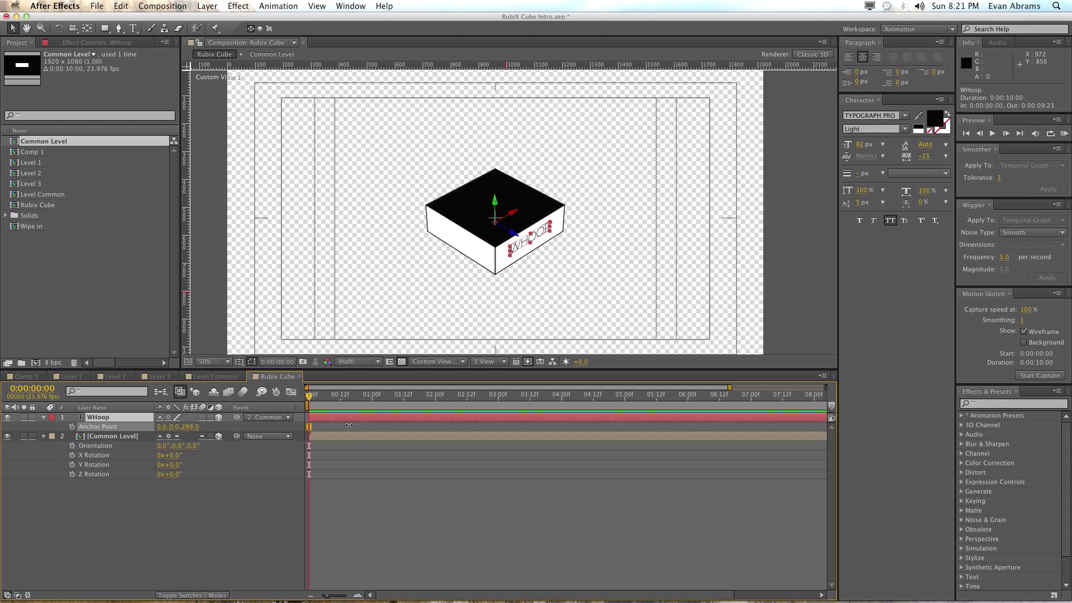
double_click(192, 427)
type("300")
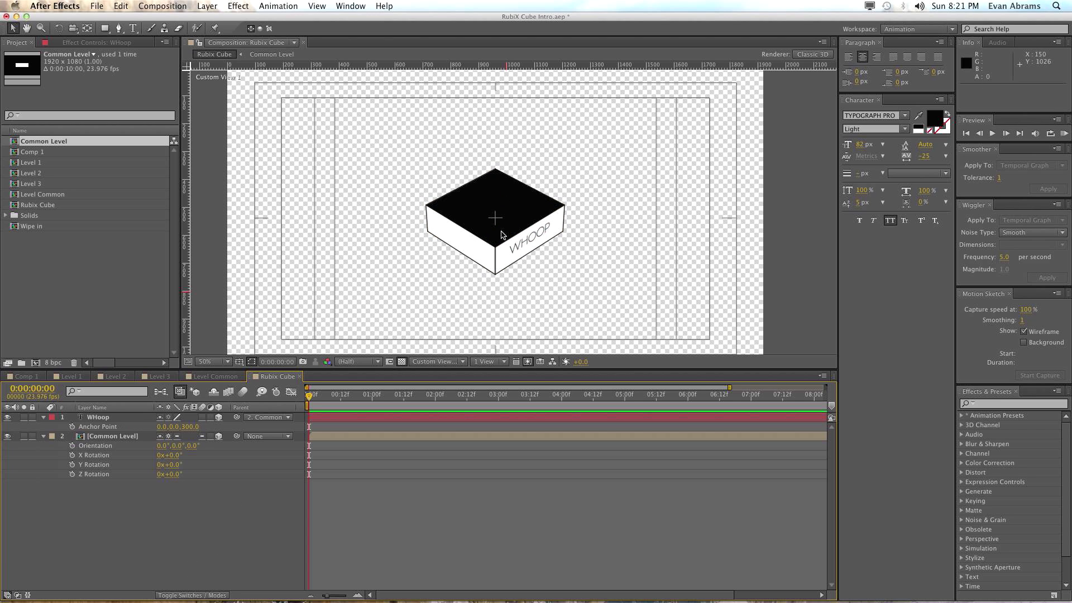
mouse_move(484, 267)
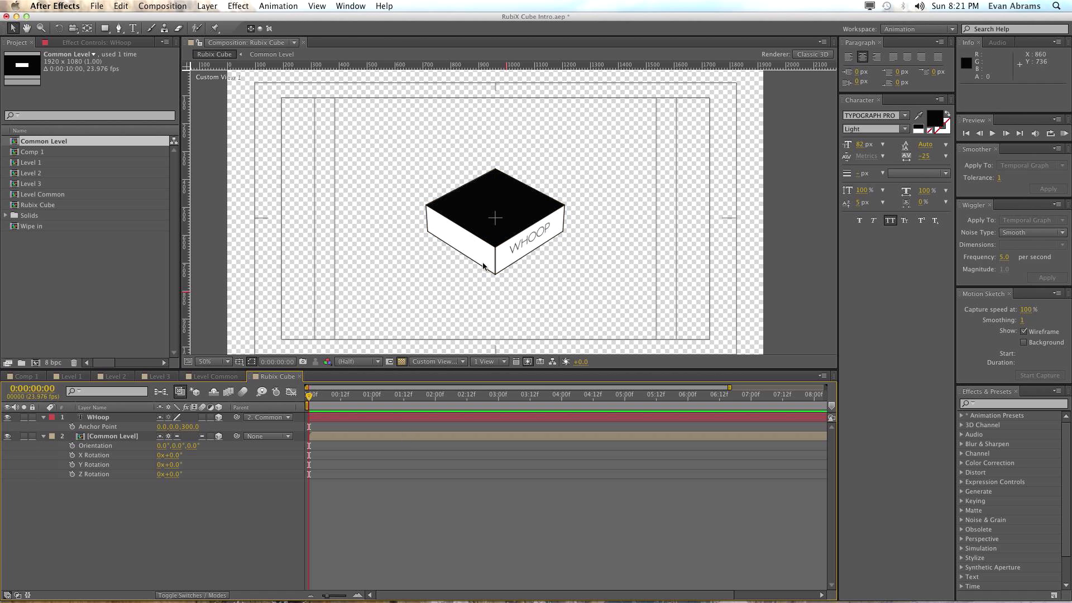
mouse_move(378, 362)
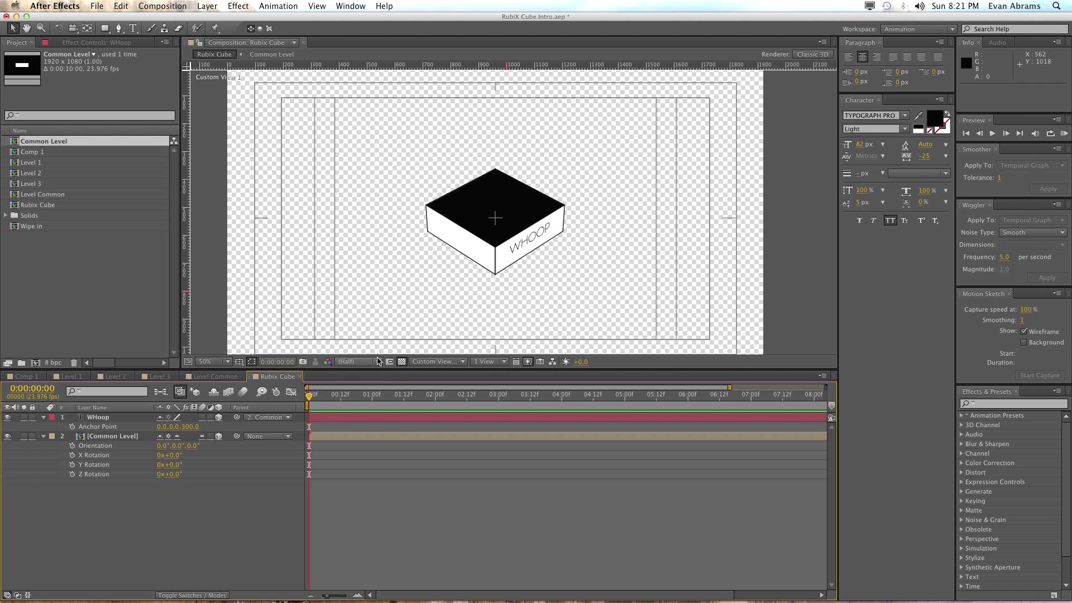
left_click(436, 361)
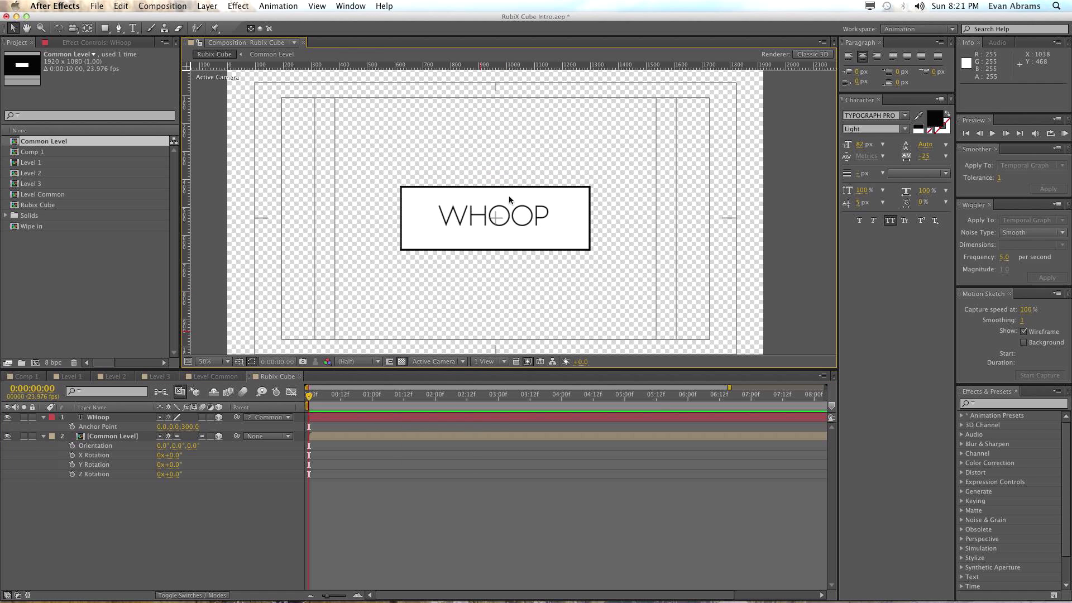
Raise the WHoop text's font size to 126 px, then deselect it
left_click(100, 417)
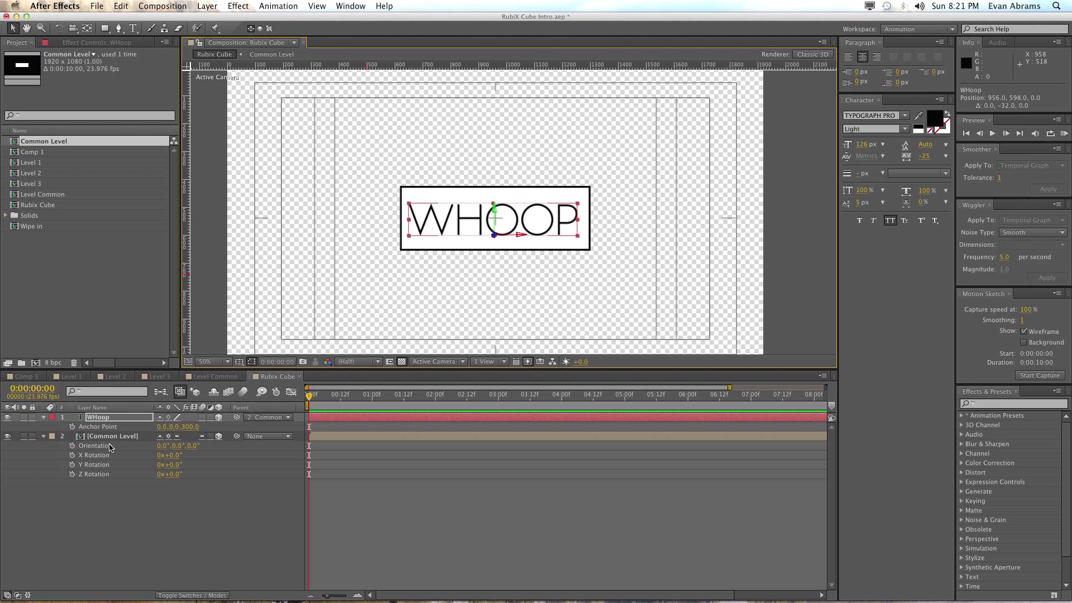
left_click(98, 426)
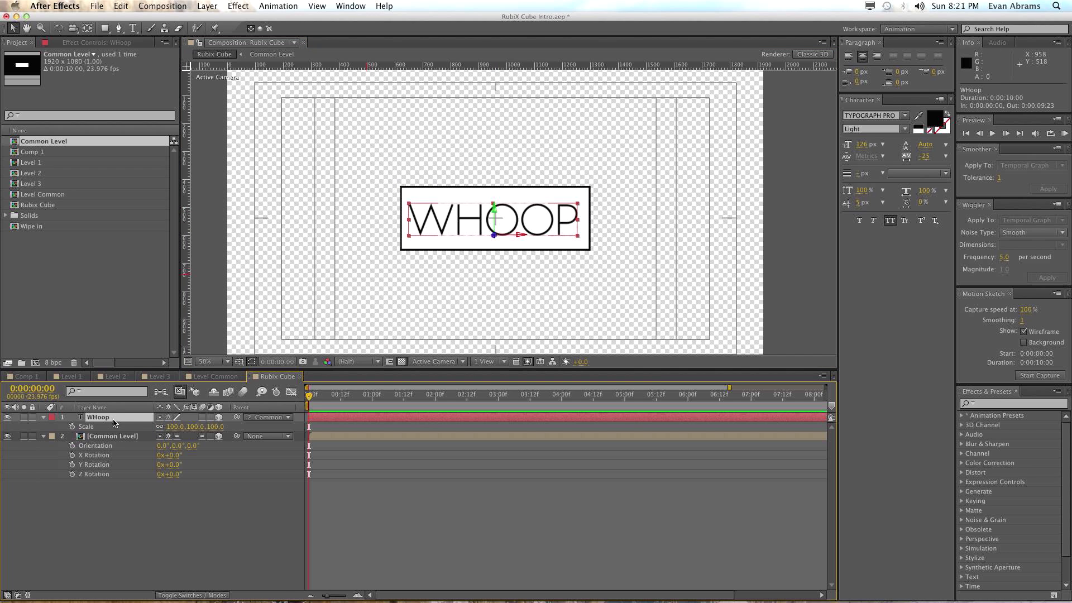
mouse_move(213, 435)
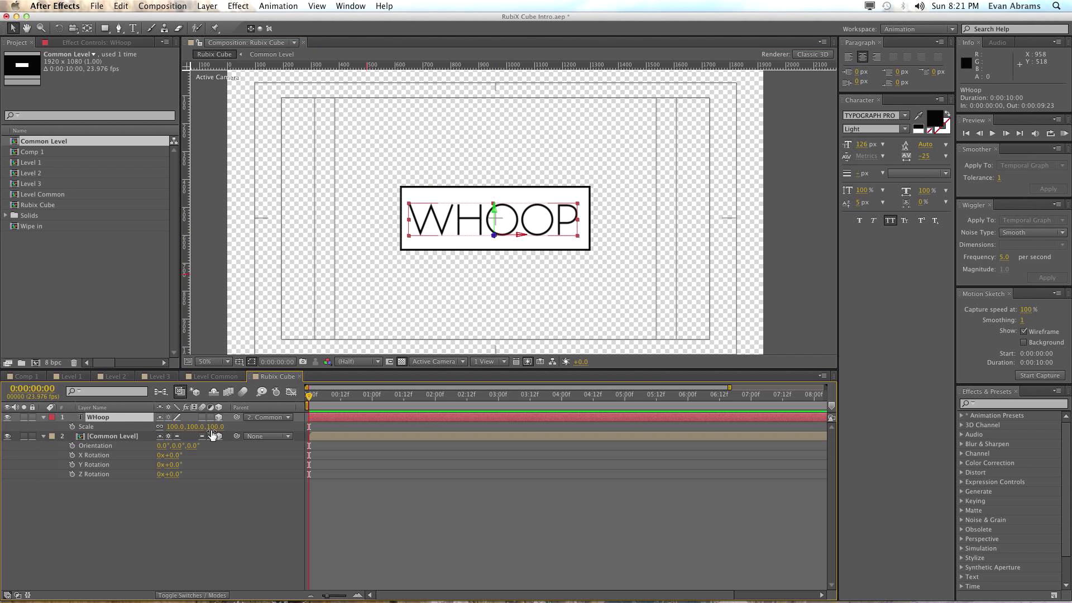
mouse_move(539, 238)
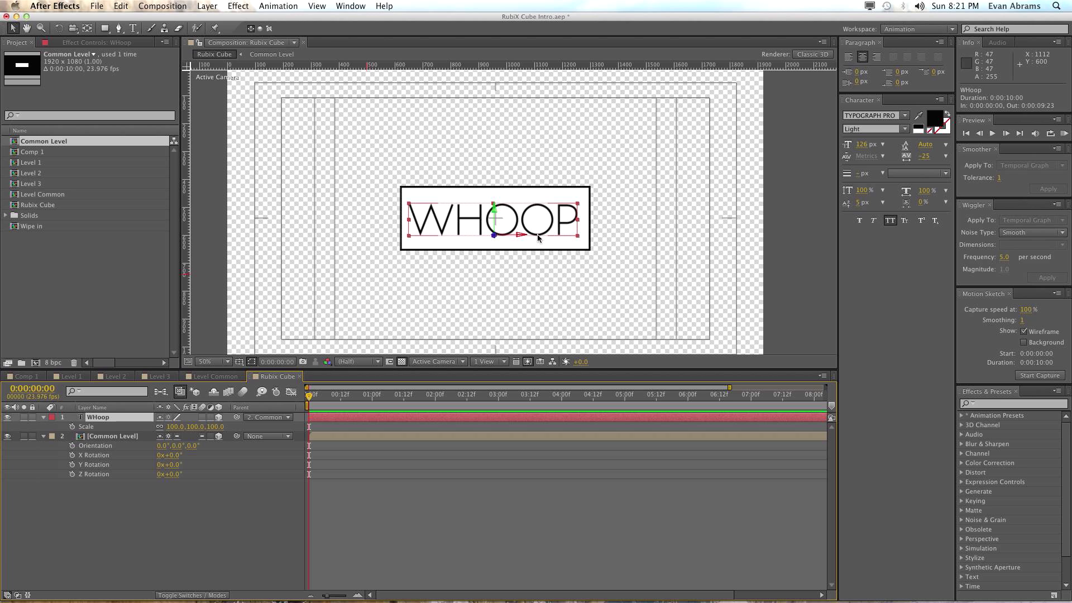
left_click(784, 136)
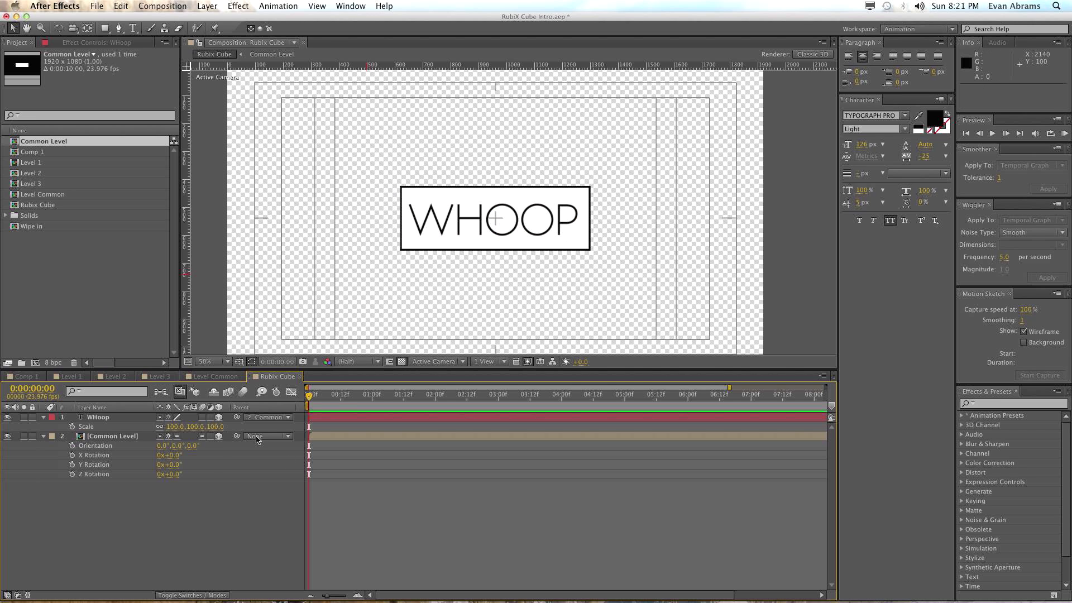
left_click(97, 417)
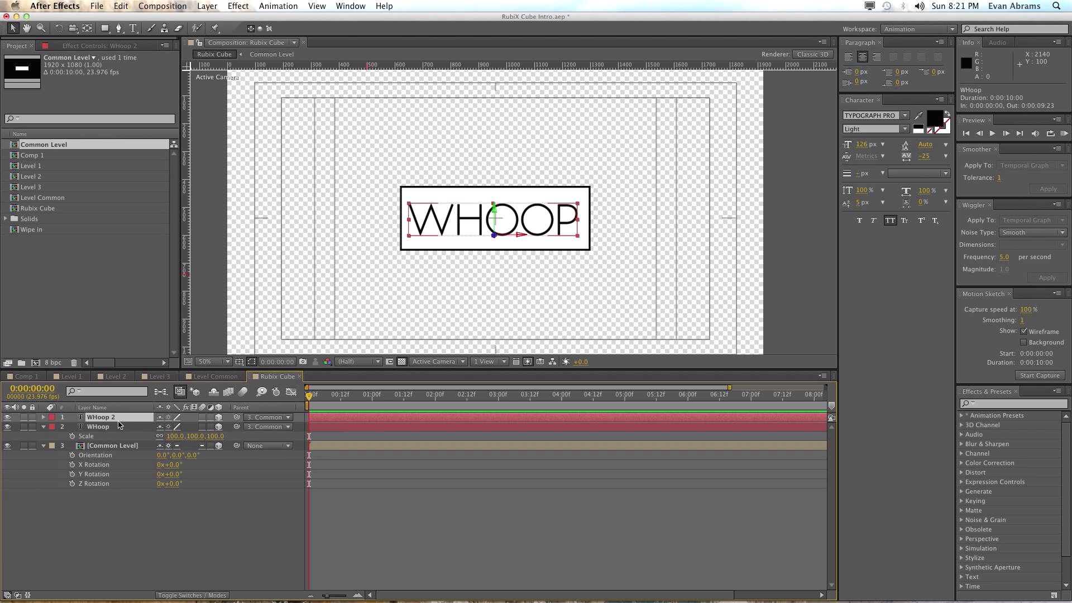
Set WHoop 2's Orientation to 0,270,0 and check it from the Right view
left_click(43, 418)
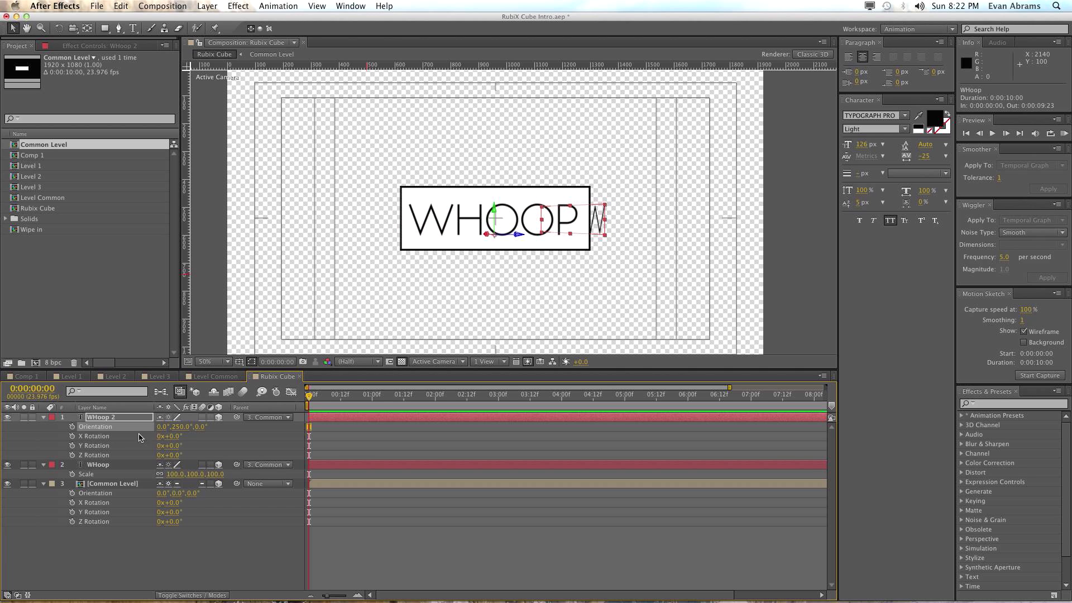
double_click(185, 426)
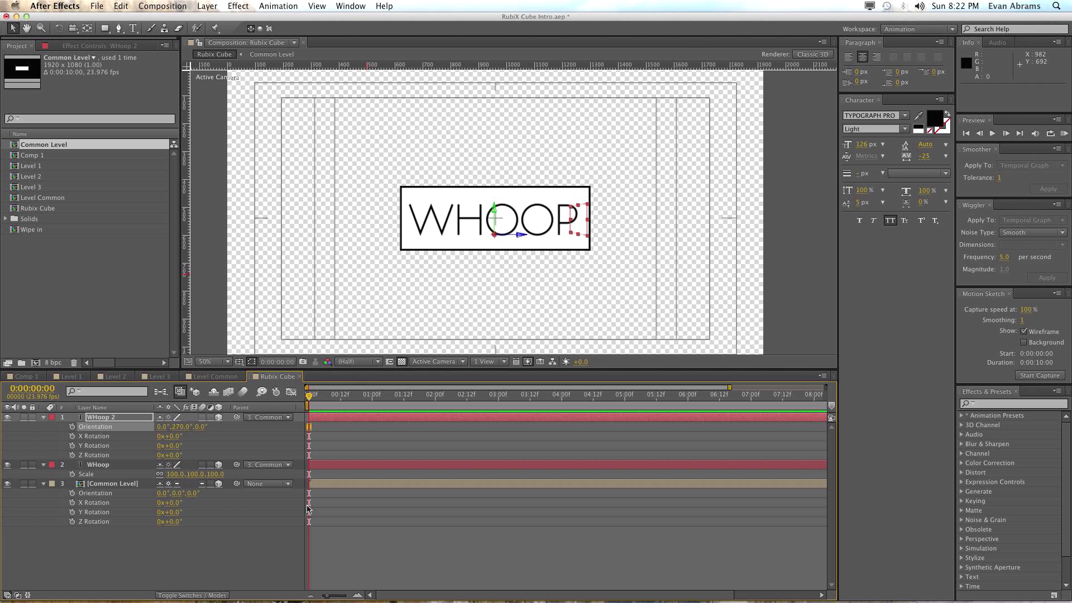
left_click(438, 362)
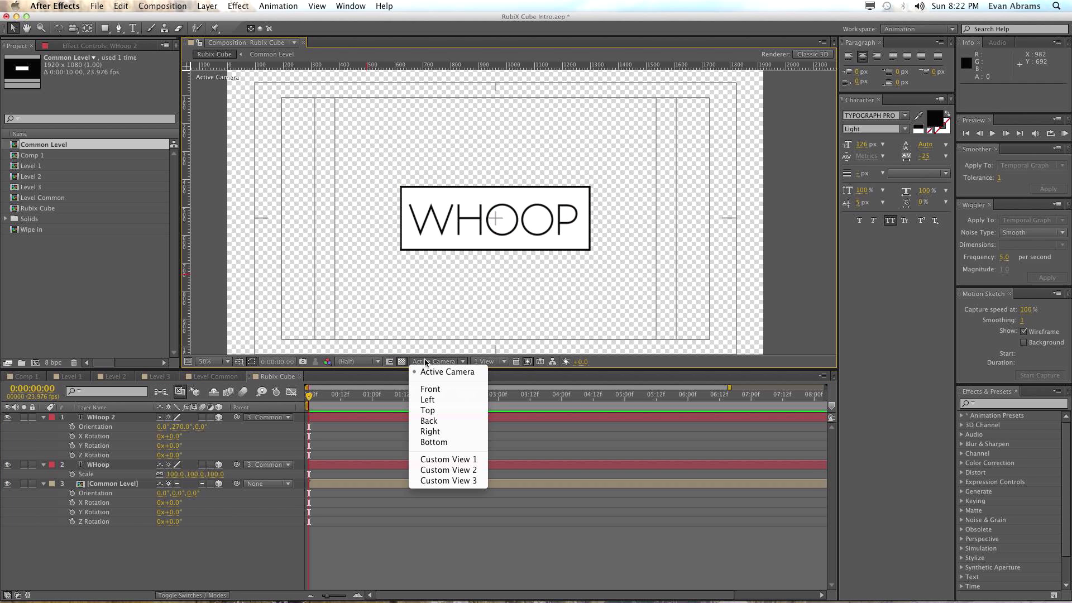
mouse_move(431, 432)
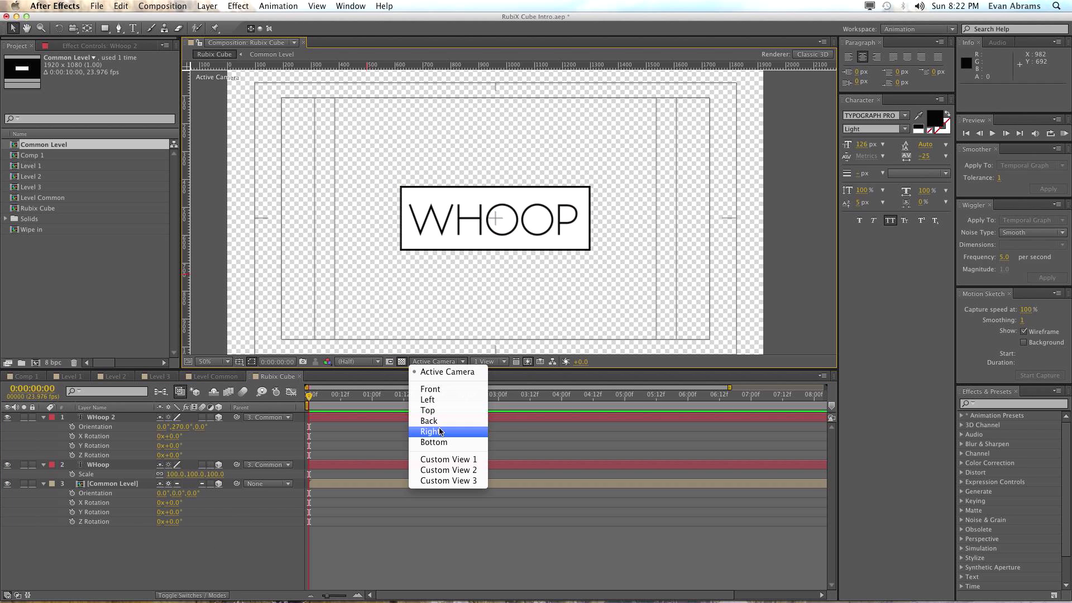
left_click(431, 432)
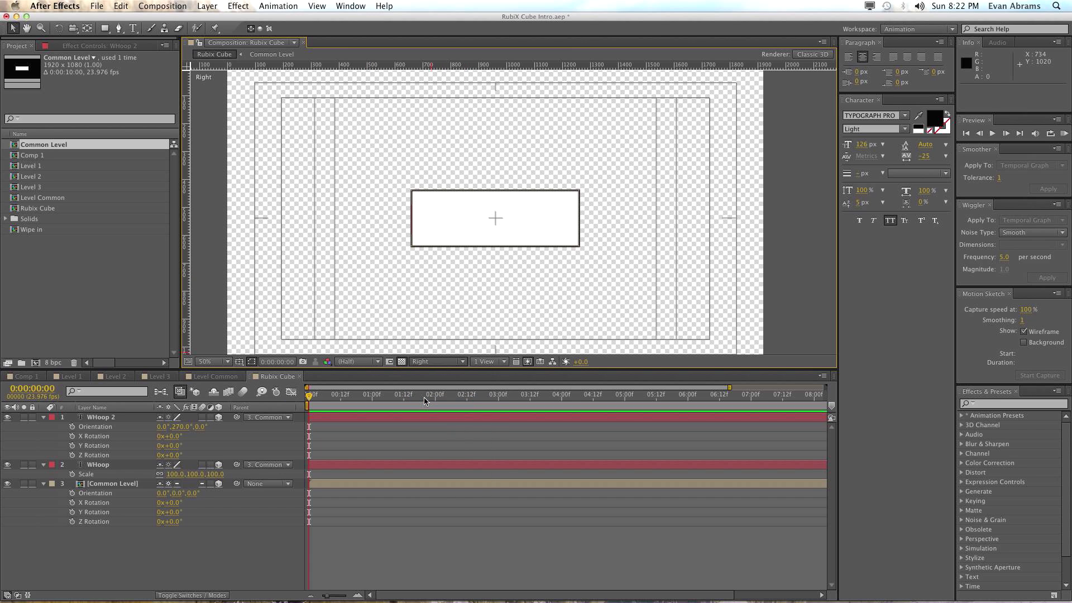
Check the box from Left, Active Camera and Custom View 3, then reselect WHoop 2
left_click(435, 361)
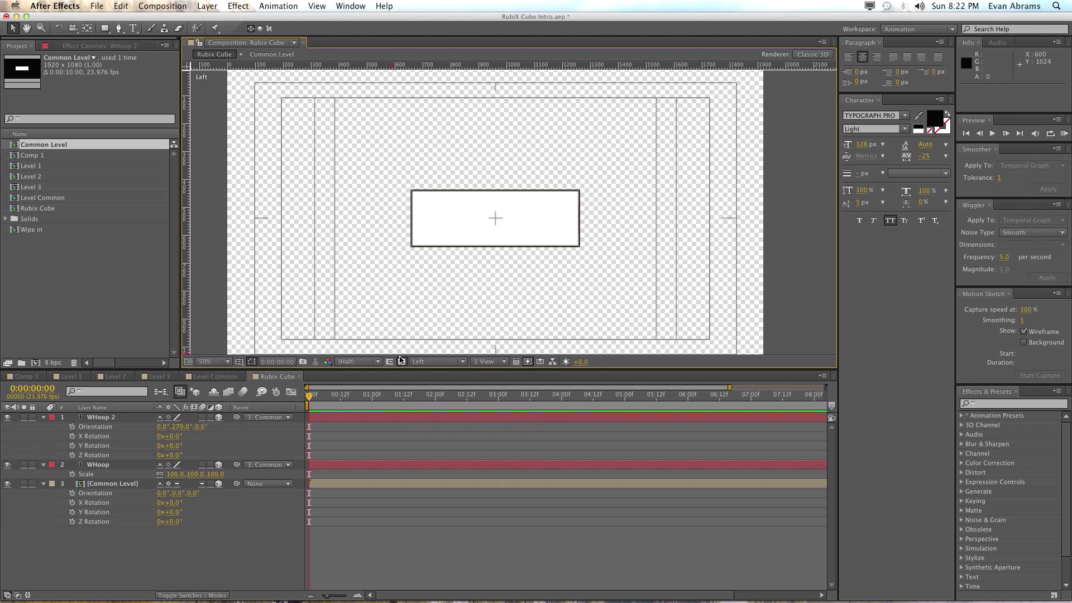
left_click(437, 361)
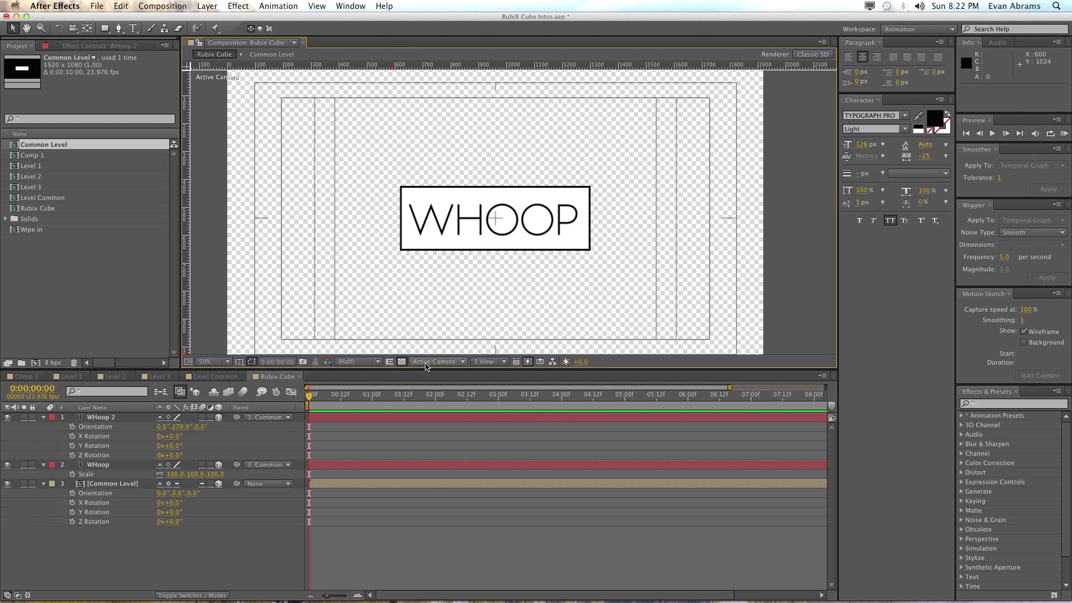
left_click(438, 361)
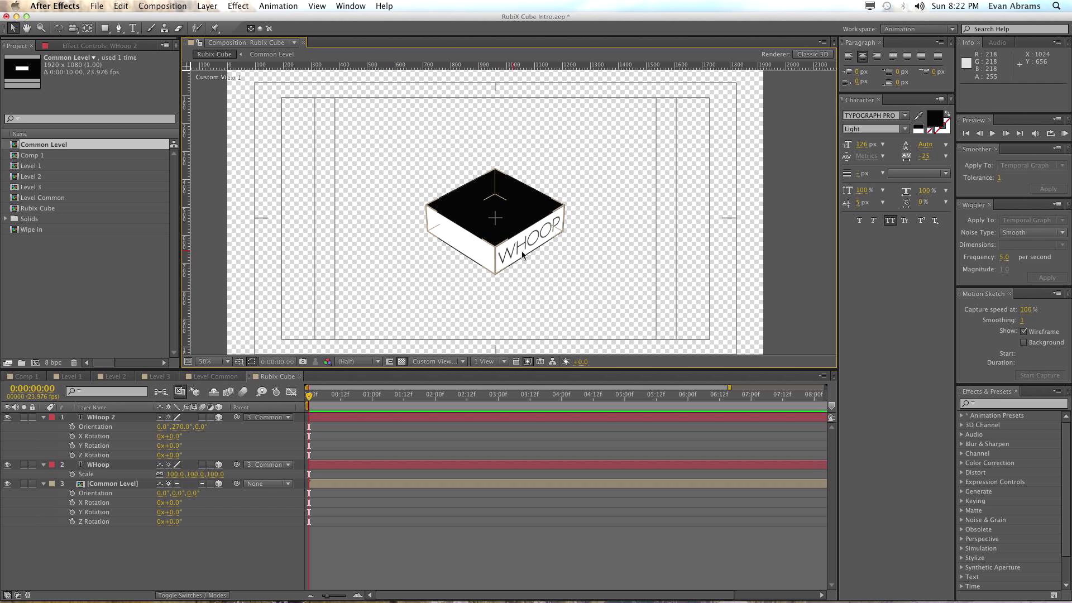
left_click(101, 418)
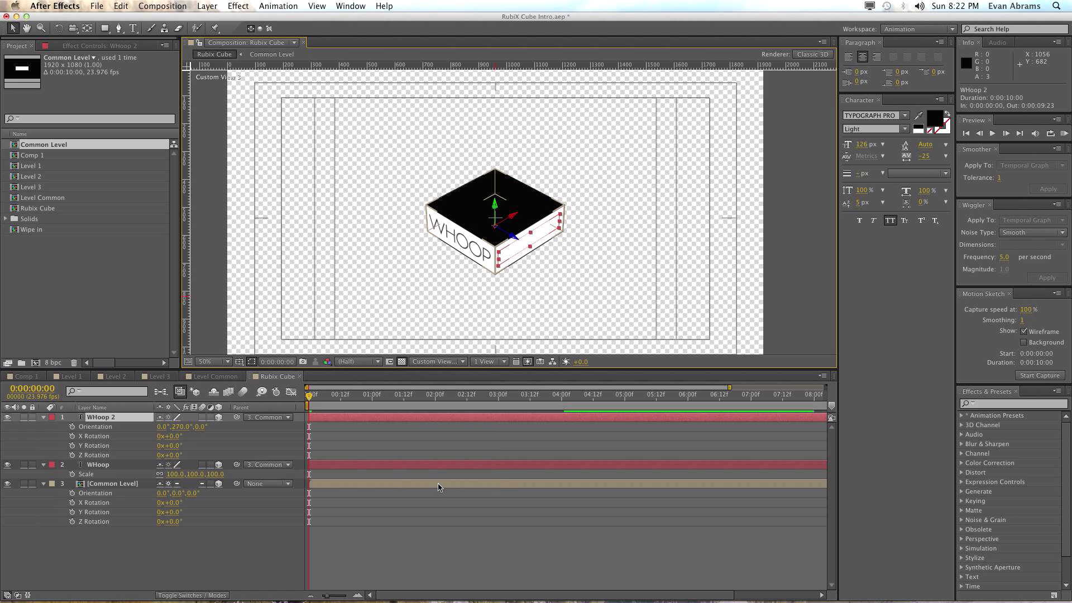
left_click(103, 418)
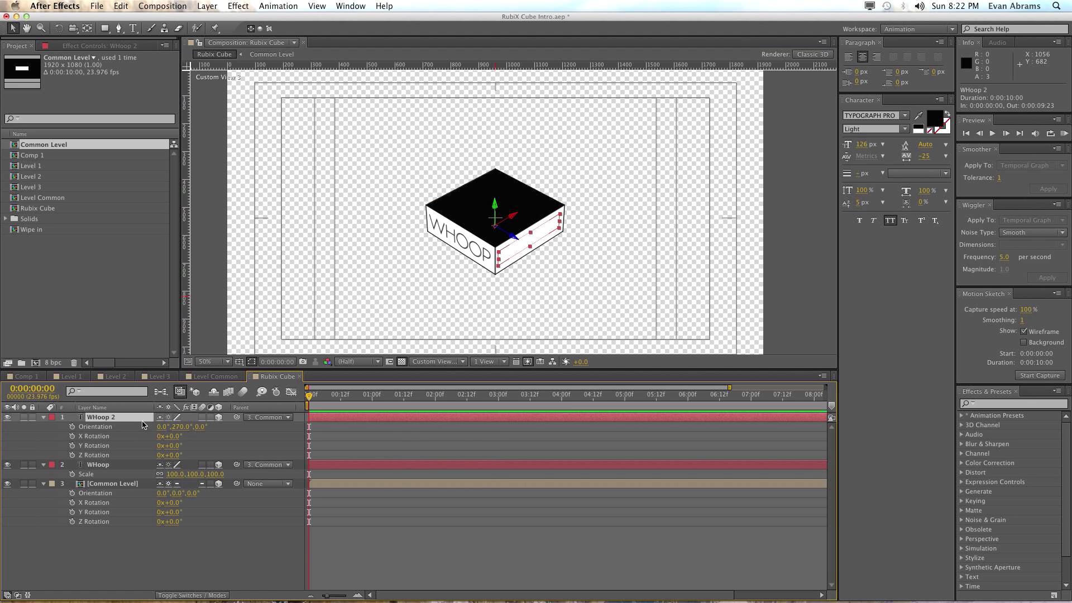
mouse_move(516, 244)
type("dee")
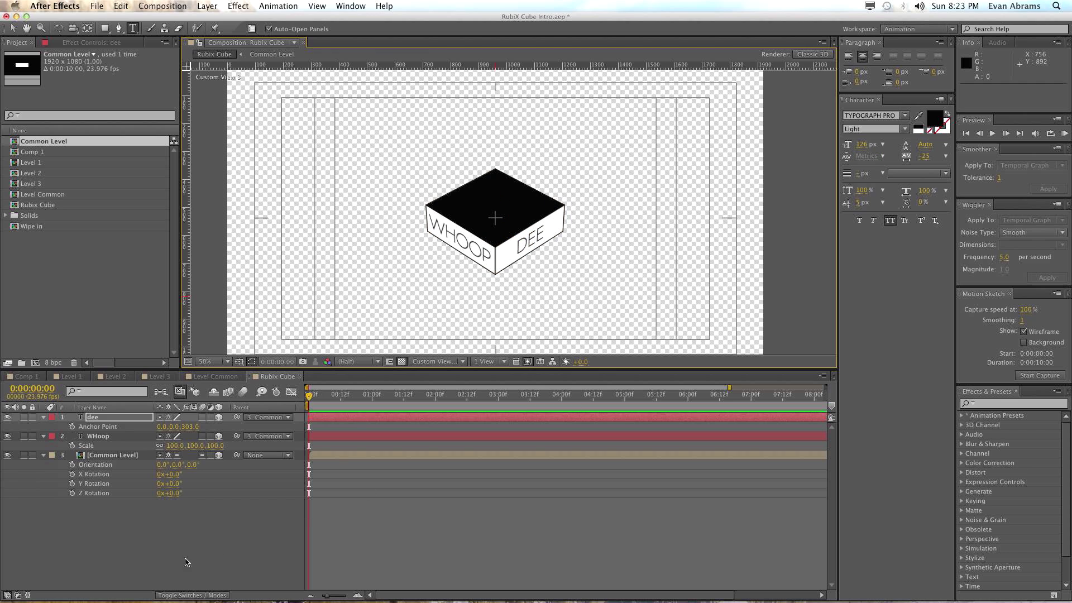
Select the DEE text layer to make its 180° copy
left_click(92, 417)
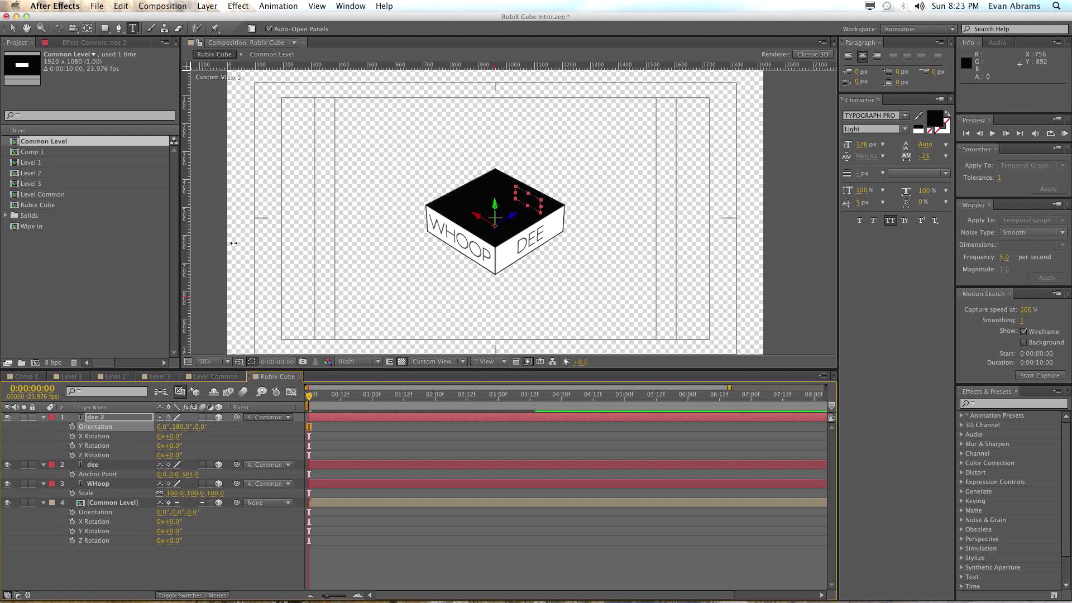
Switch to the Back view and edit the copy's text to DOOO!
left_click(435, 362)
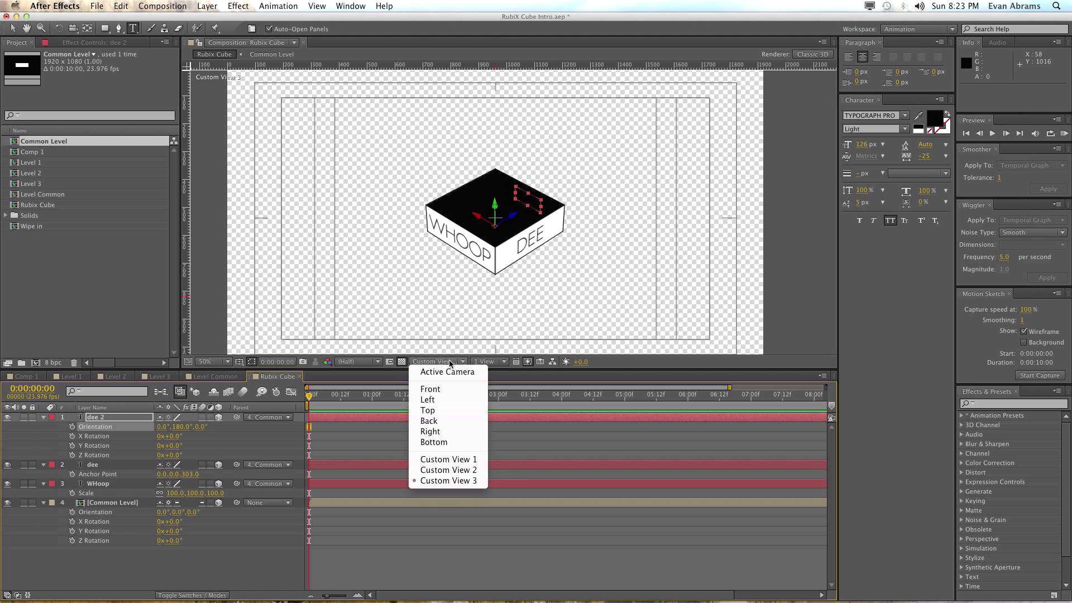
mouse_move(433, 442)
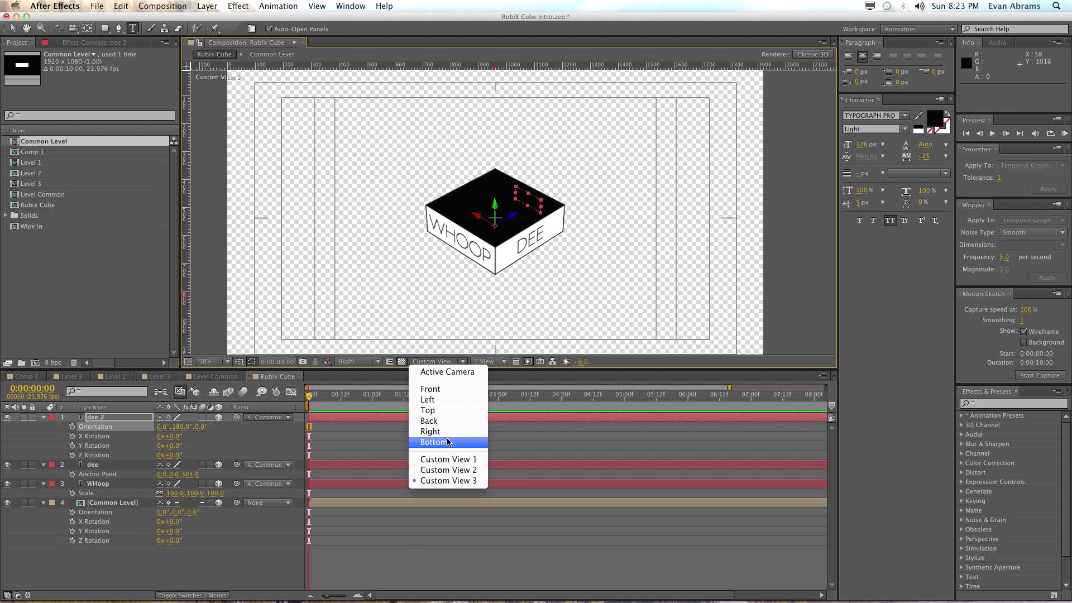
mouse_move(429, 421)
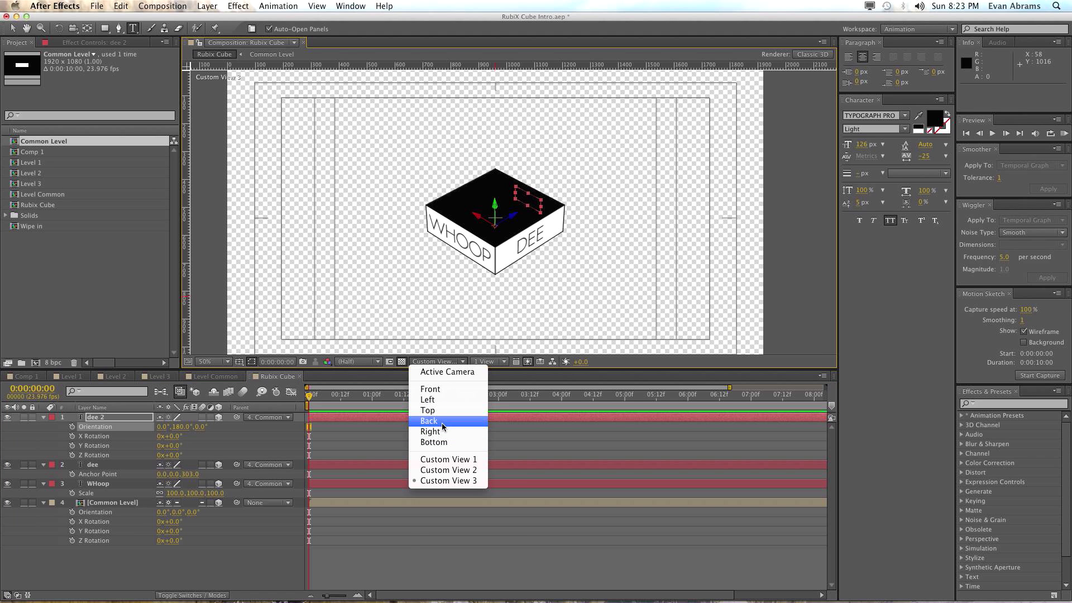
left_click(429, 421)
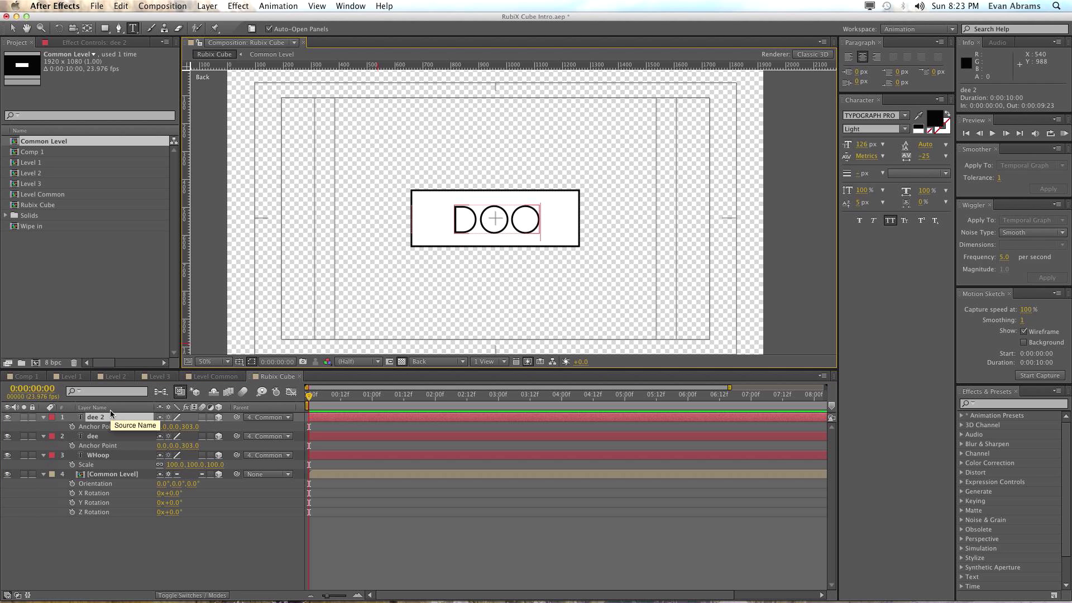
type("O")
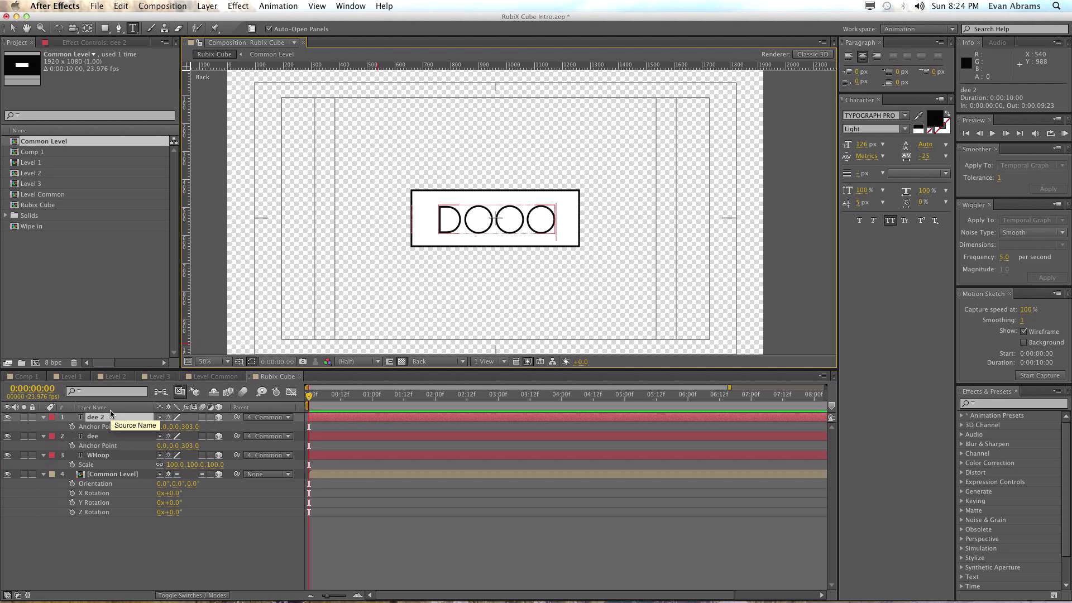
type("!")
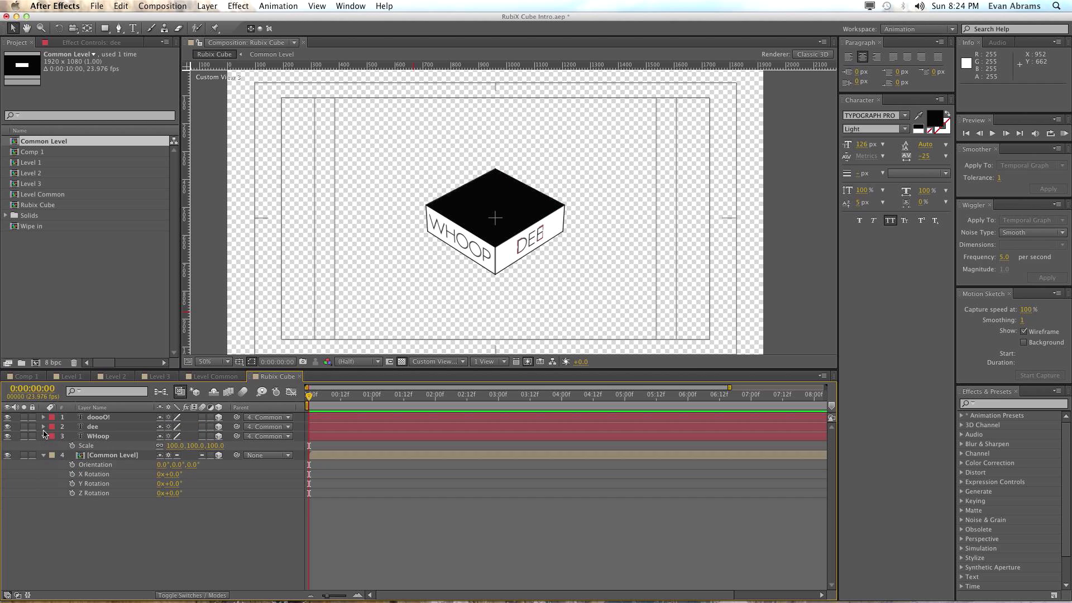
Pre-compose the box and three text layers as 'Level 1' and open it
left_click(43, 445)
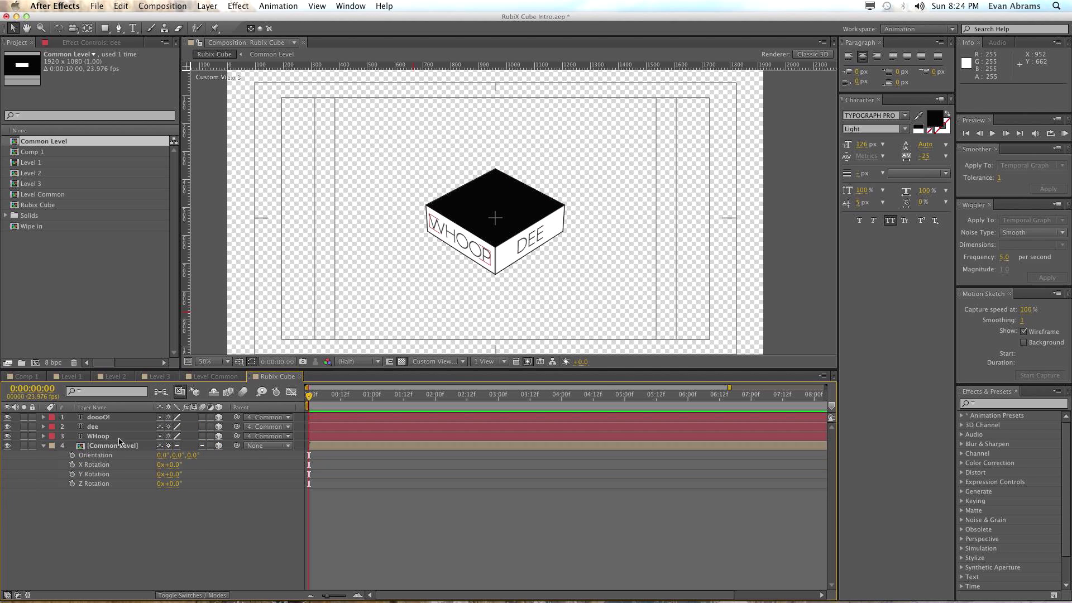
left_click(98, 436)
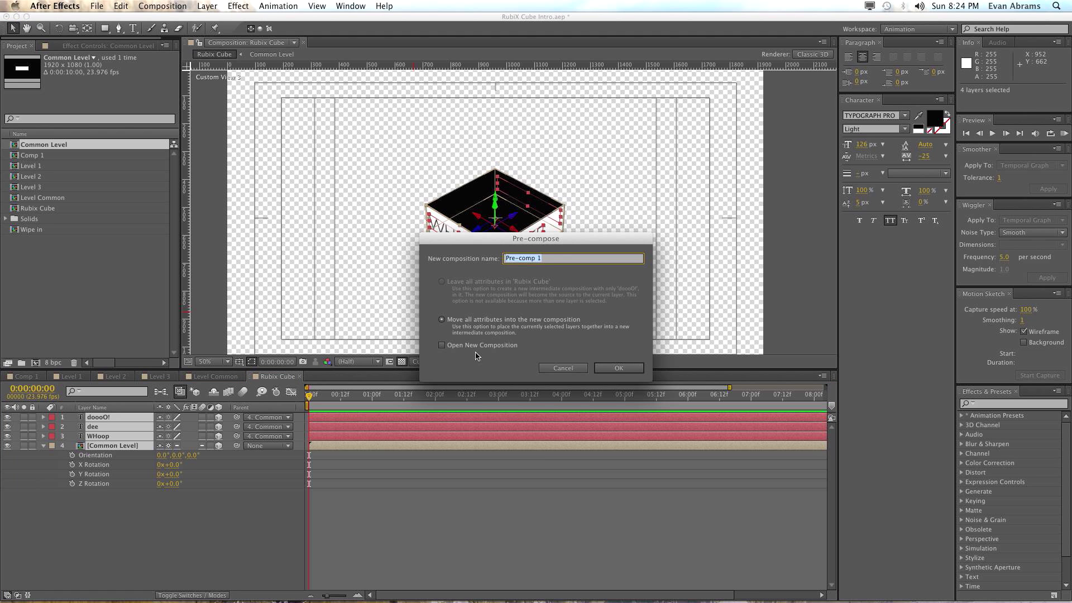
type("Level 1")
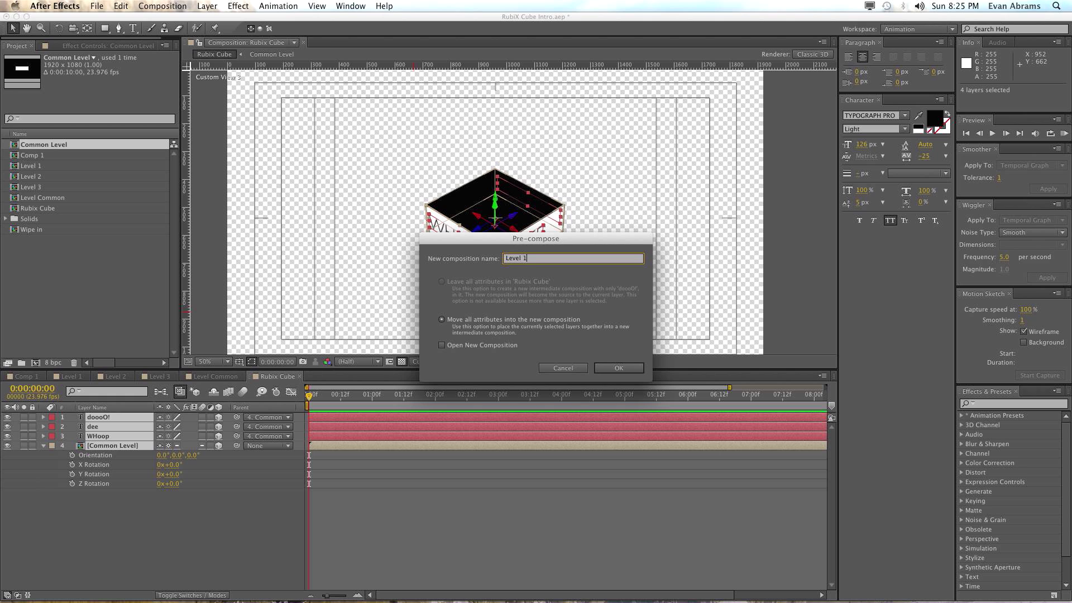
left_click(616, 368)
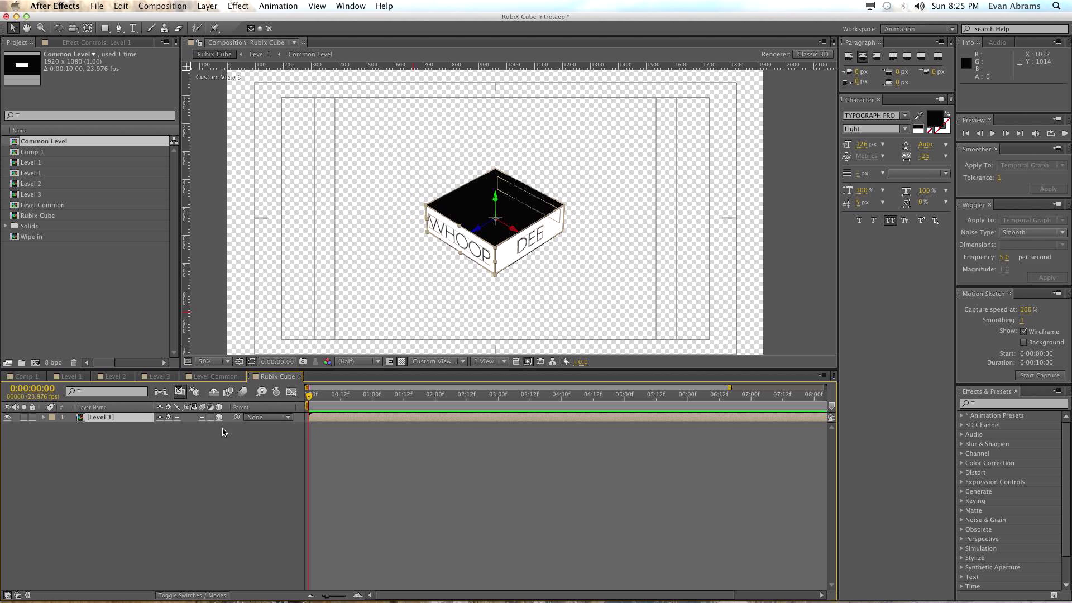
left_click(436, 361)
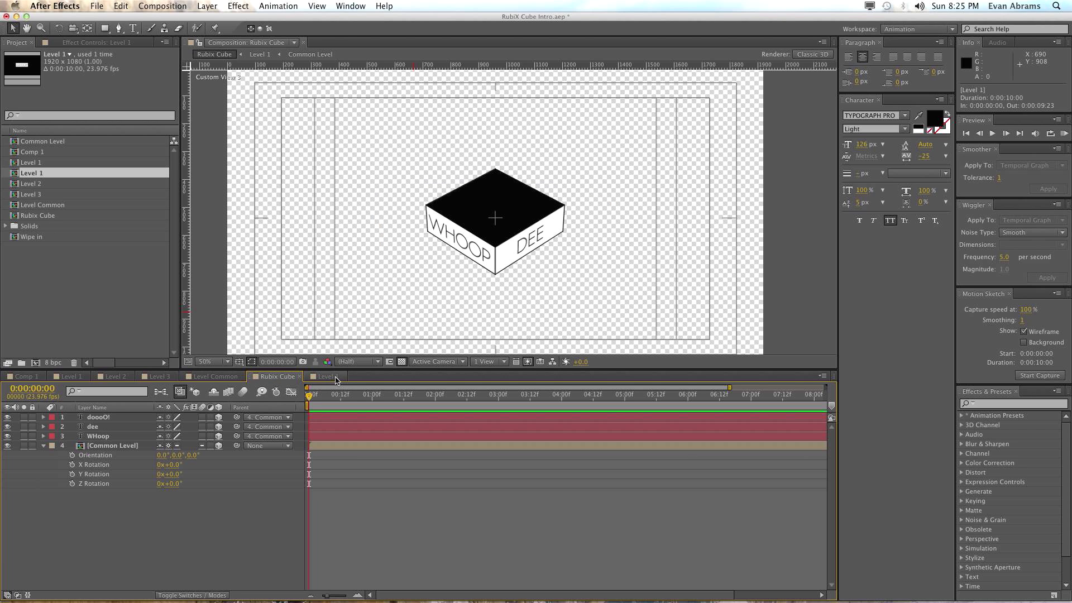
Select the DEE text layer, show its anchor point, then return to Rubix Cube
left_click(93, 426)
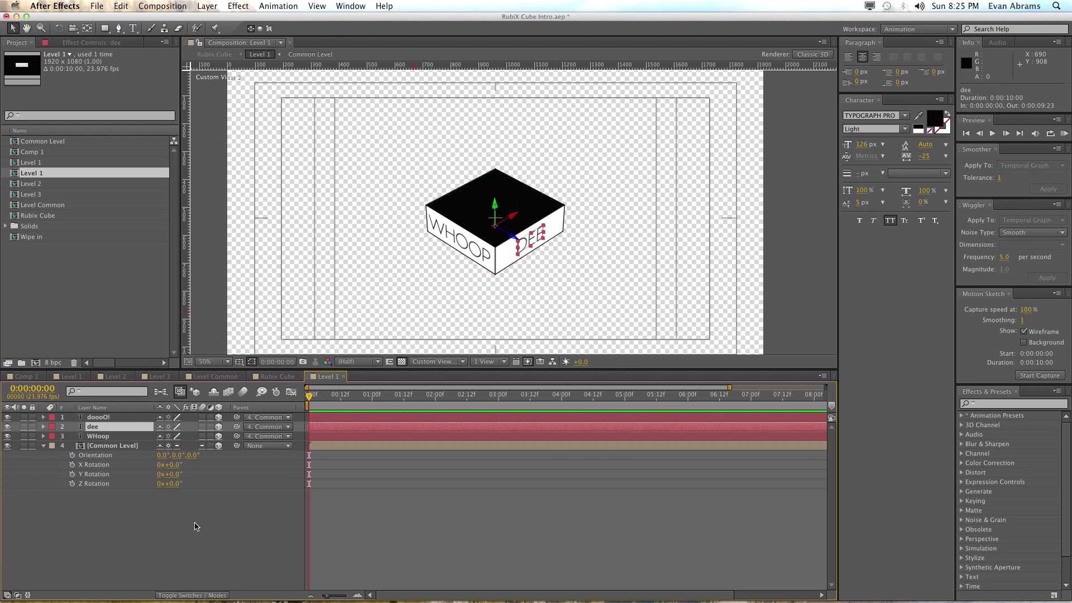
mouse_move(190, 432)
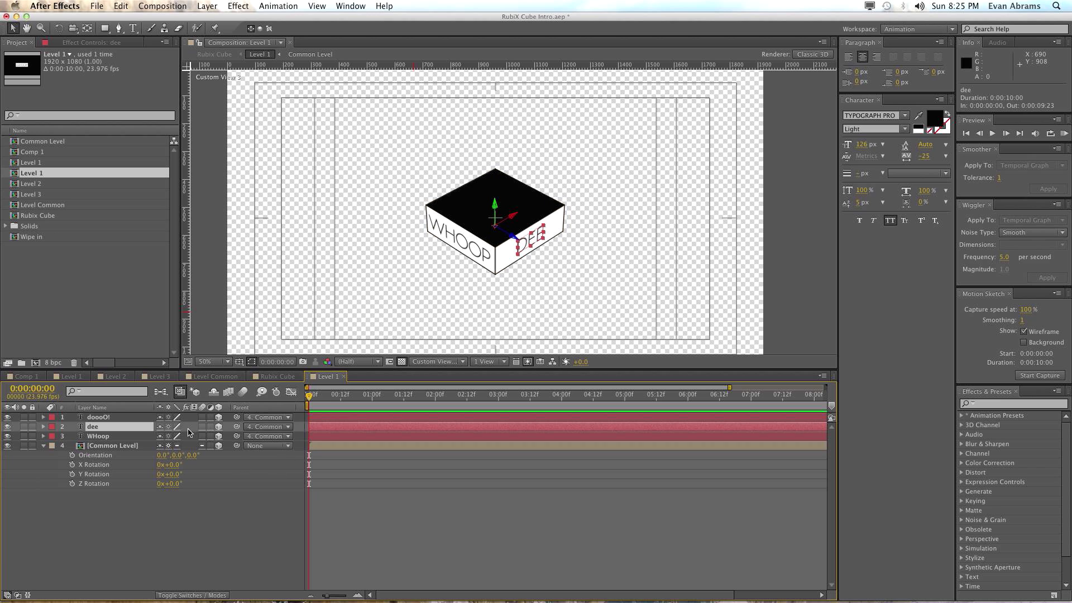
left_click(43, 426)
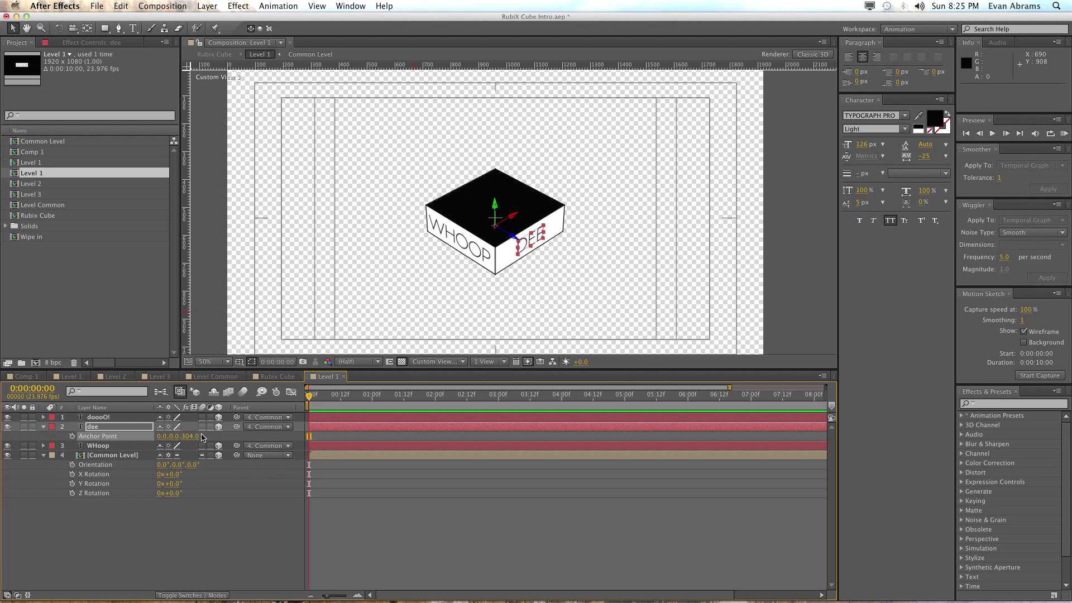
left_click(272, 376)
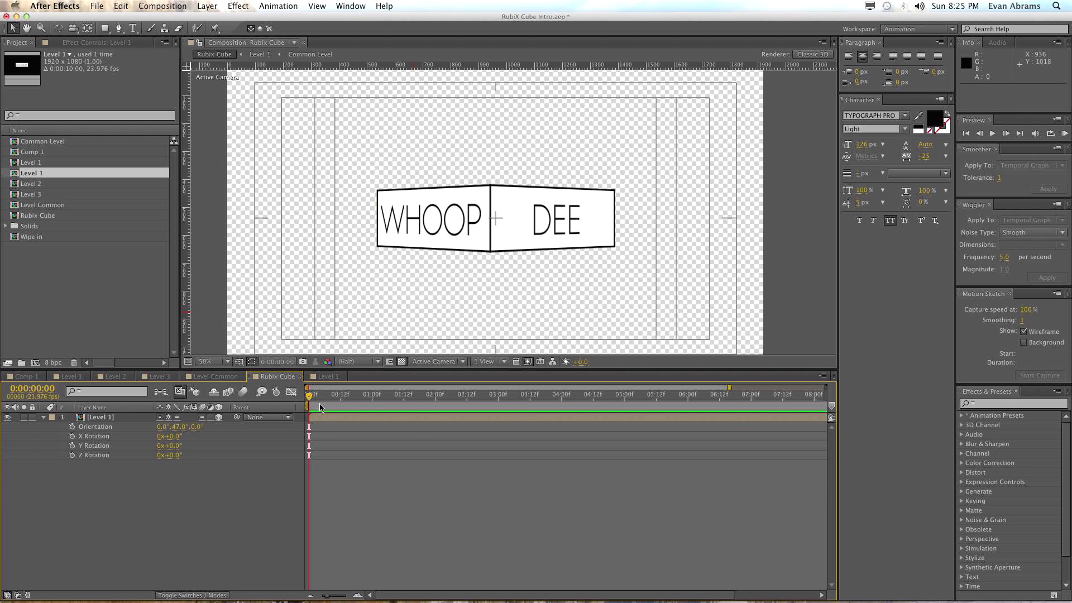
mouse_move(356, 361)
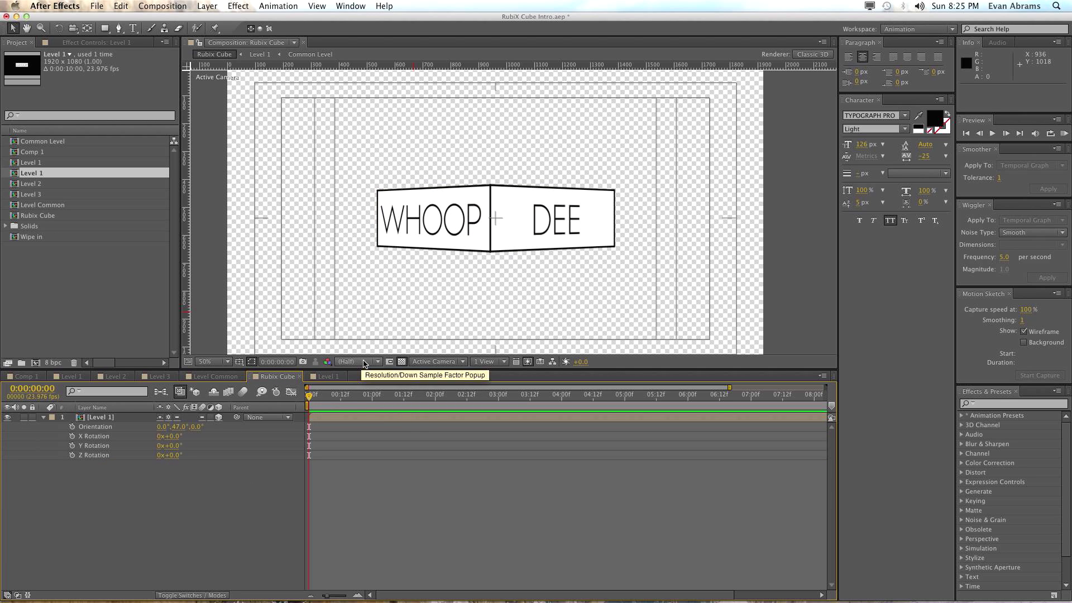
mouse_move(116, 416)
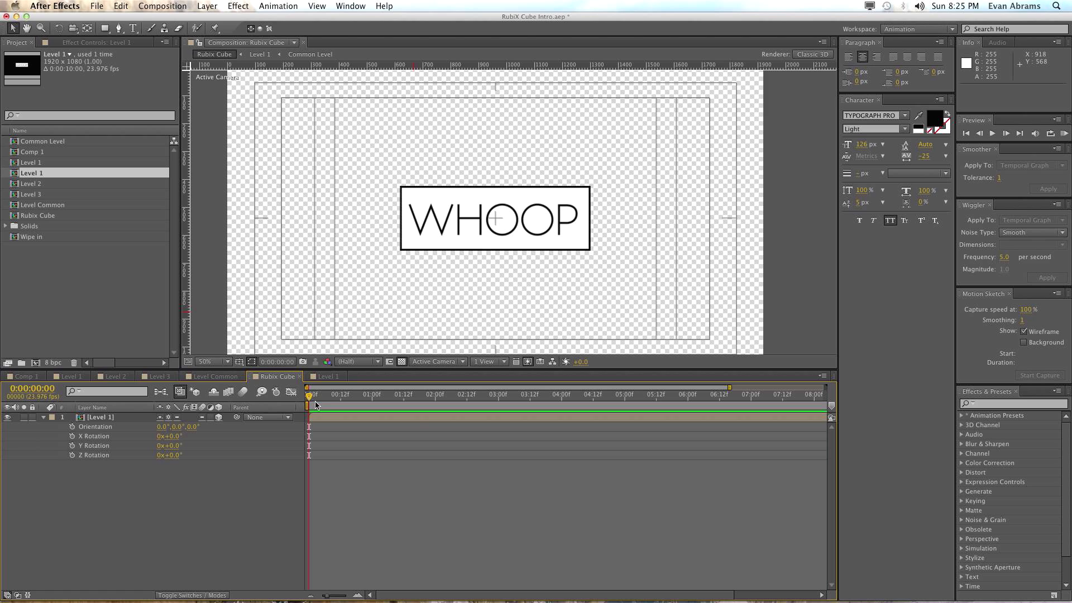
mouse_move(314, 403)
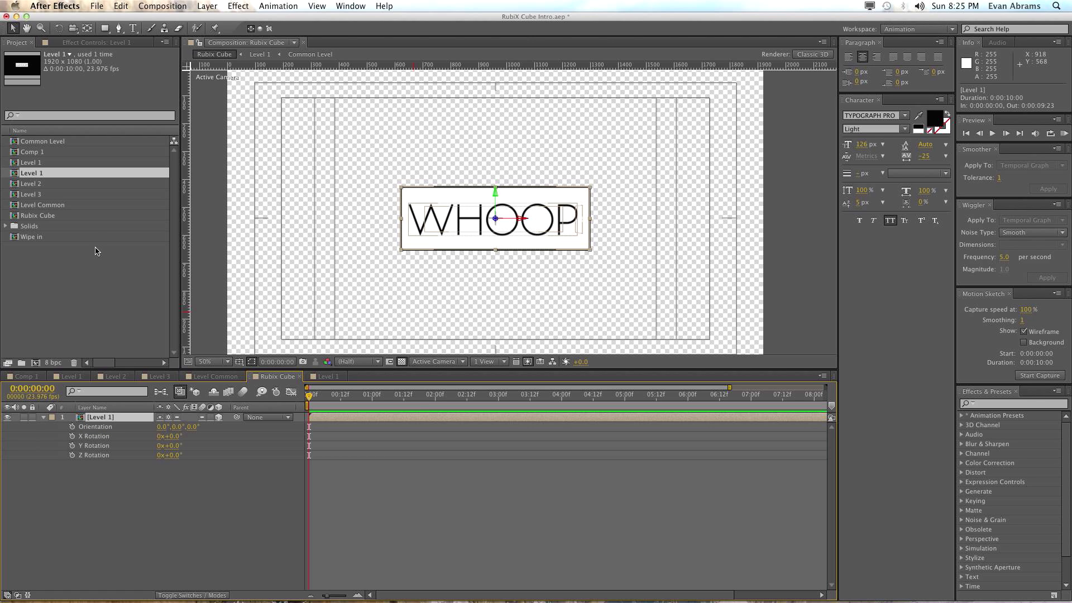
mouse_move(116, 328)
type(" NEW")
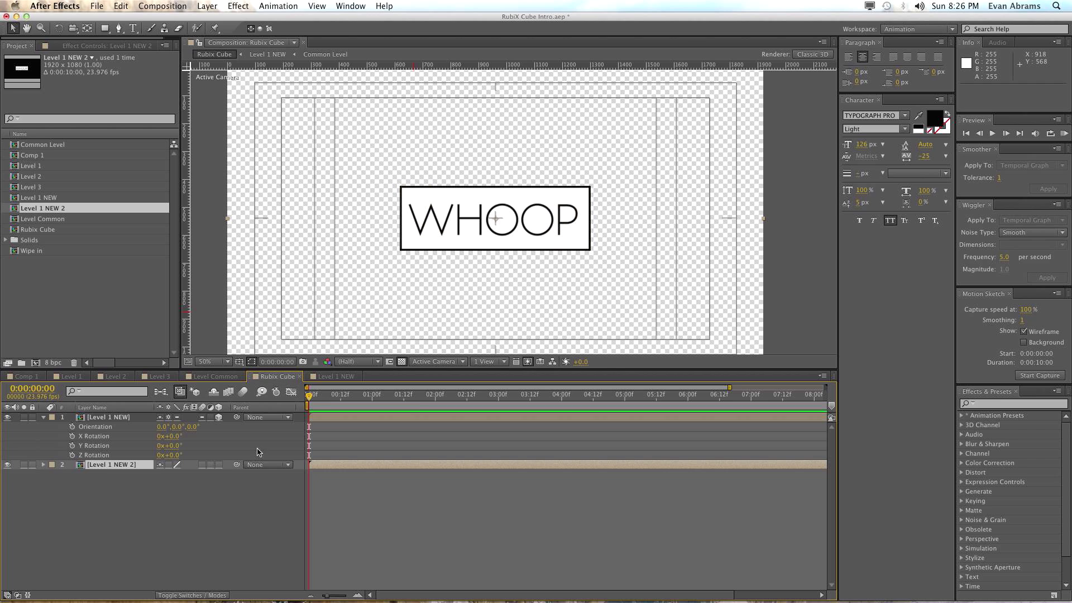
Select the second box level and set its Position Y to 740
left_click(115, 464)
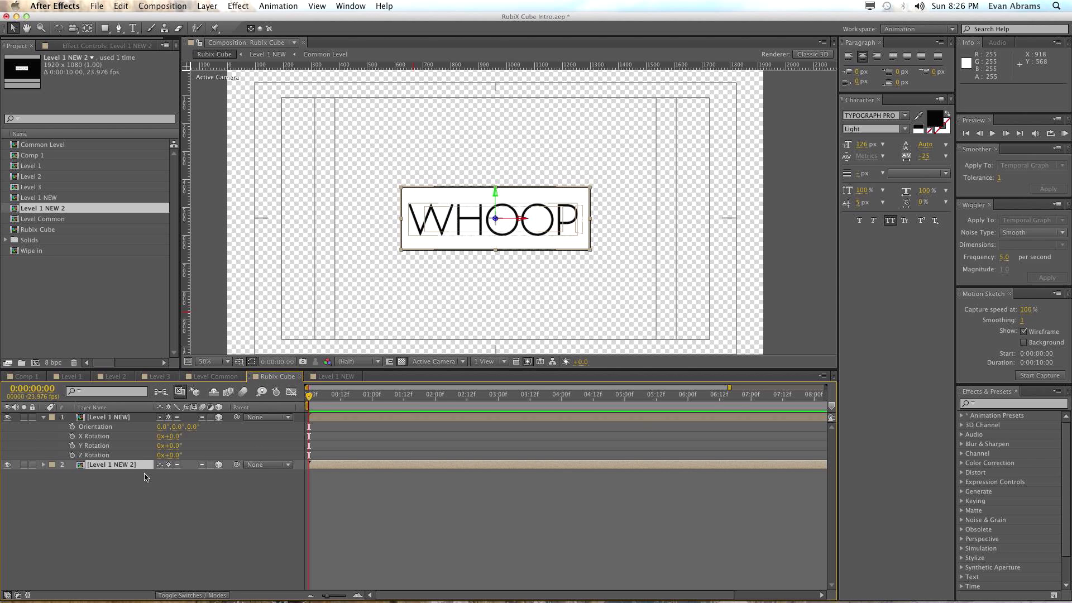
left_click(43, 464)
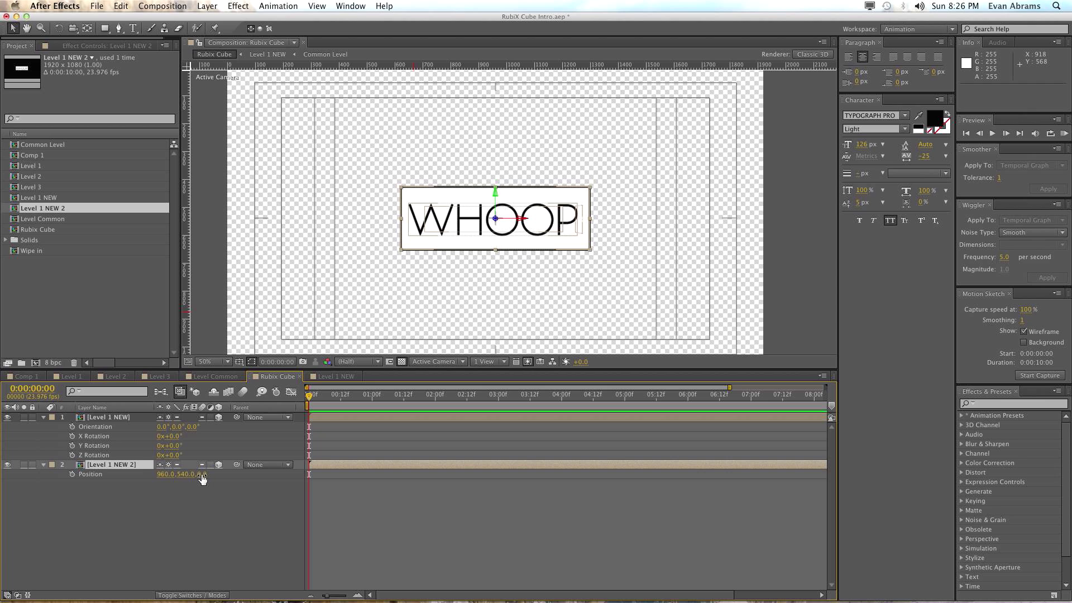
left_click(190, 474)
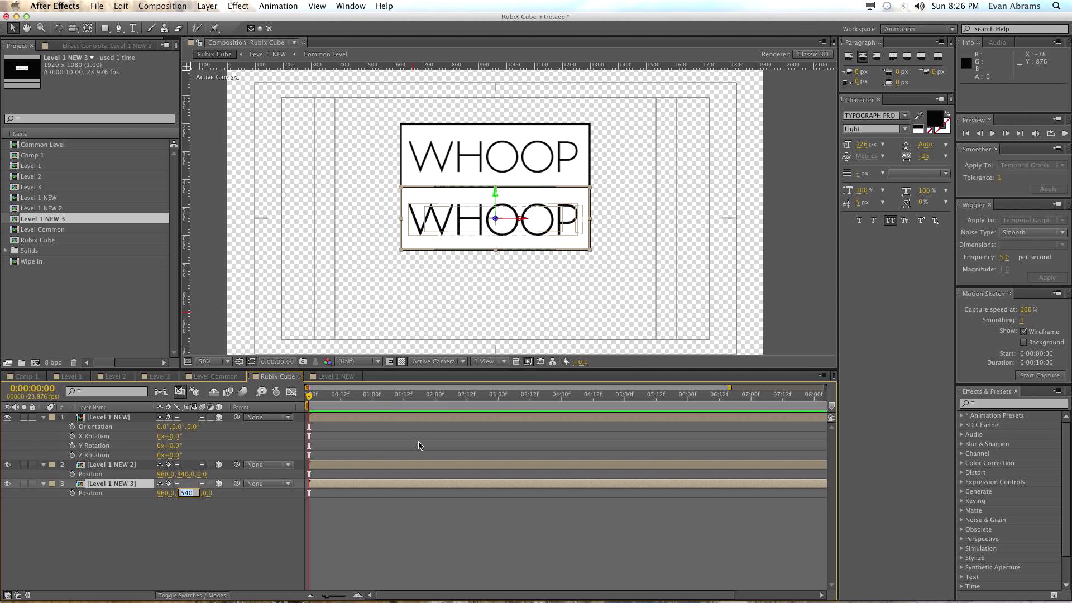
type("740.0")
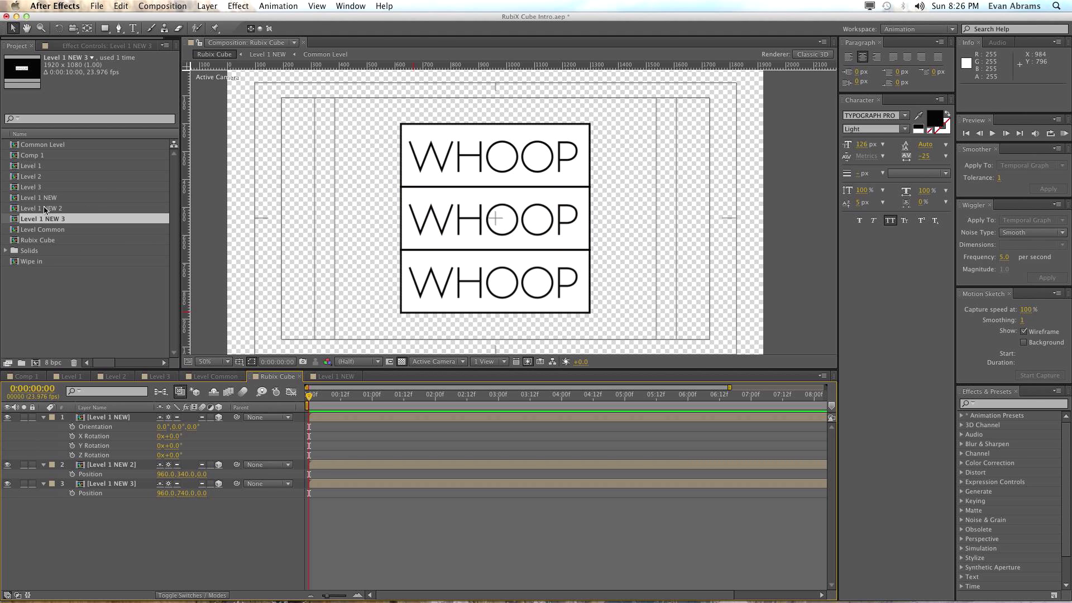
mouse_move(365, 302)
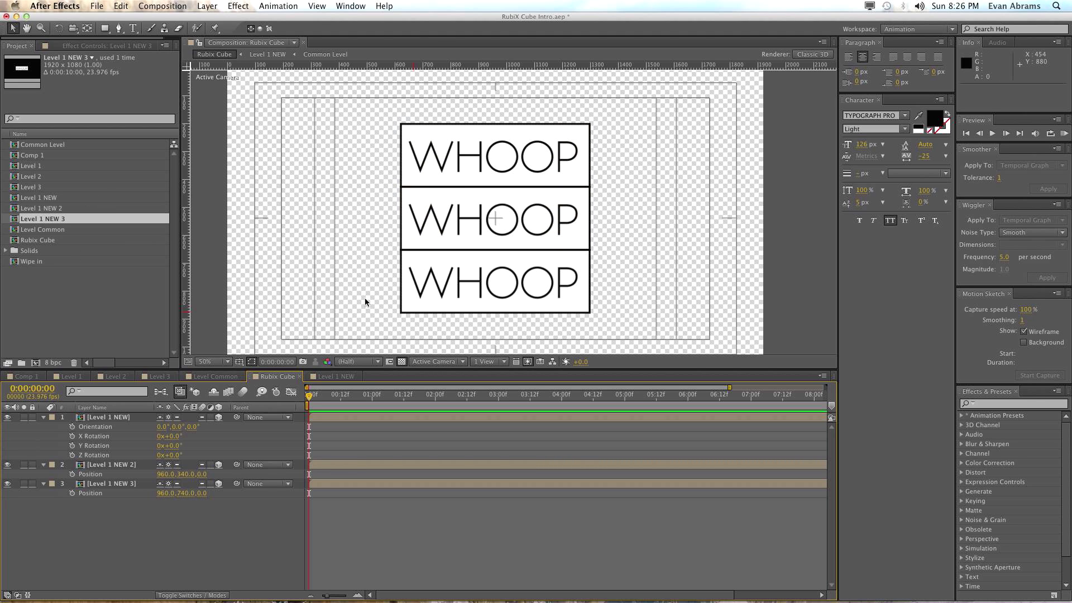
mouse_move(234, 390)
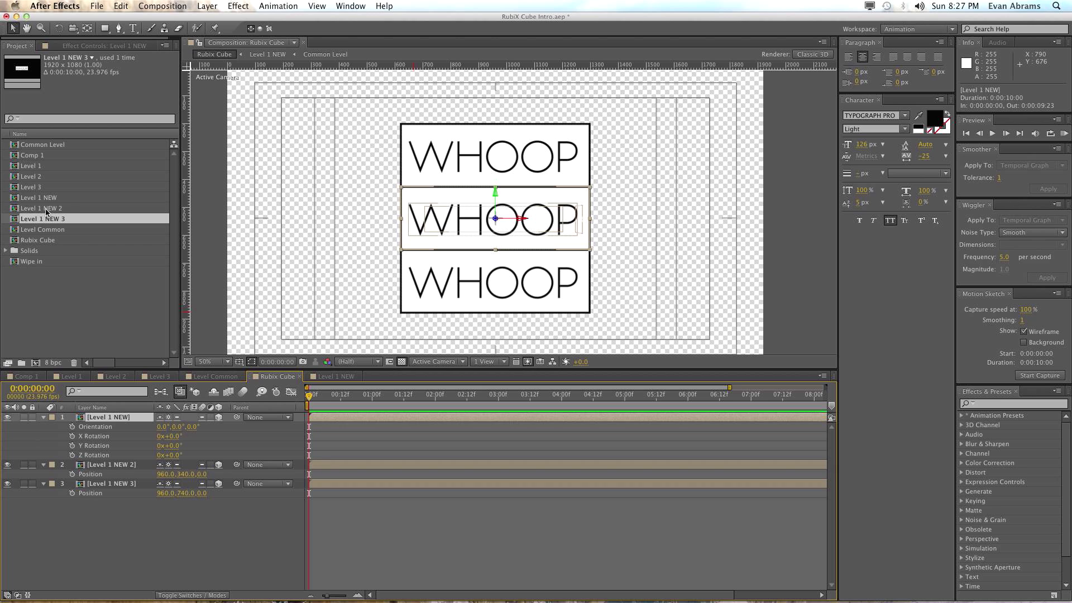
In the top box's composition, change the WHOOP text layer to HAPPY
left_click(62, 307)
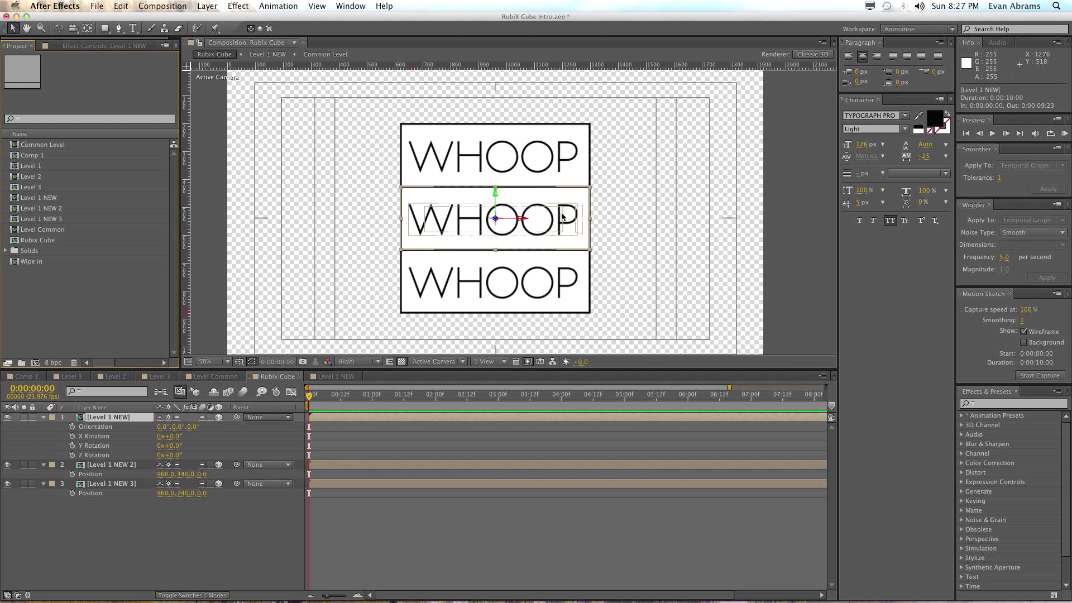
left_click(113, 464)
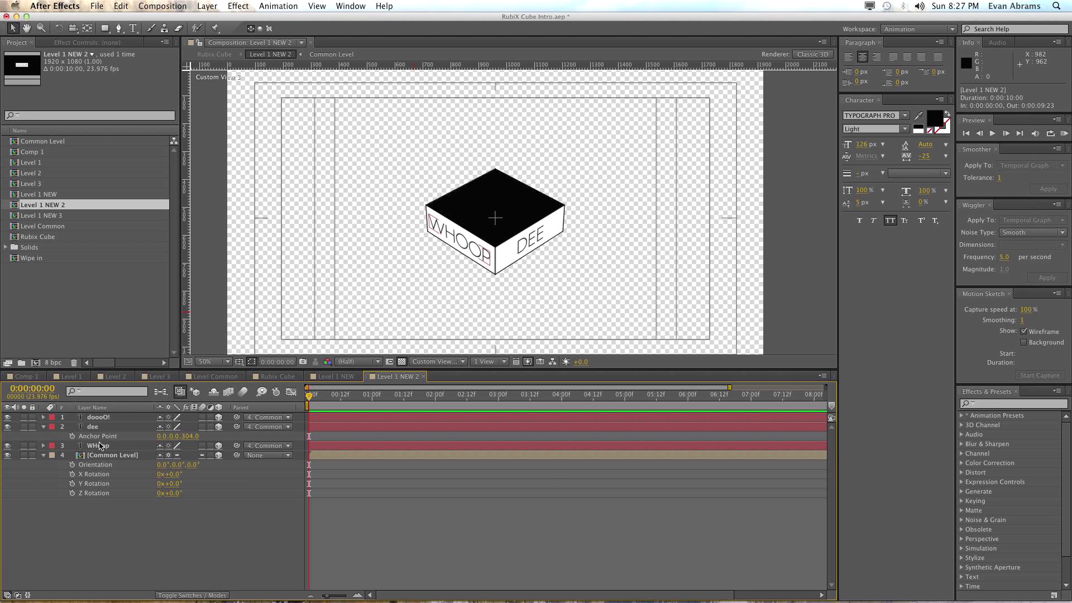
left_click(98, 445)
type("bumma")
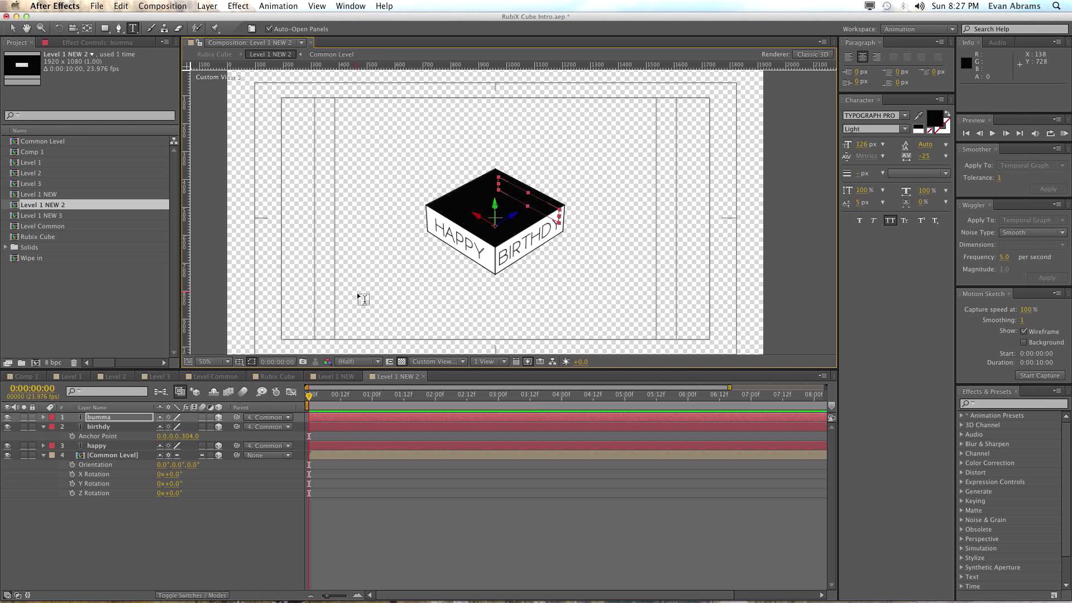
left_click(273, 376)
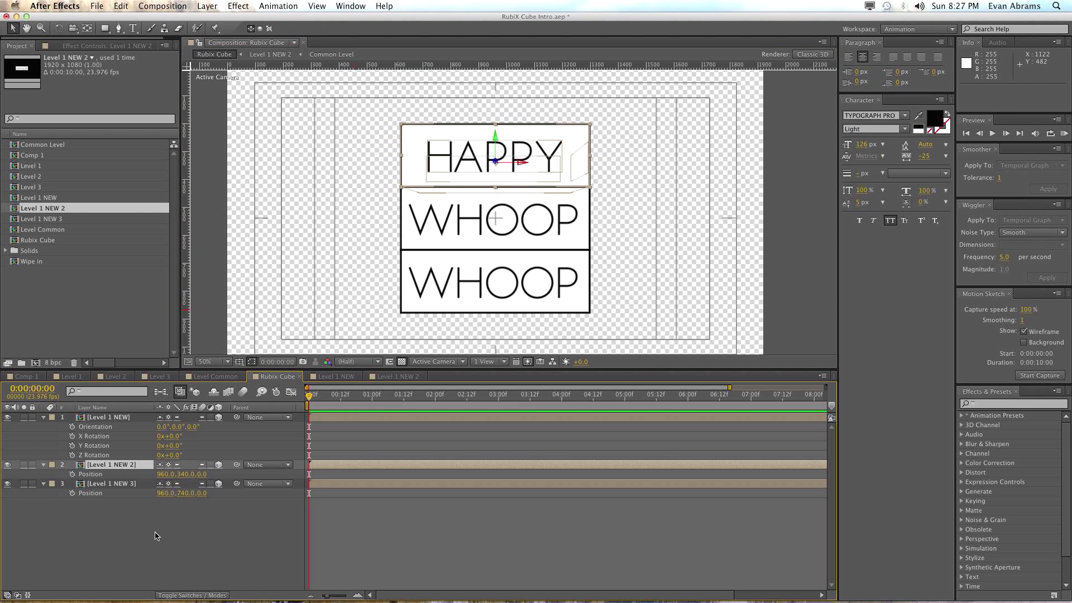
Open the bottom box's composition and select its front word layer for editing
left_click(110, 417)
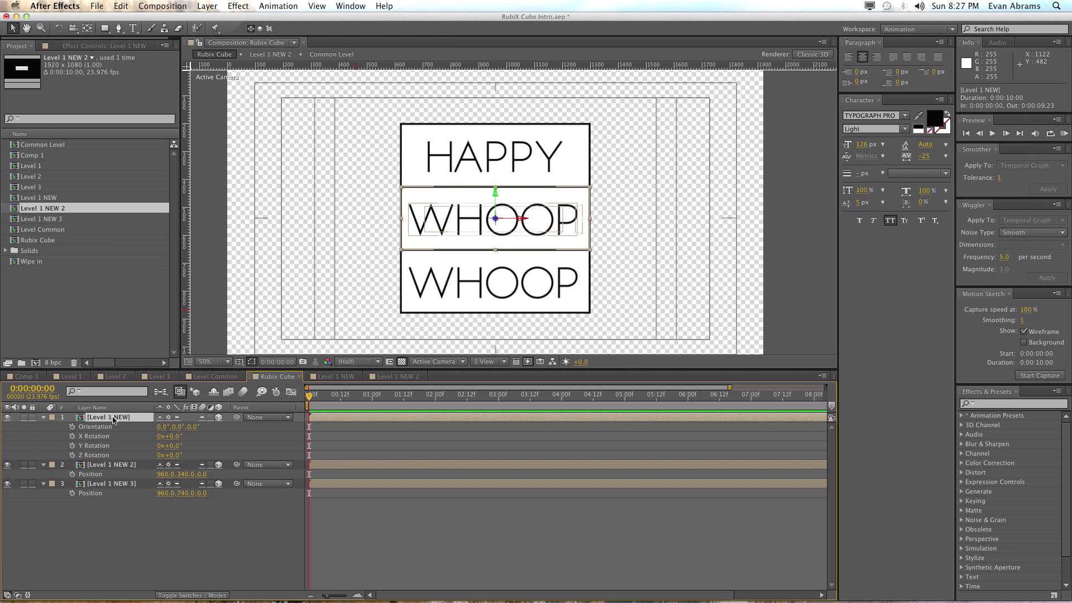
mouse_move(203, 487)
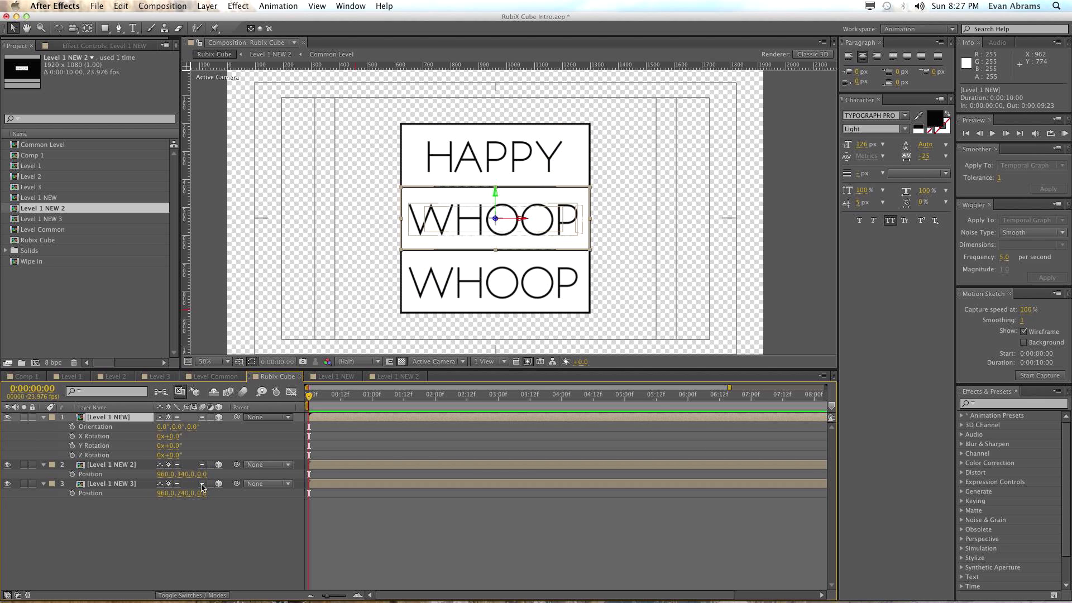
left_click(460, 376)
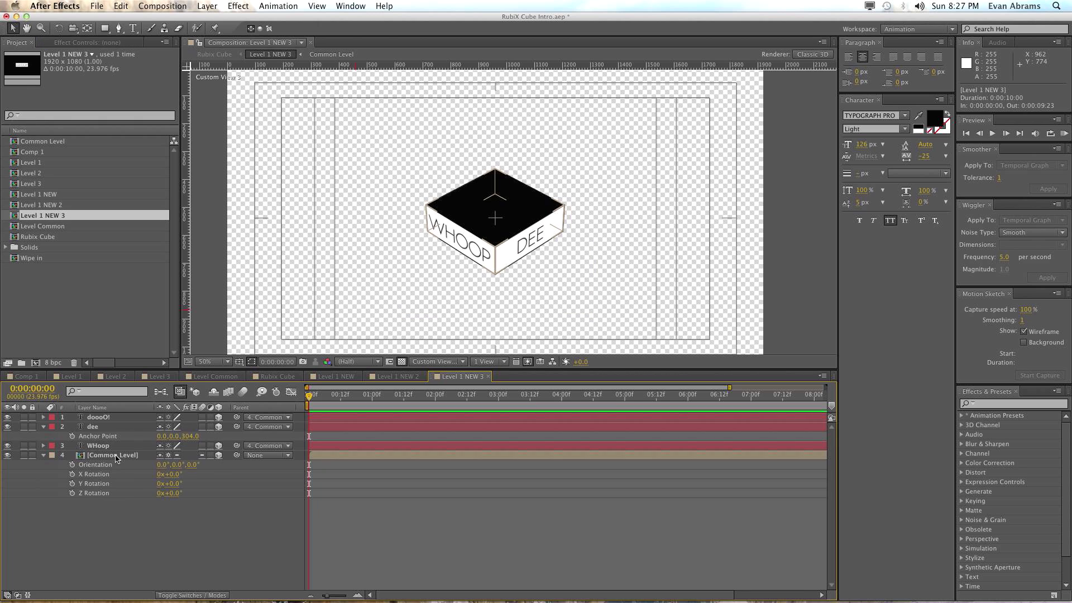
left_click(98, 445)
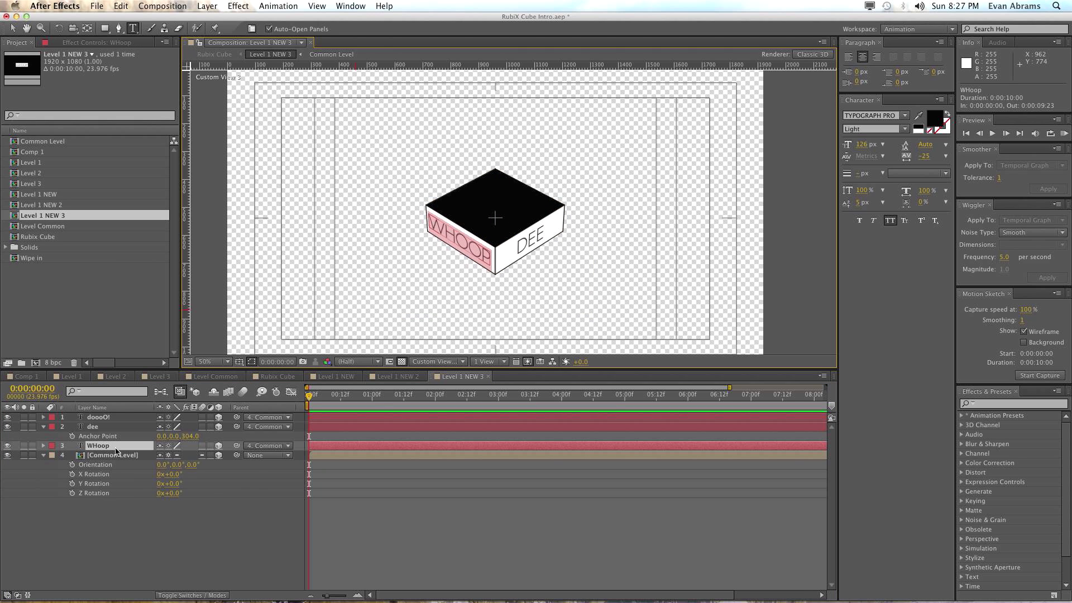
left_click(273, 376)
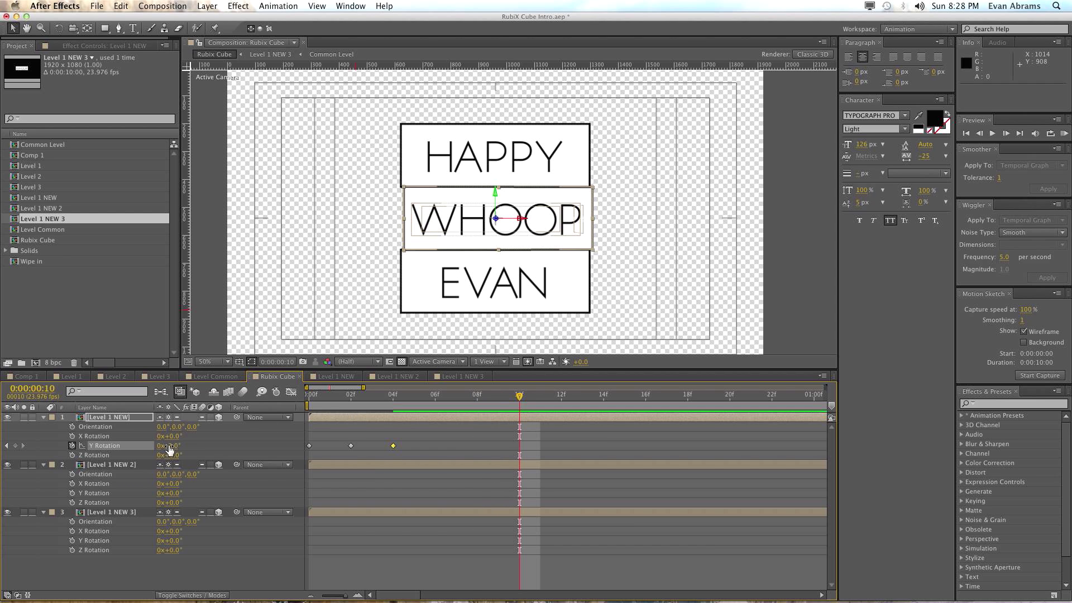
Keyframe the middle box's Y Rotation at 90, 94, 88 and 90, then select them
double_click(168, 445)
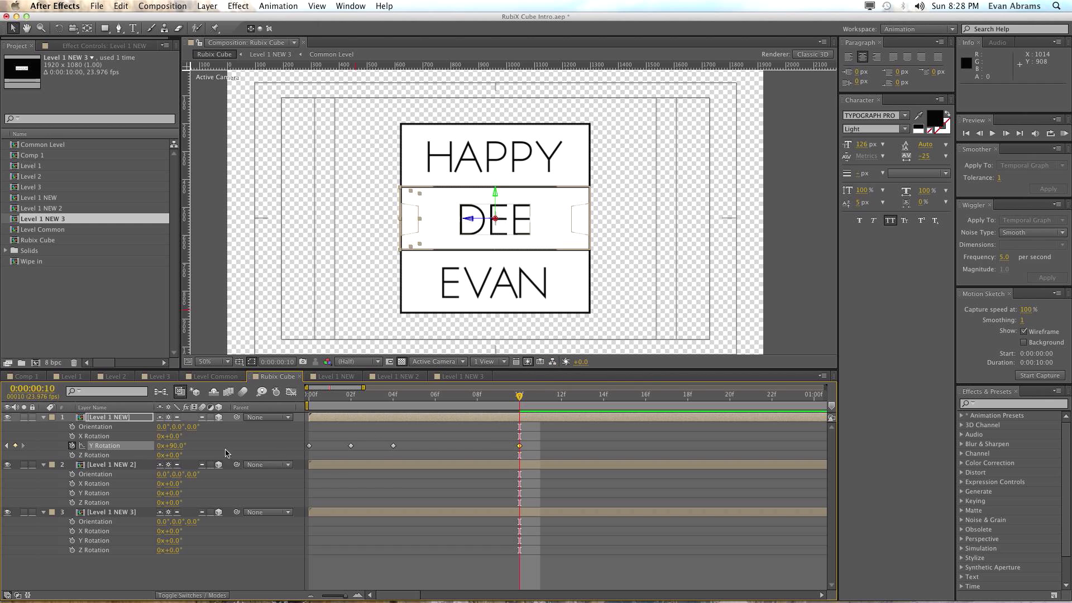
double_click(171, 445)
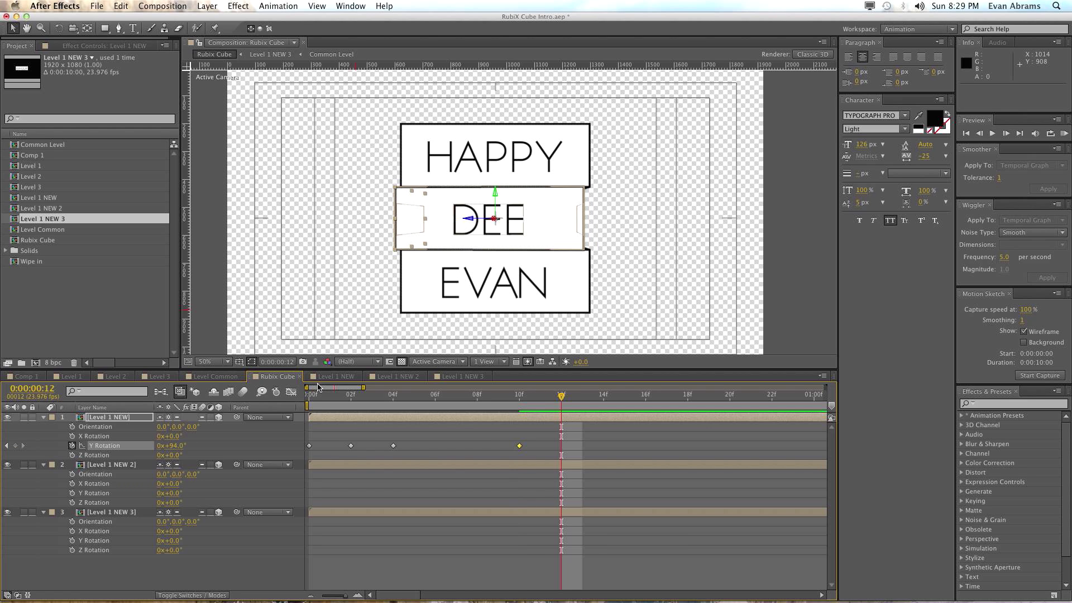
double_click(175, 445)
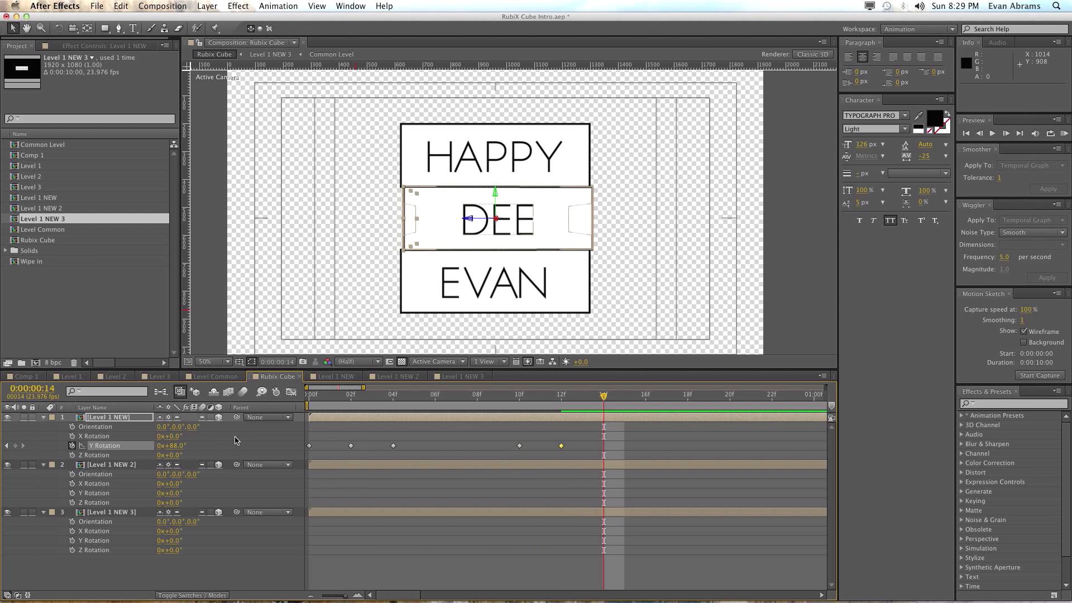
double_click(168, 445)
type("90")
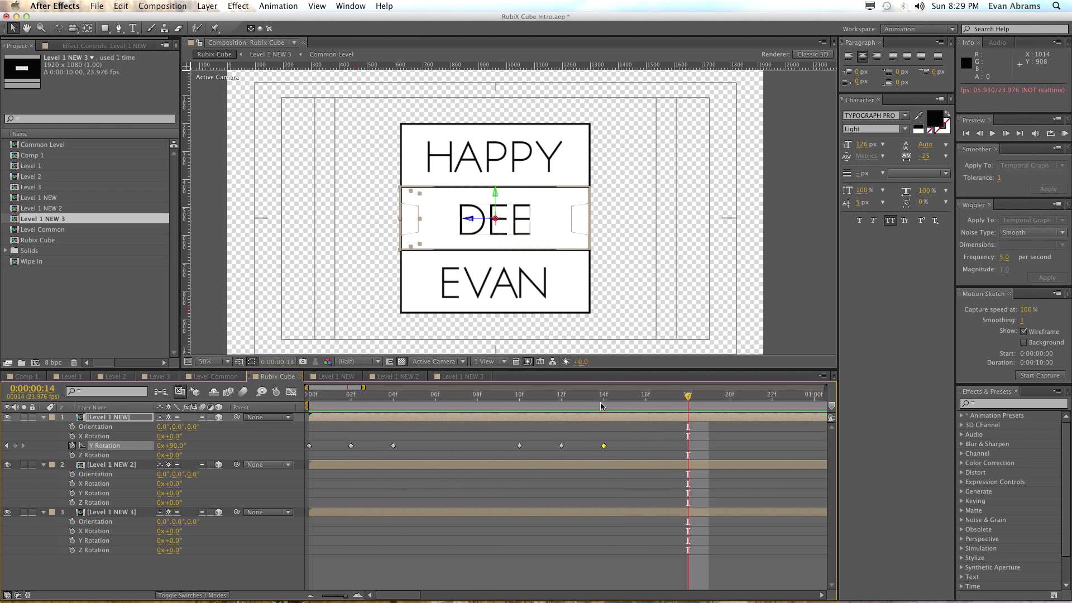
left_click(603, 395)
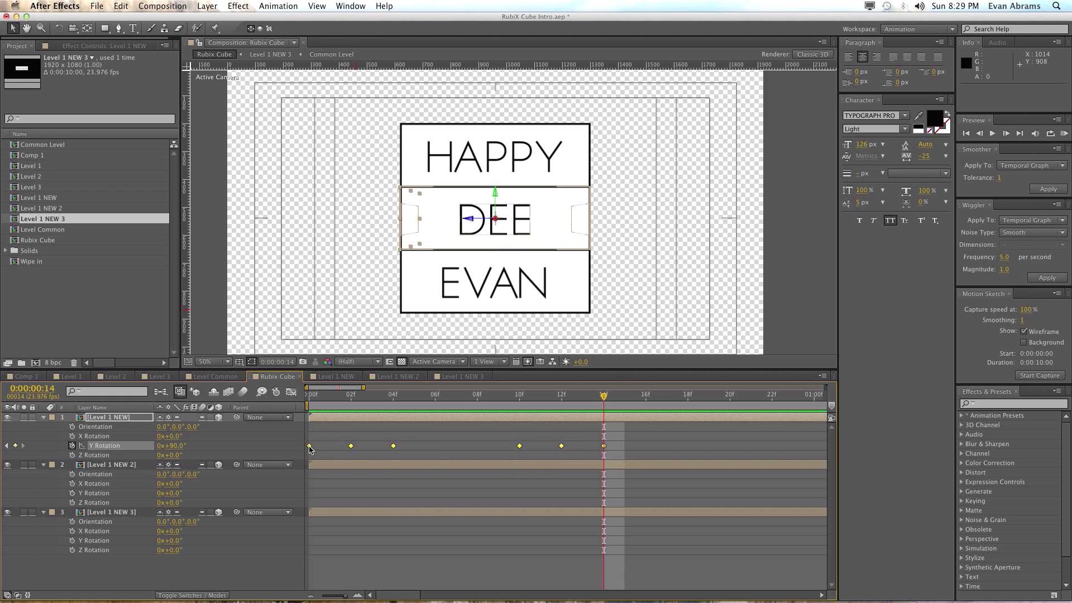
Copy the middle box's spin keyframes and move the time marker to about 2 seconds
right_click(309, 445)
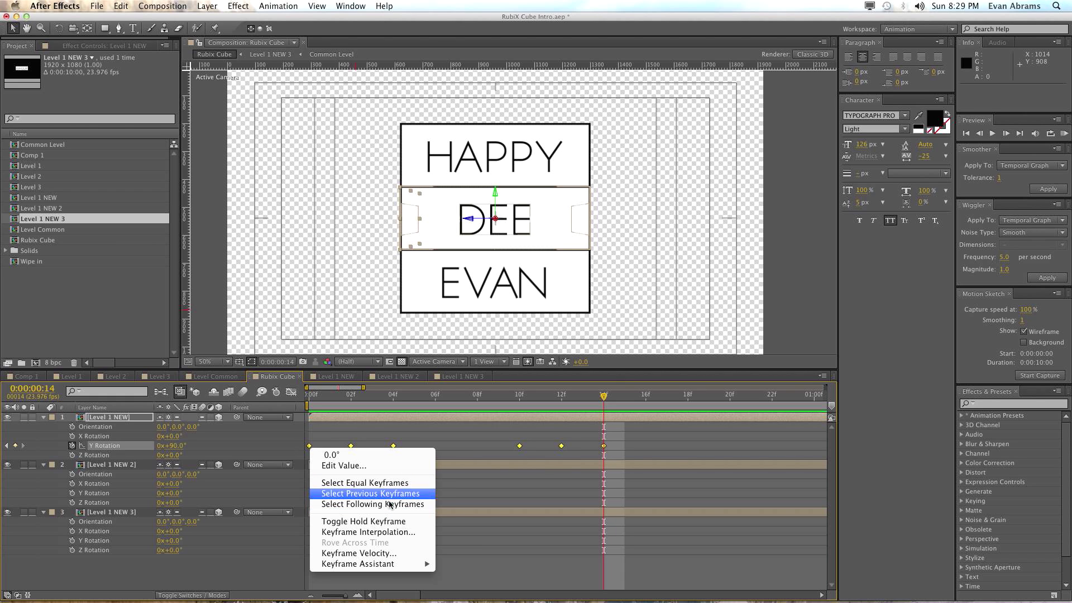
left_click(369, 493)
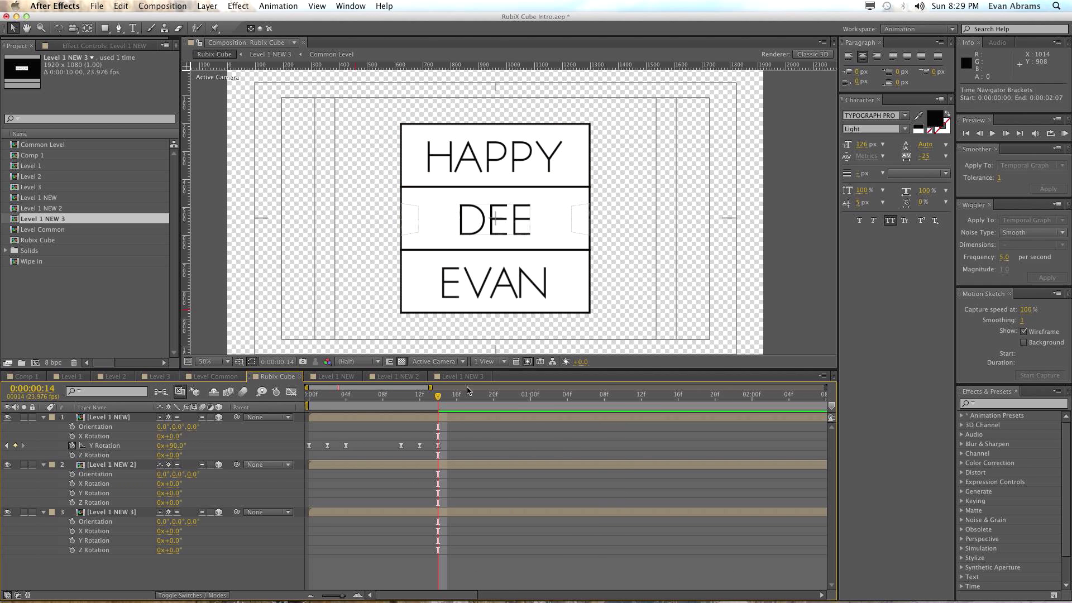
left_click(715, 394)
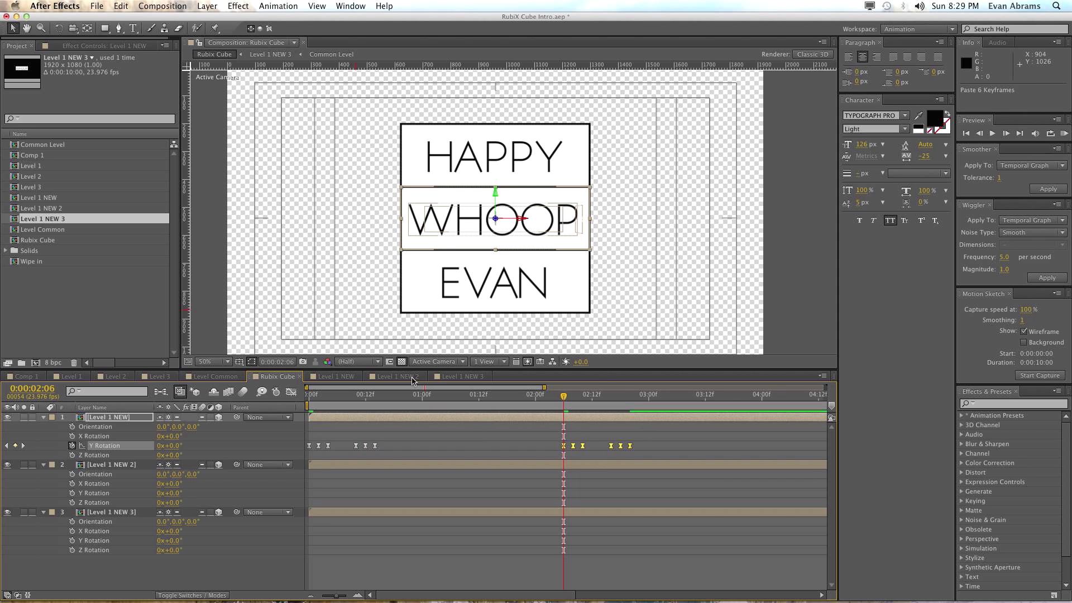
mouse_move(591, 456)
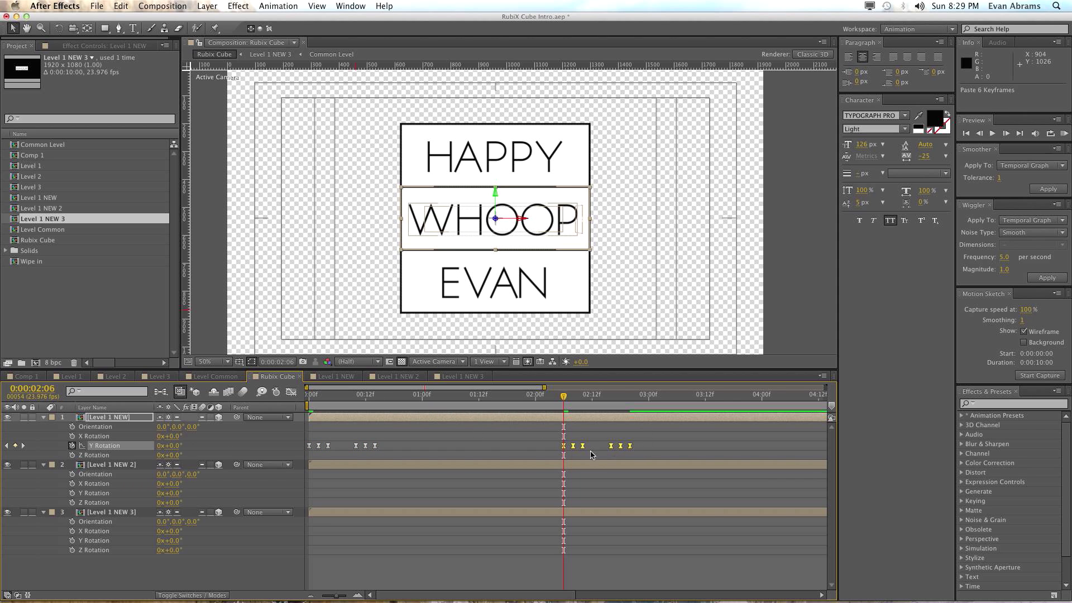
mouse_move(176, 445)
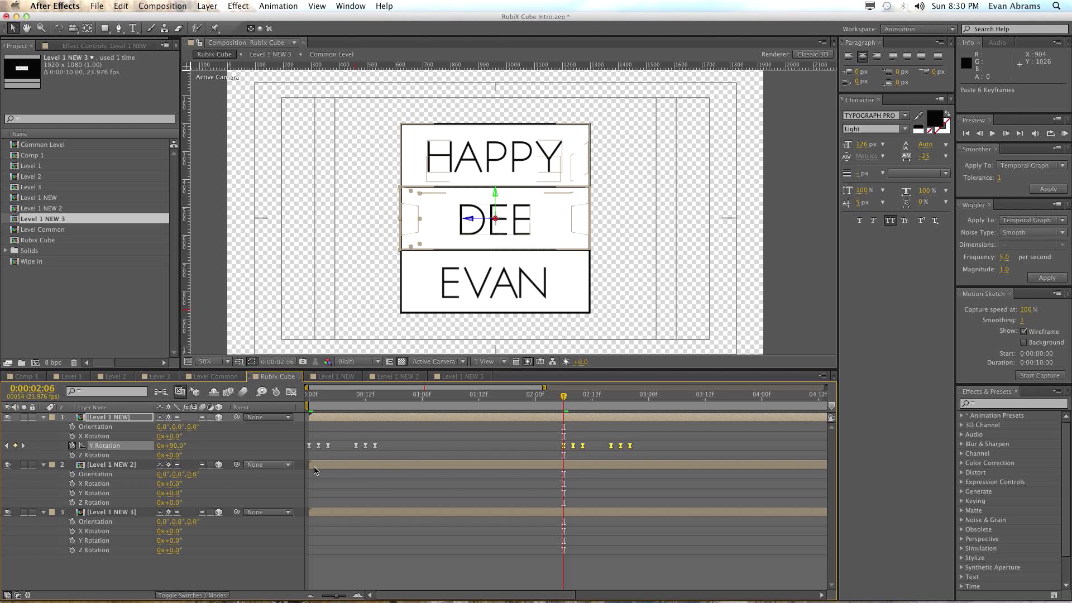
Add a 270° Y Rotation keyframe near the end, then select all Y Rotation keyframes
left_click(432, 393)
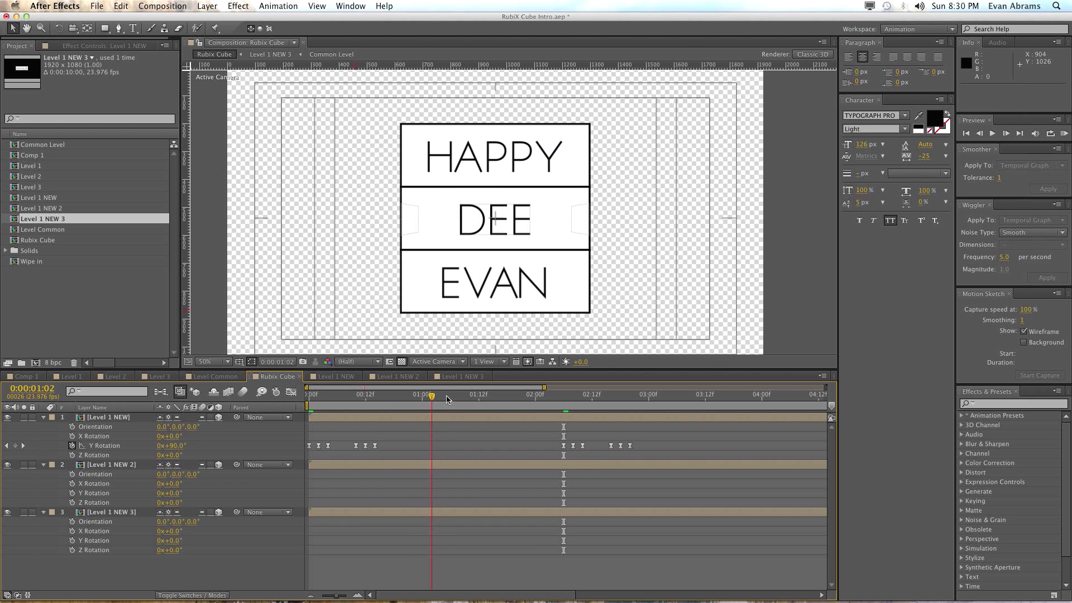
left_click(460, 395)
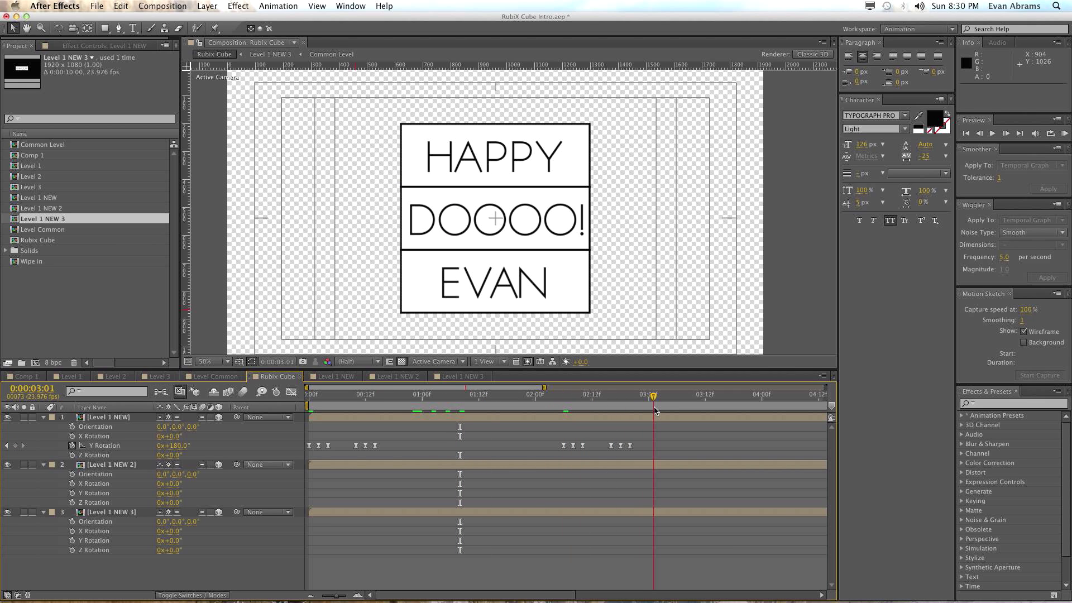
left_click(628, 395)
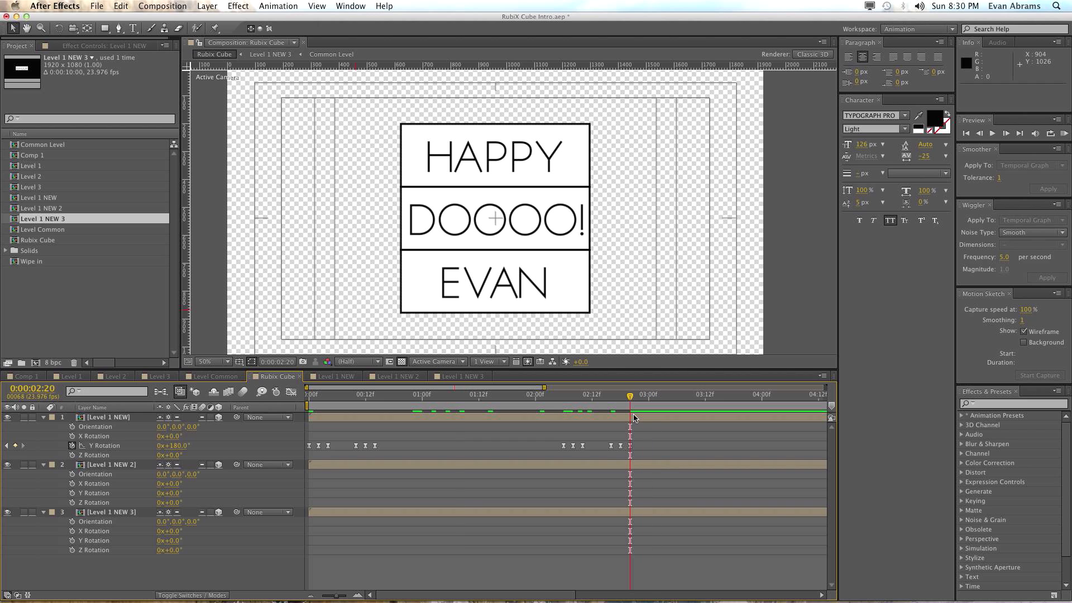
left_click(819, 395)
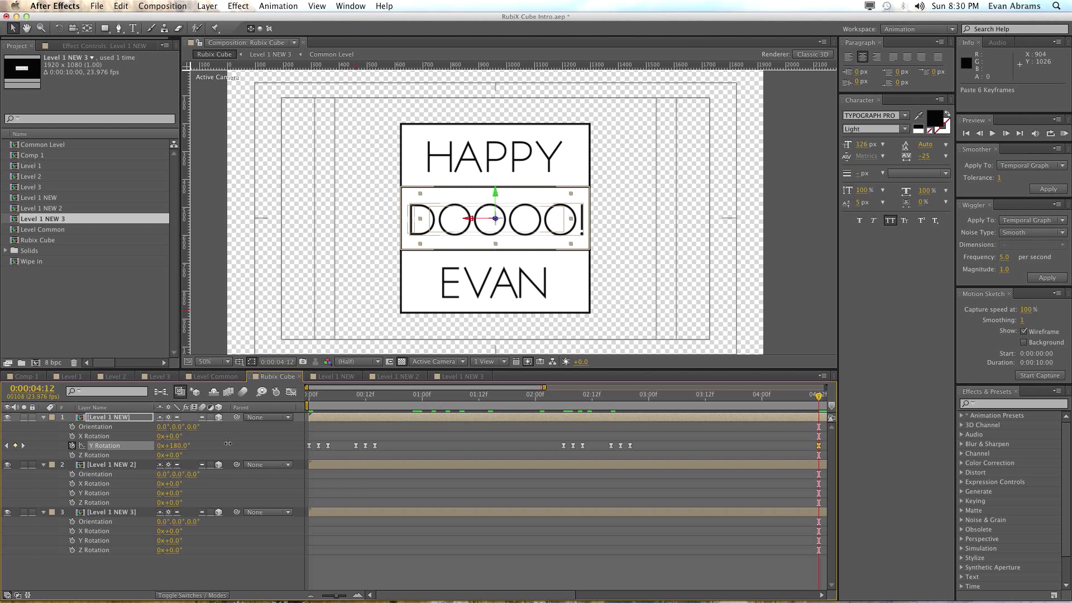
left_click(638, 395)
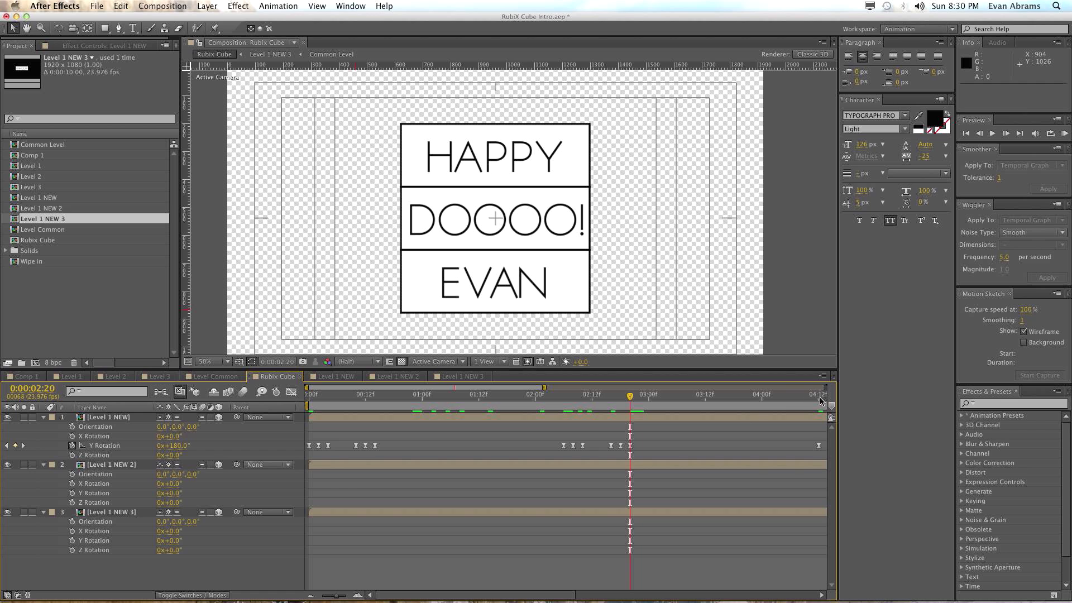
left_click(819, 395)
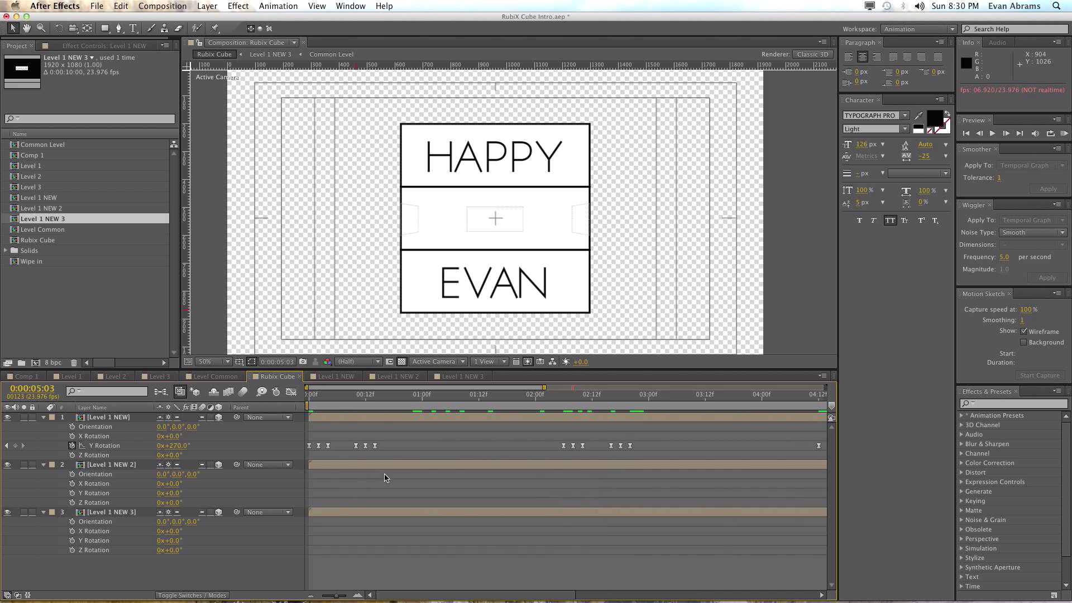
left_click(540, 395)
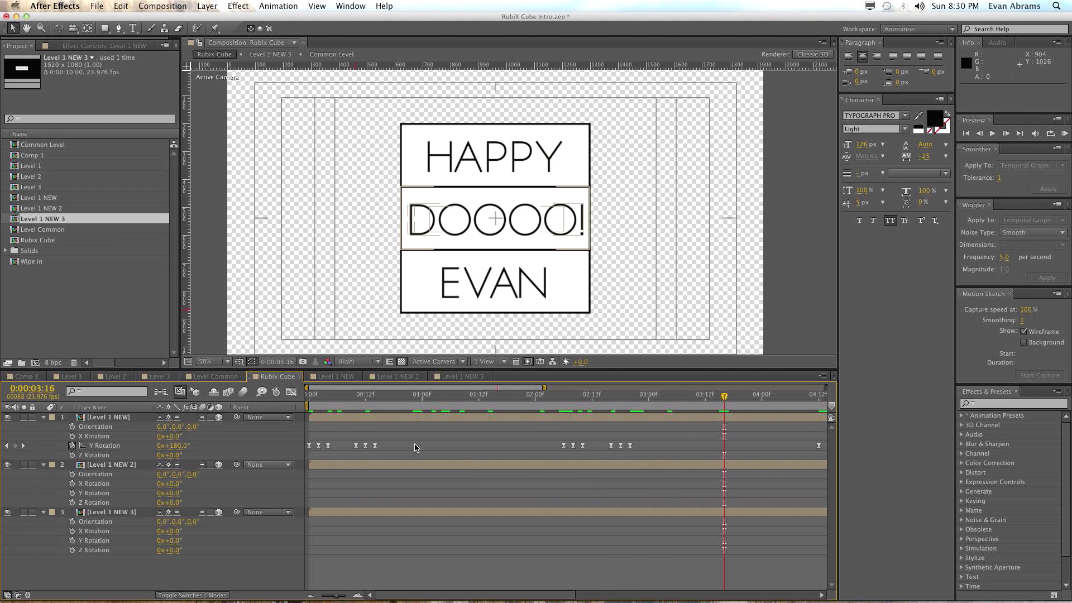
left_click(103, 445)
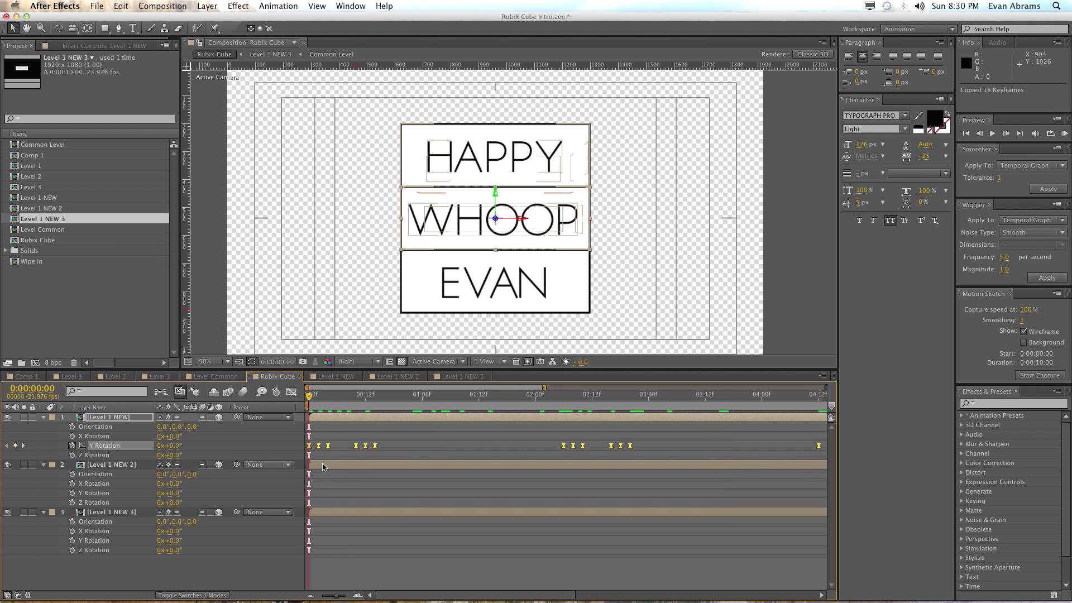
Paste the spin keyframes onto the other levels, offset the third level's keys, and preview
key("cmd+v")
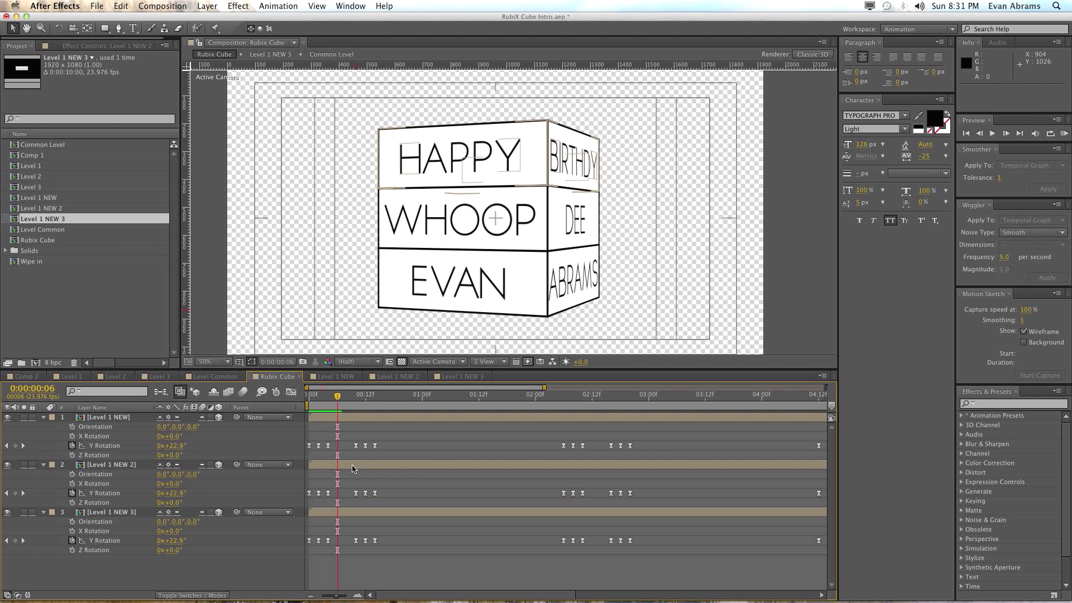
mouse_move(405, 491)
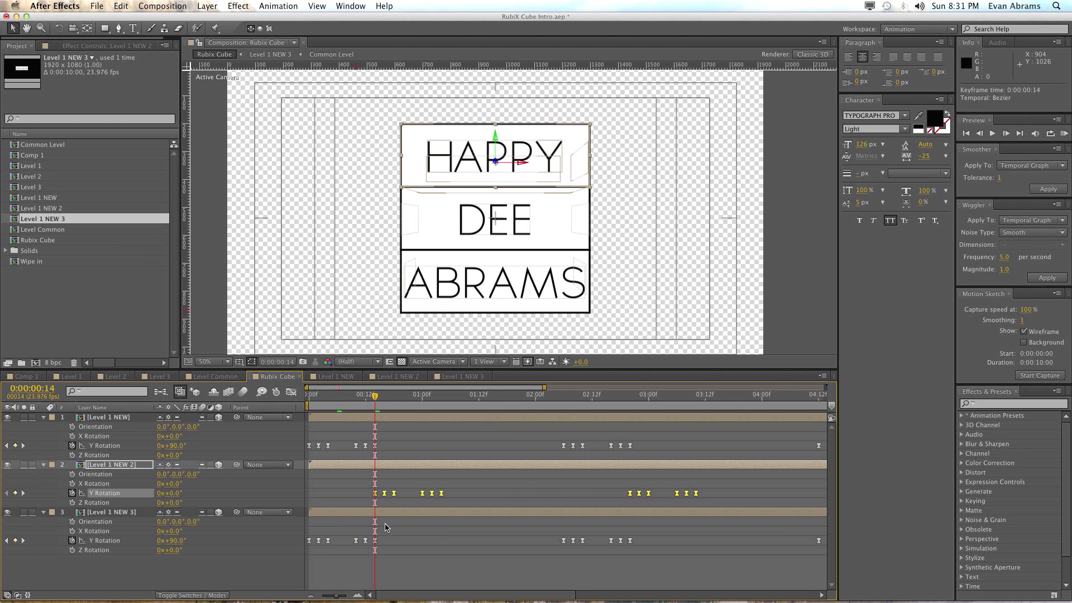
left_click(110, 512)
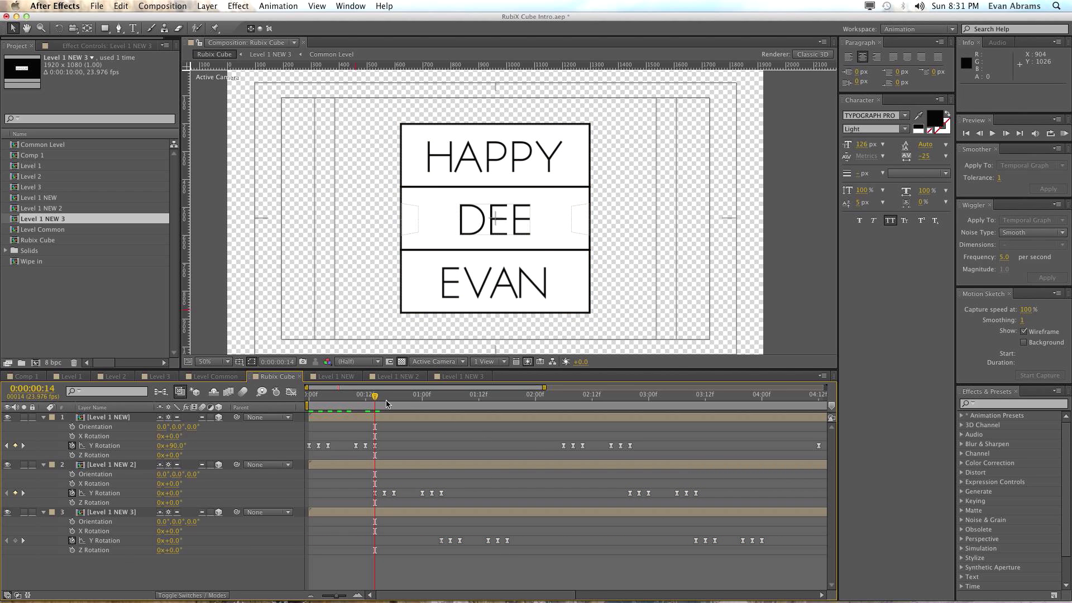
left_click(308, 395)
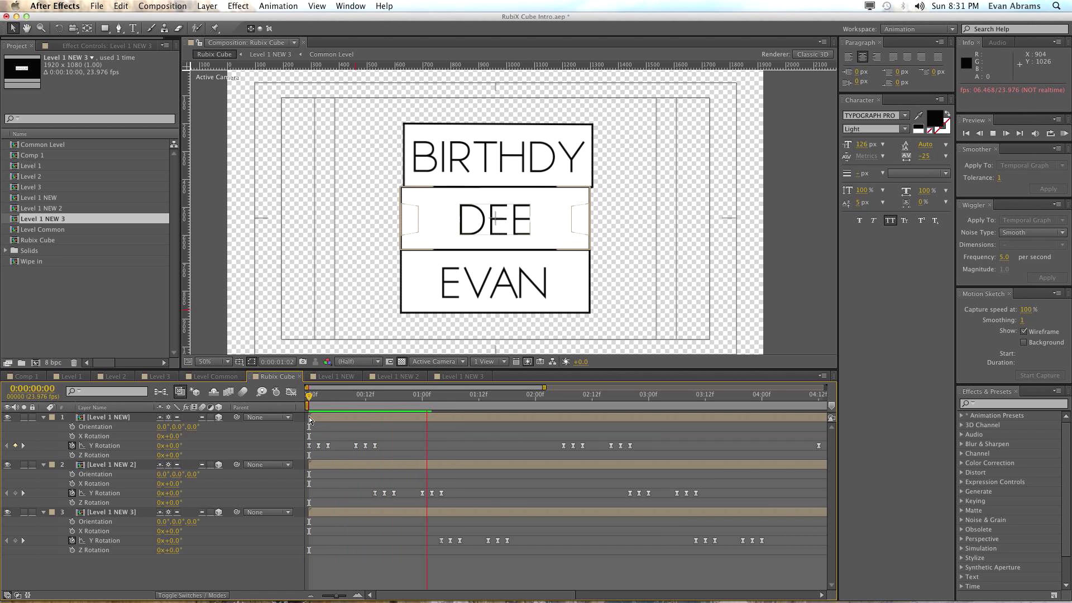
left_click(490, 395)
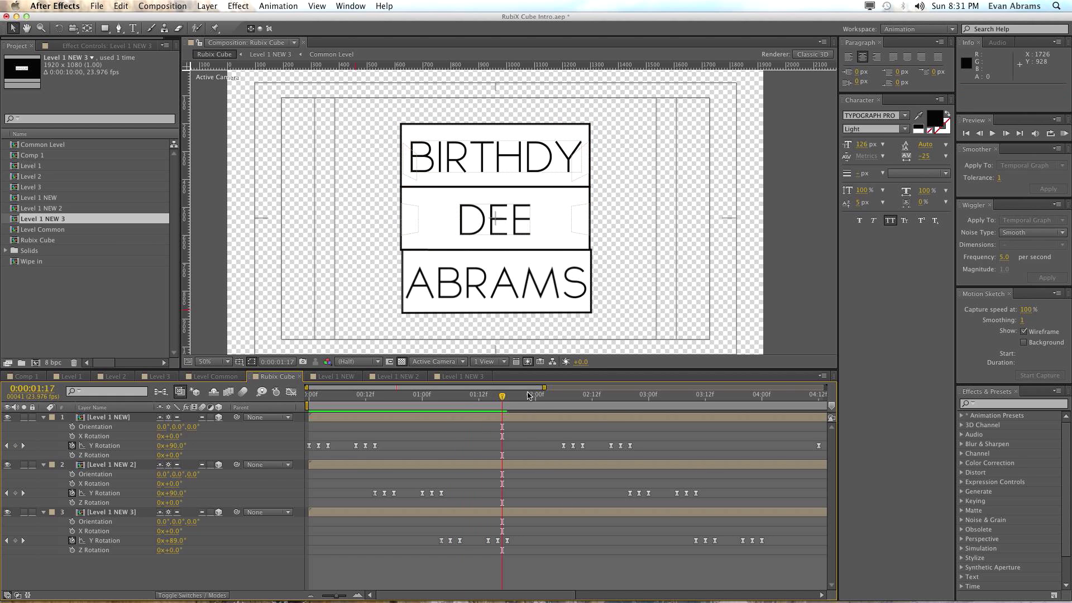
left_click(542, 395)
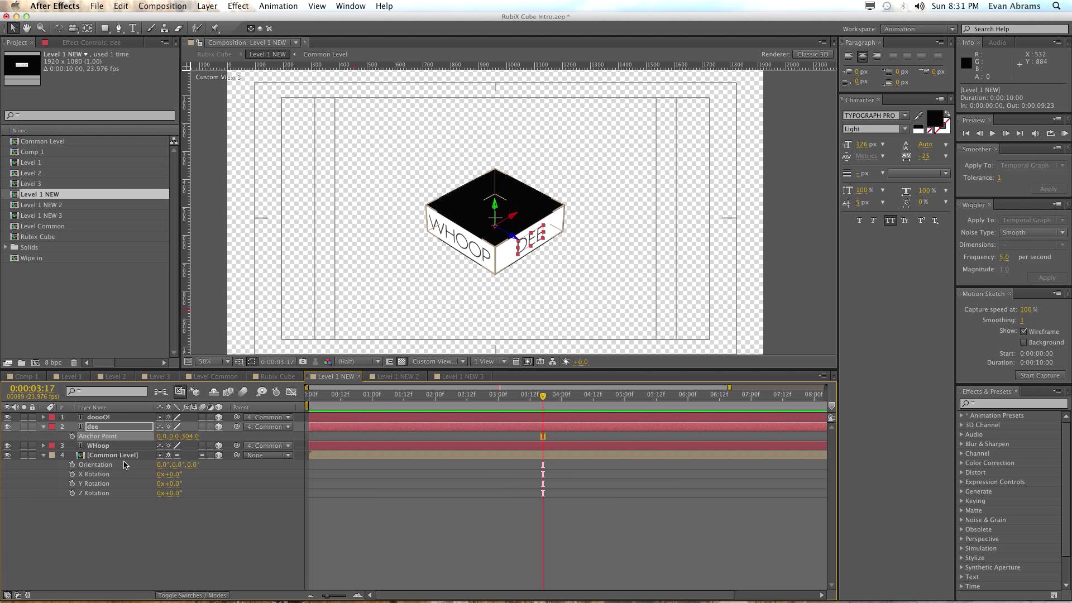
Fill the Common Level box's face layers green, then view Level 1 NEW 3
left_click(111, 455)
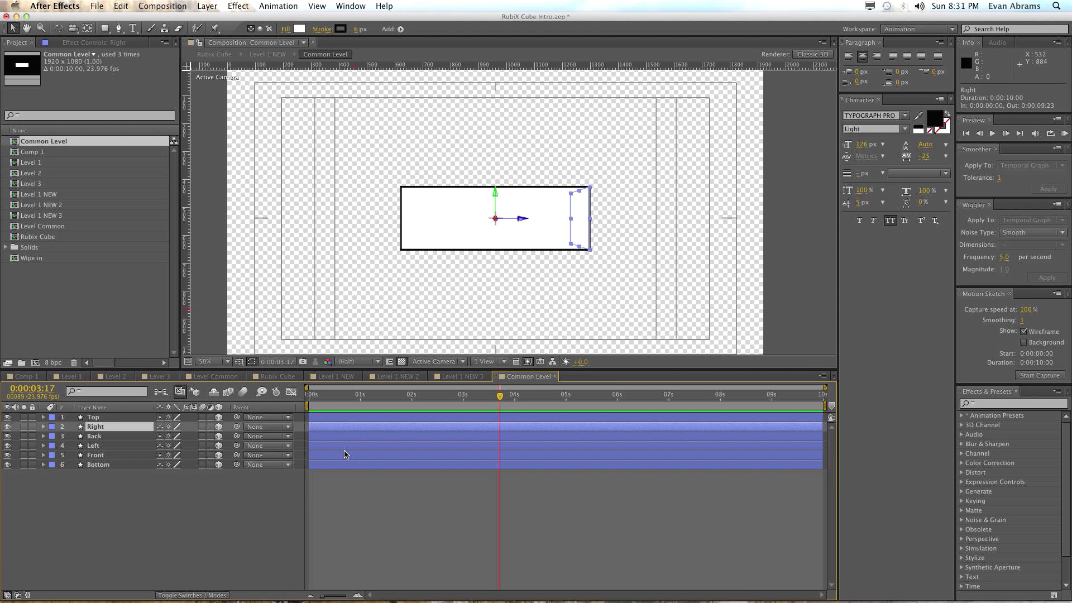
left_click(94, 436)
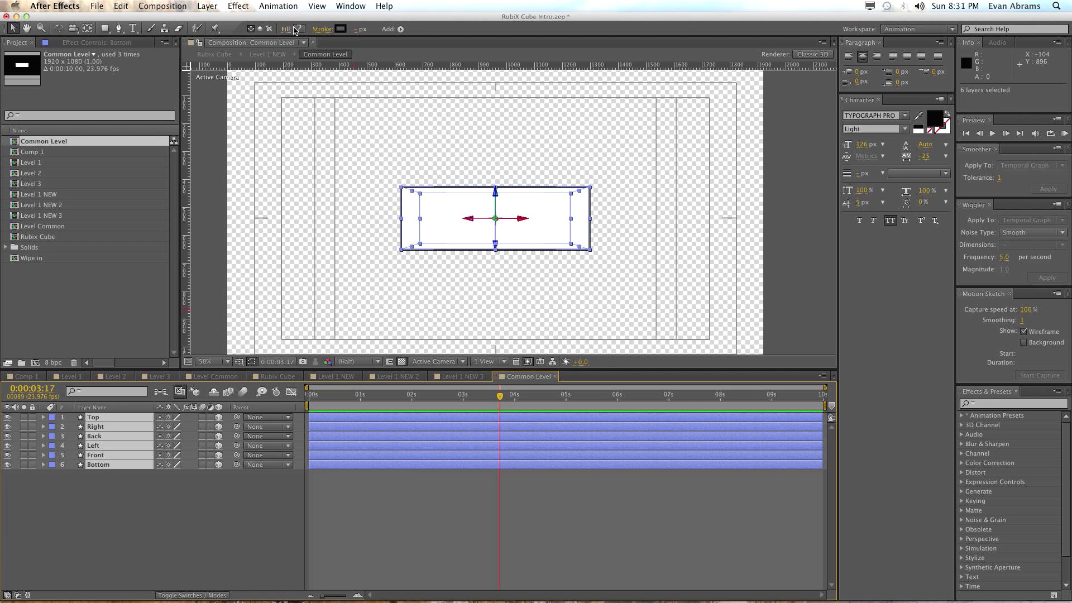
mouse_move(299, 28)
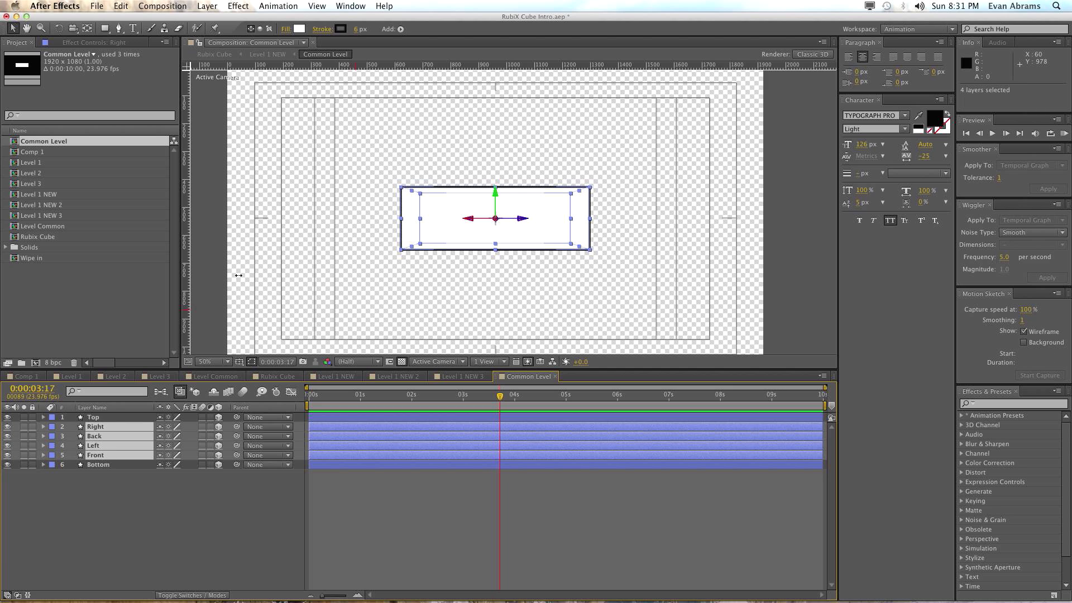
left_click(297, 28)
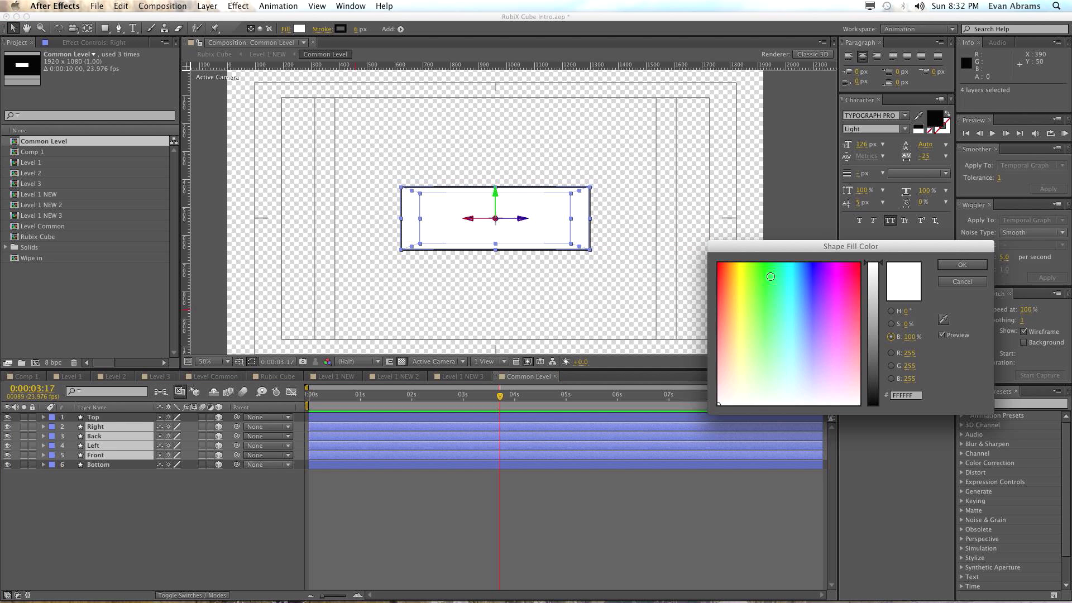
left_click(962, 265)
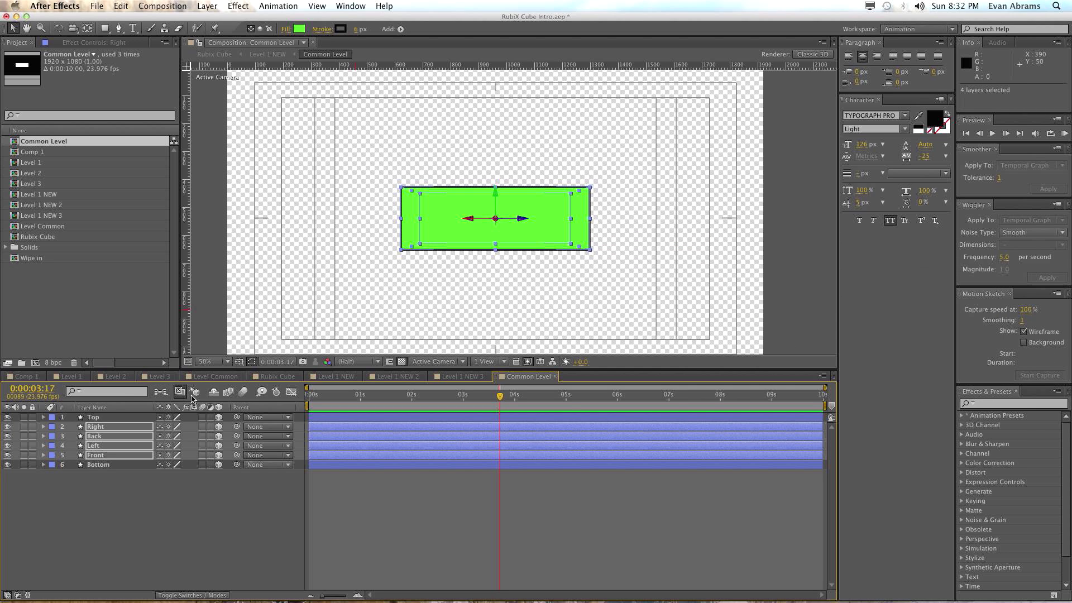
left_click(461, 376)
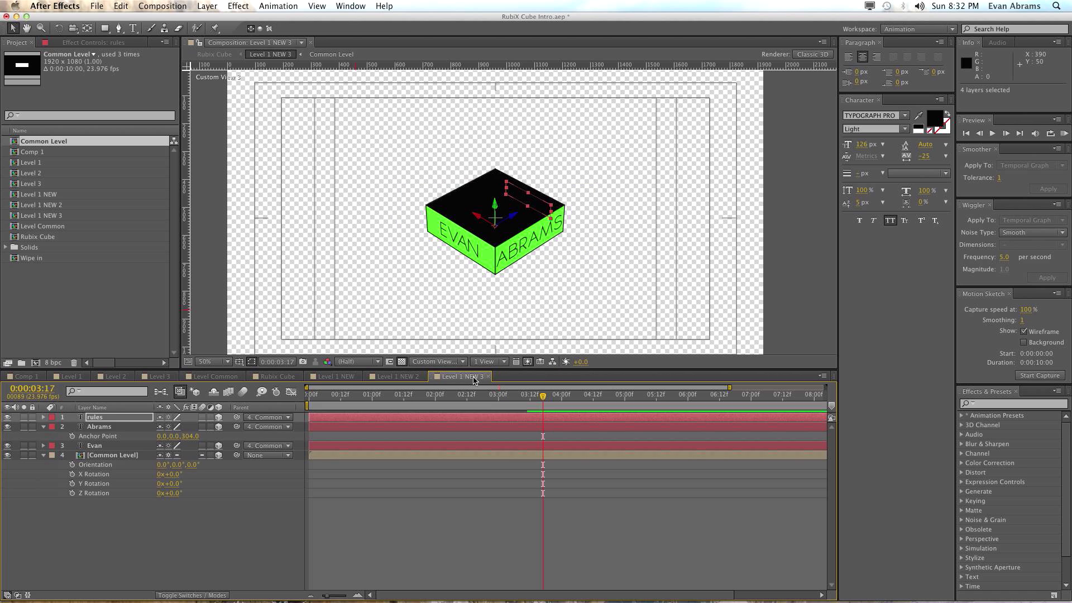
Check the green faces in Rubix Cube and Level 1 NEW 2, then select Level 1 NEW
left_click(276, 376)
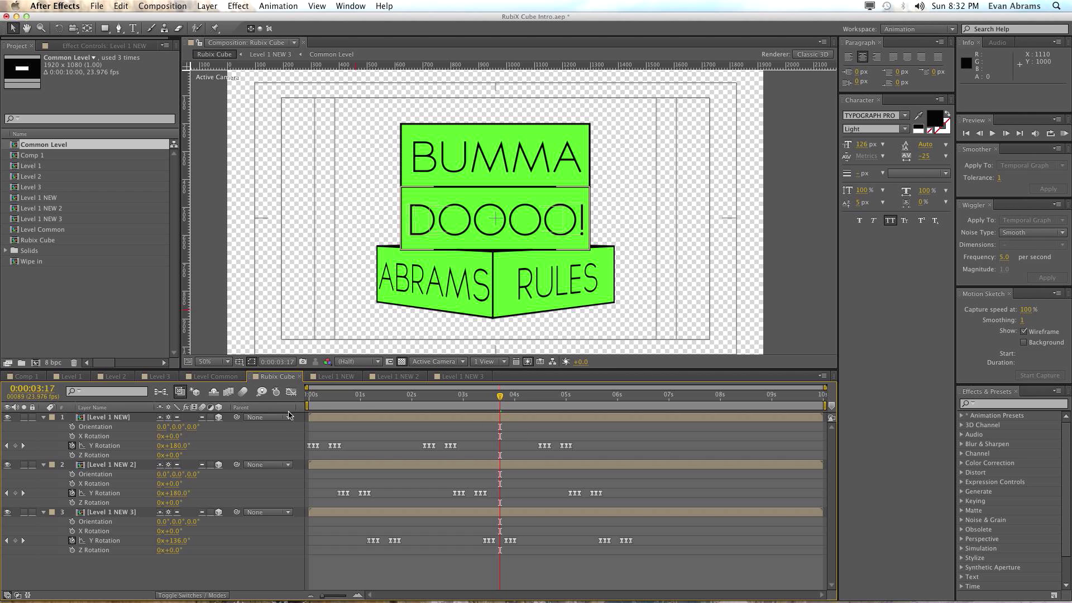
left_click(335, 376)
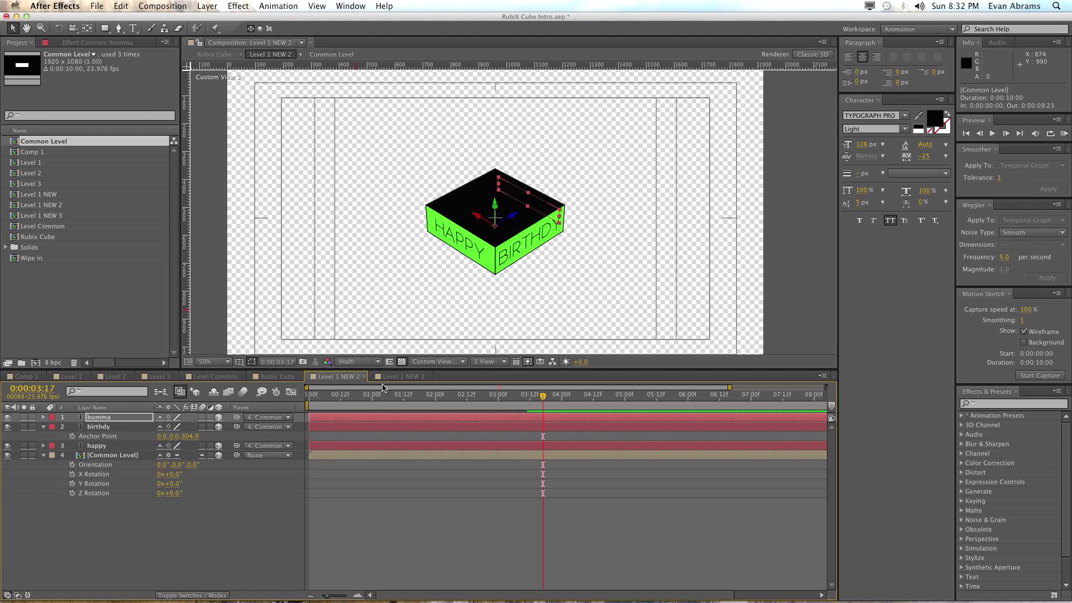
left_click(272, 376)
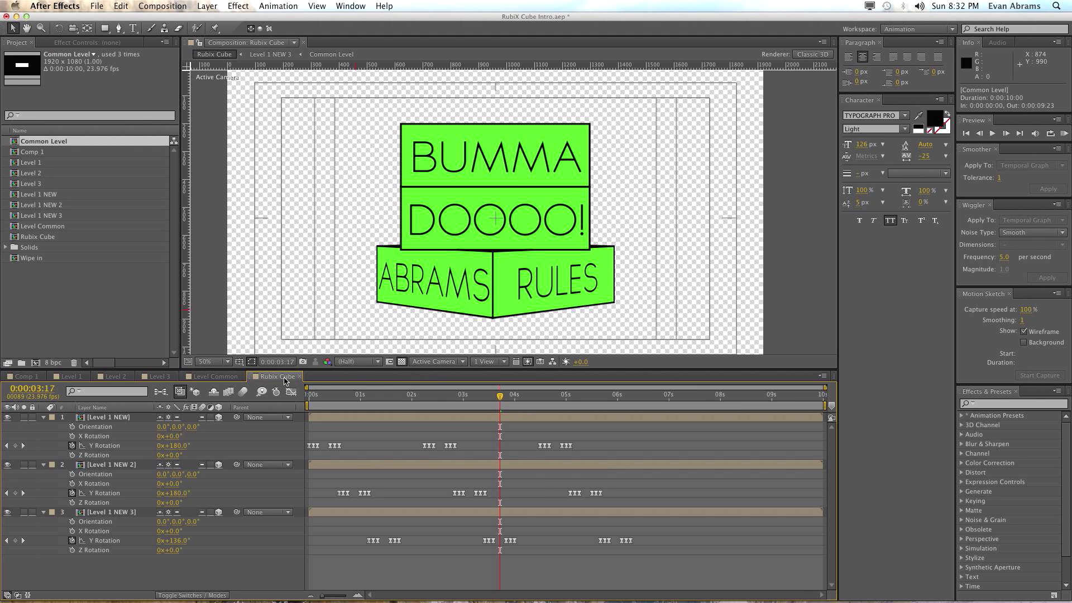
left_click(106, 417)
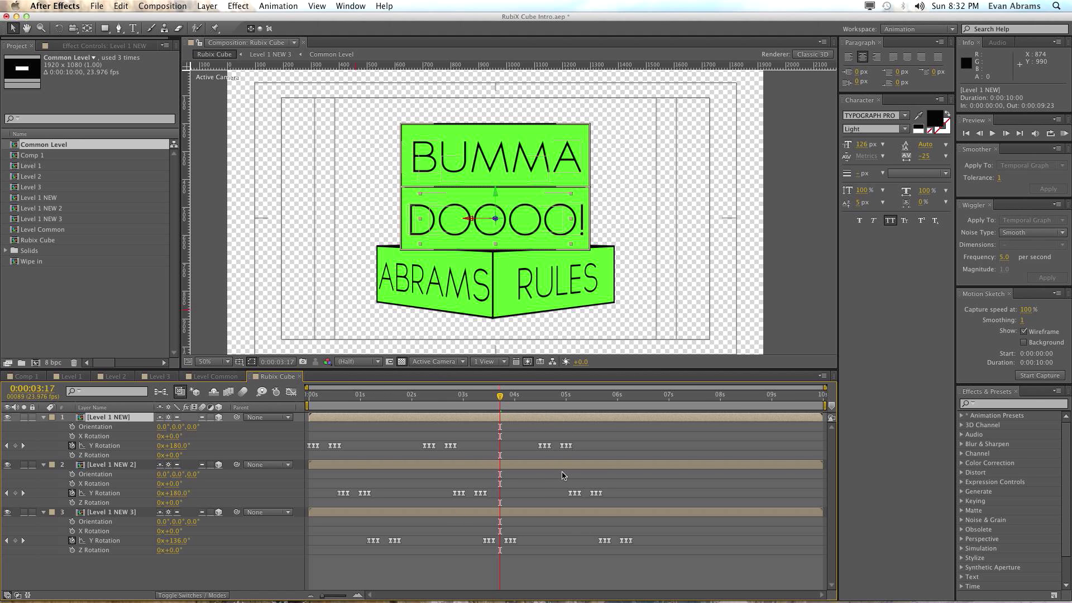